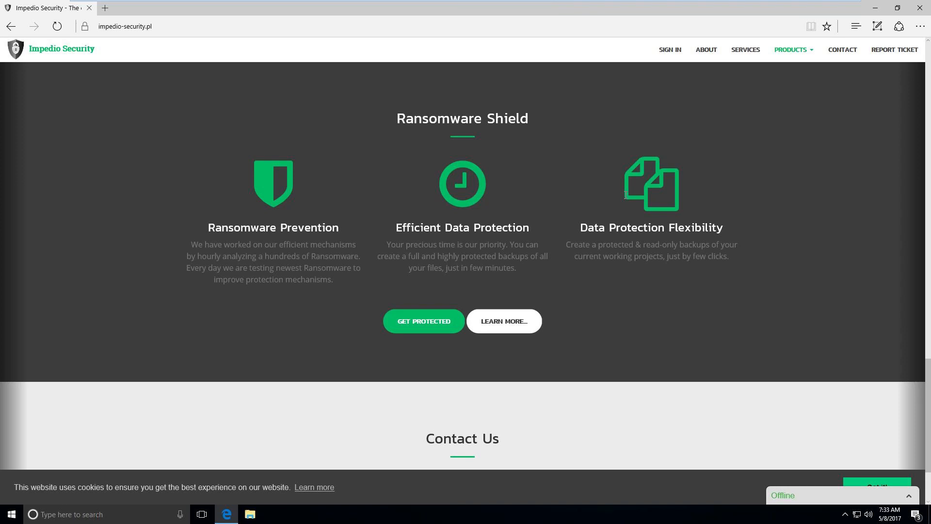
mouse_move(621, 239)
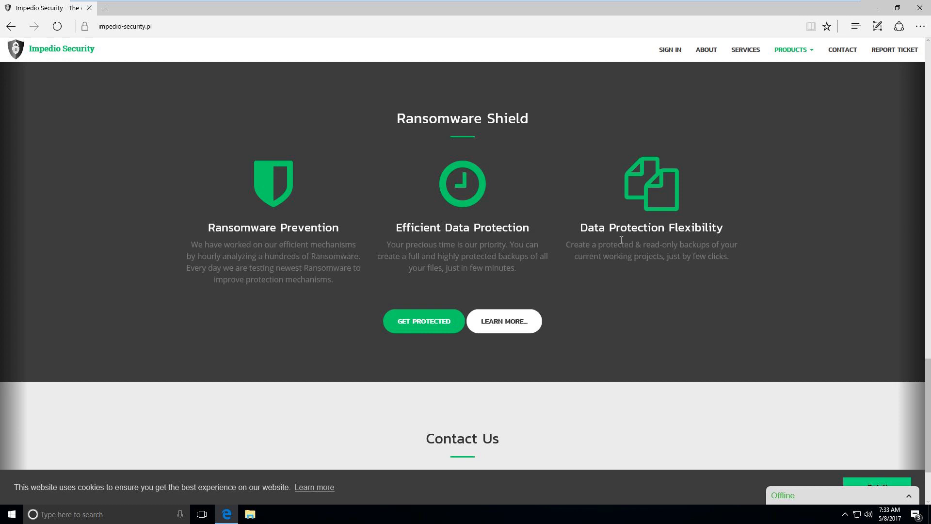
mouse_move(766, 253)
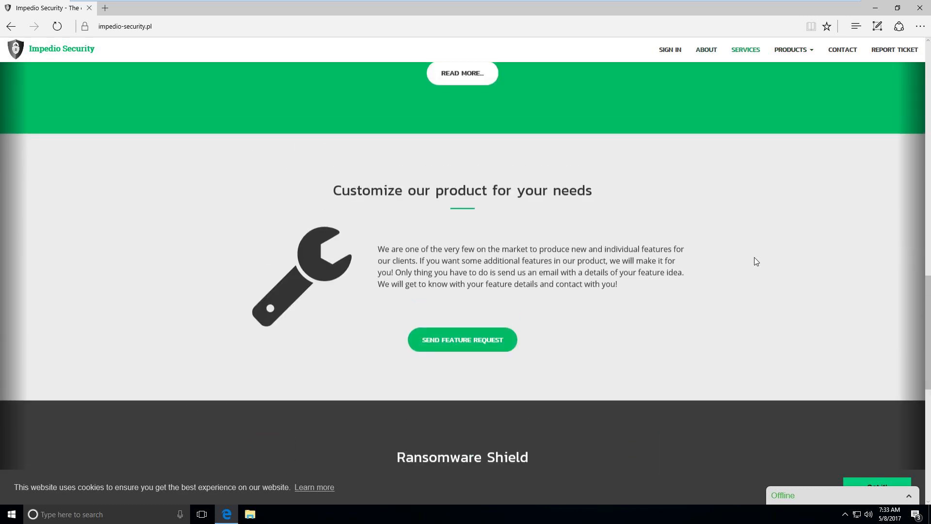
Scroll the impedio-security.pl homepage back up to the shield hero banner
scroll(down, 3)
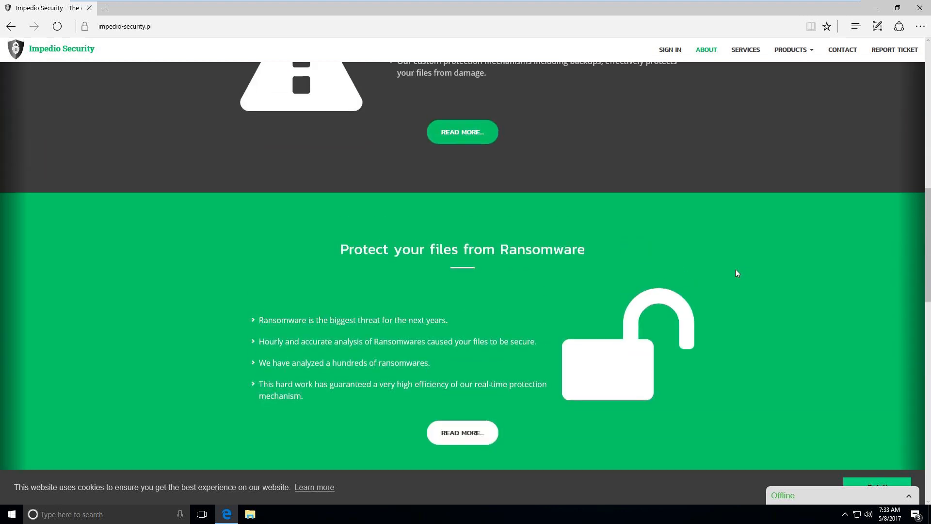
scroll(up, 3)
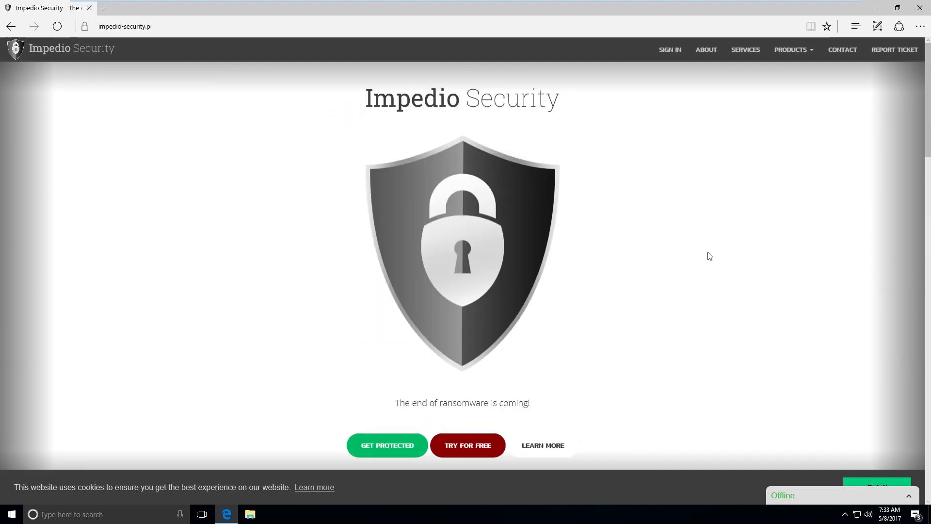
mouse_move(468, 445)
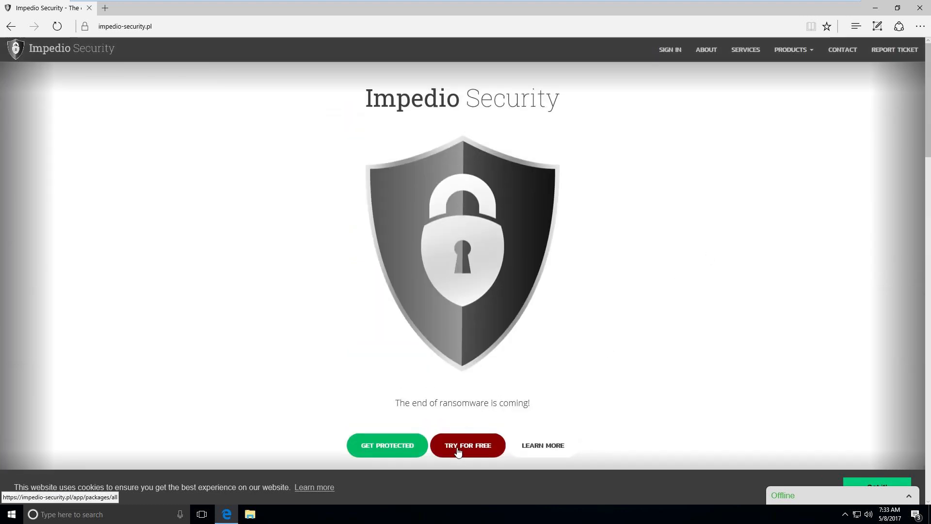
mouse_move(707, 239)
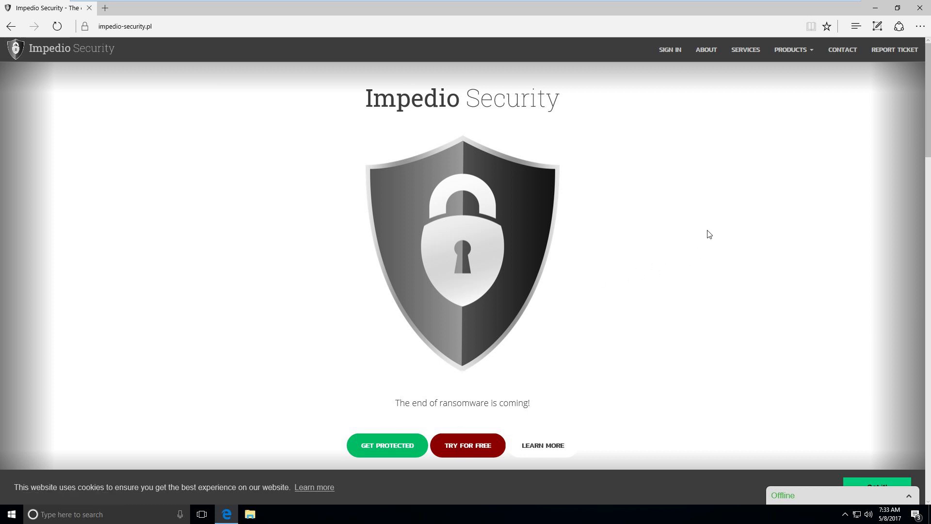
mouse_move(713, 223)
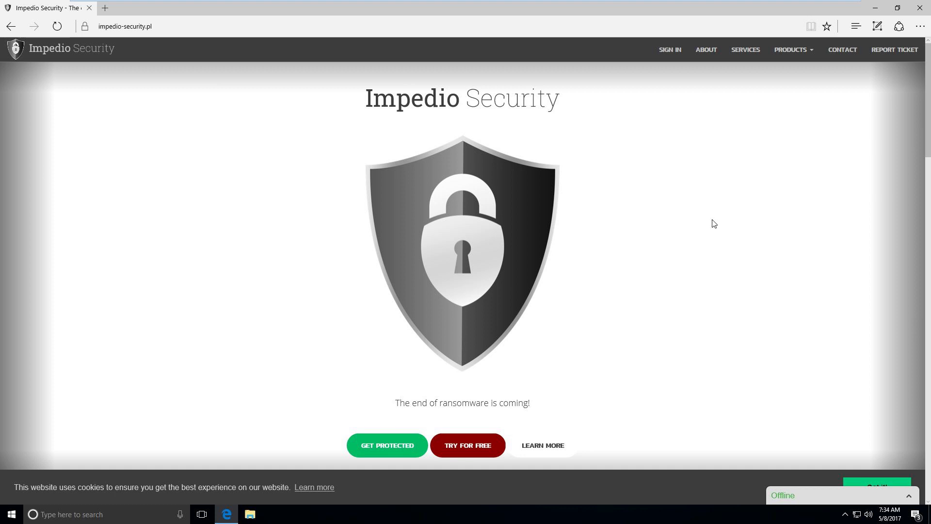
mouse_move(782, 247)
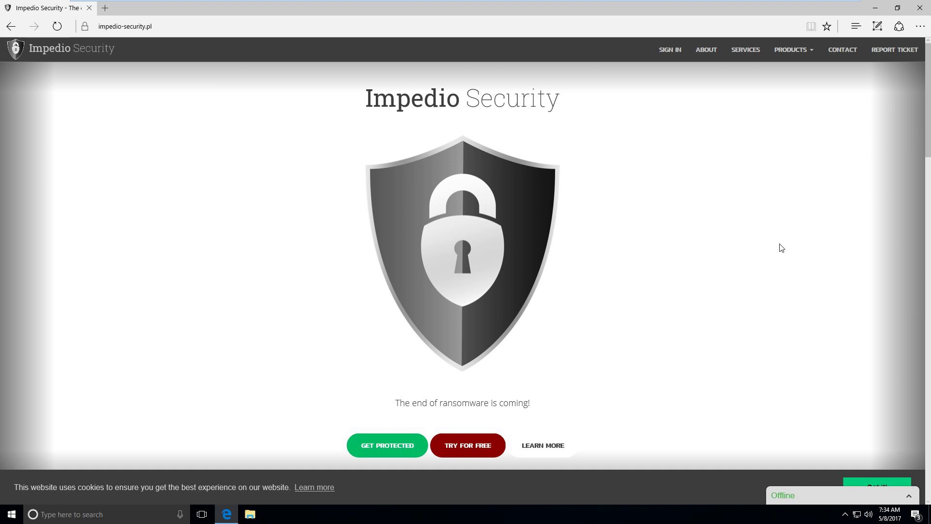
mouse_move(799, 224)
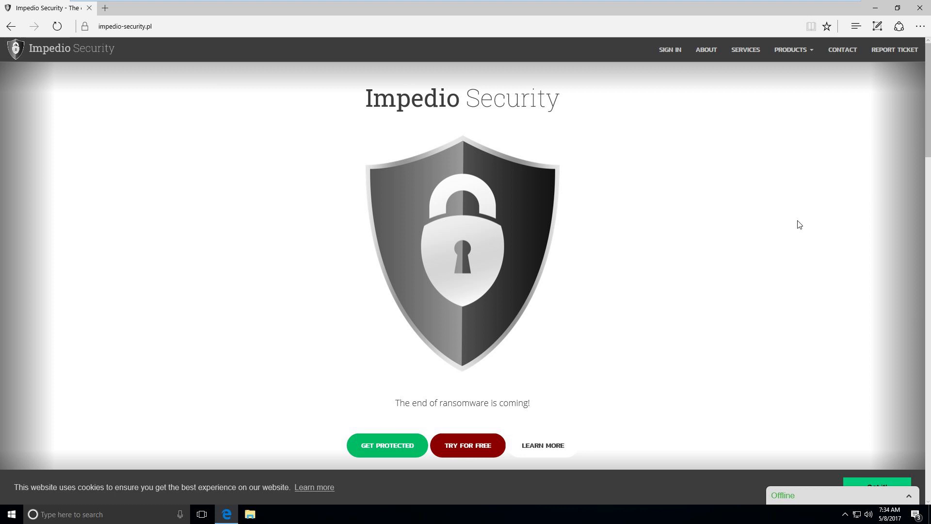
mouse_move(575, 244)
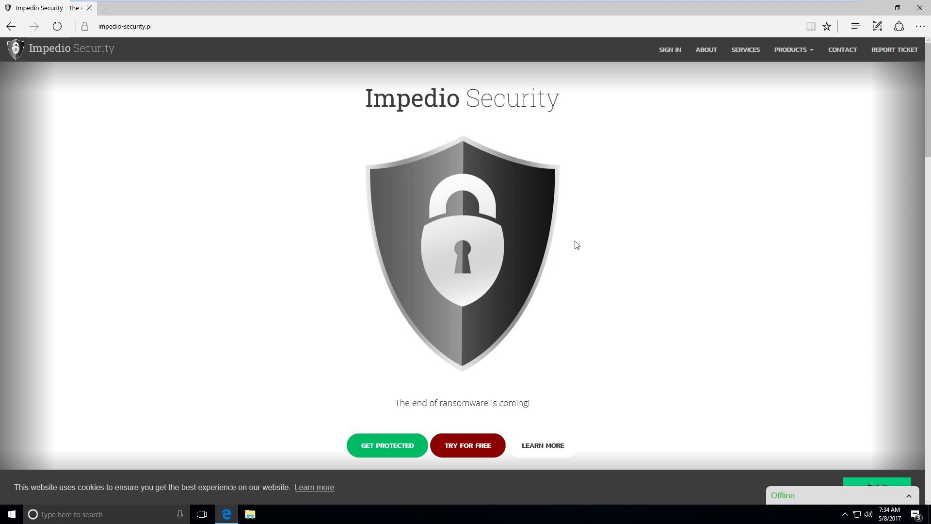
mouse_move(792, 50)
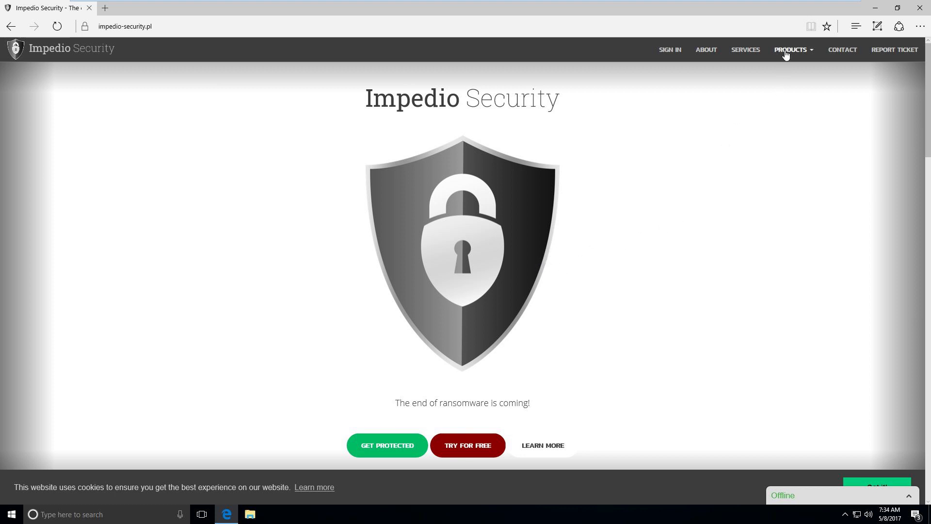
mouse_move(640, 243)
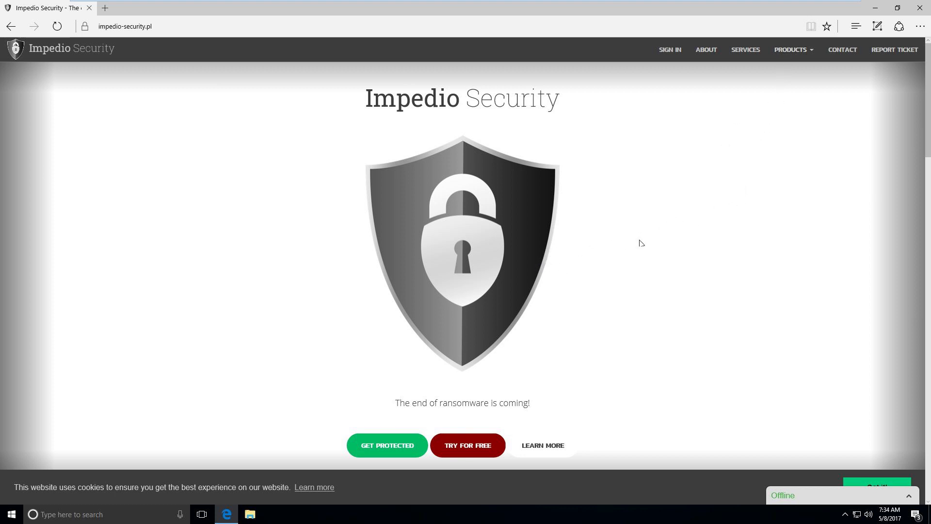
mouse_move(831, 206)
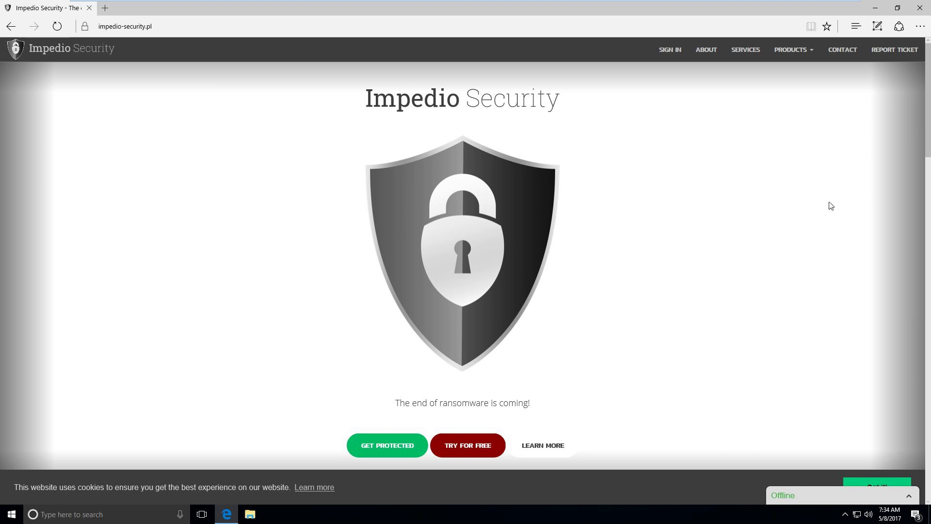
mouse_move(920, 8)
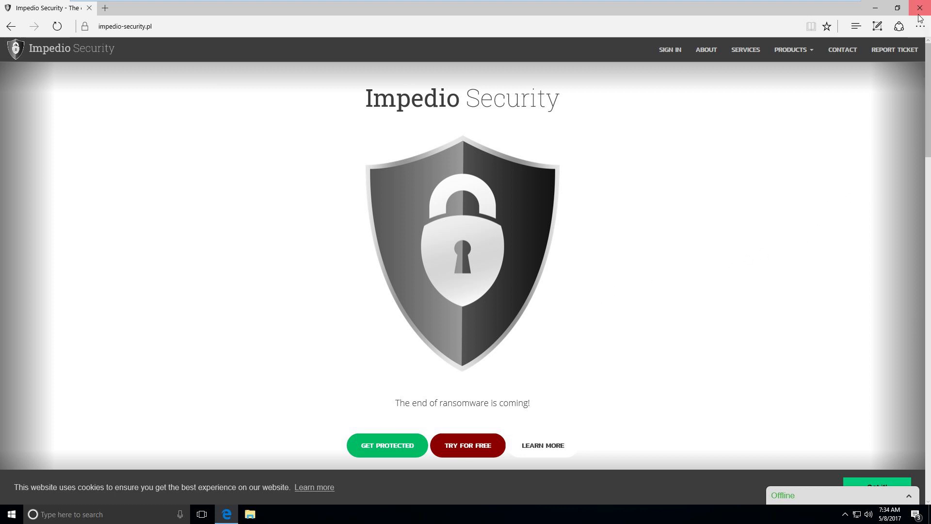
Close Microsoft Edge, returning to the Windows 10 desktop
click(924, 8)
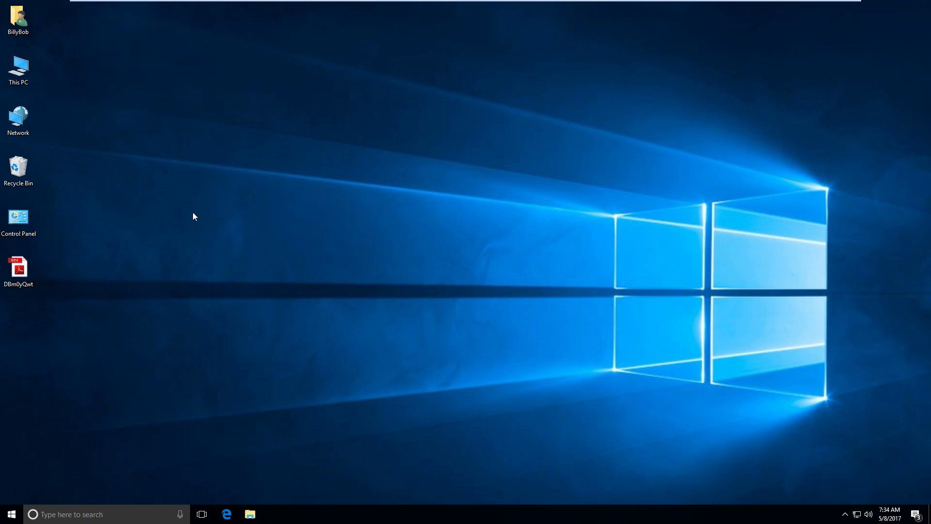
mouse_move(797, 475)
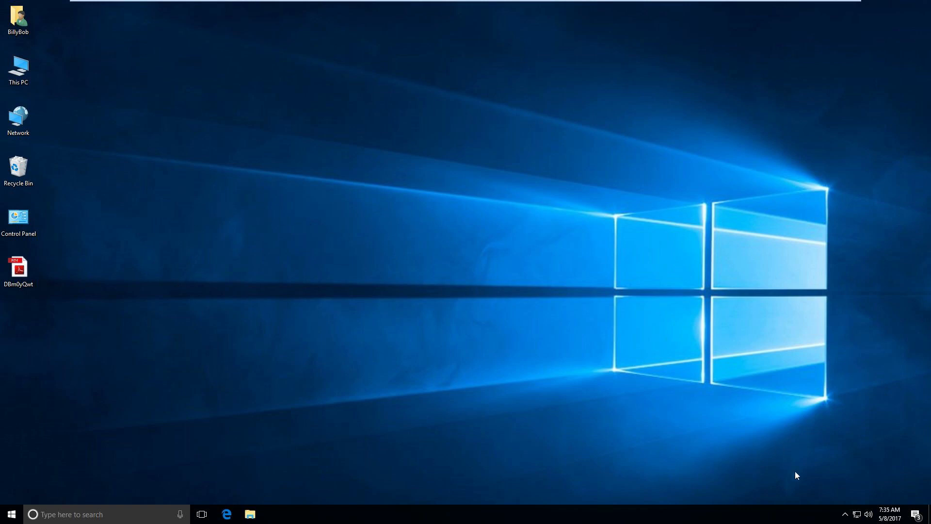
mouse_move(537, 296)
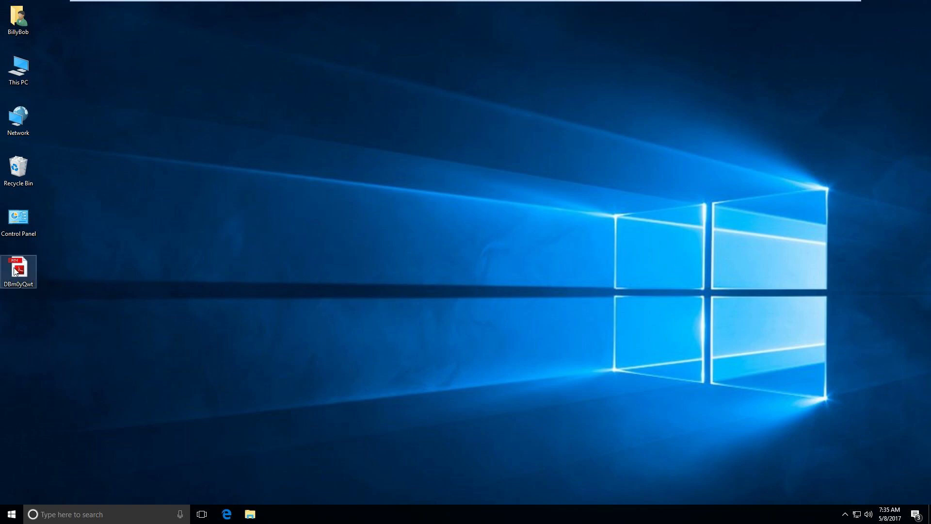
mouse_move(20, 267)
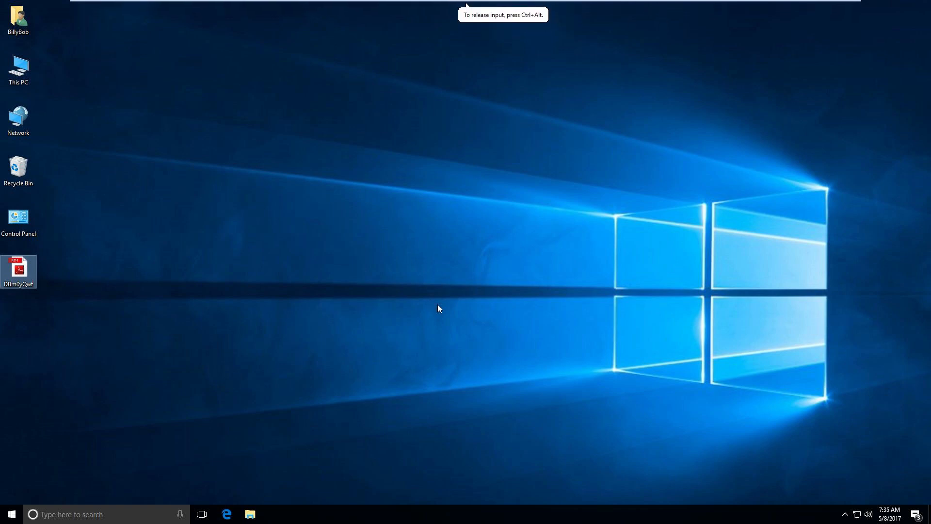
mouse_move(440, 297)
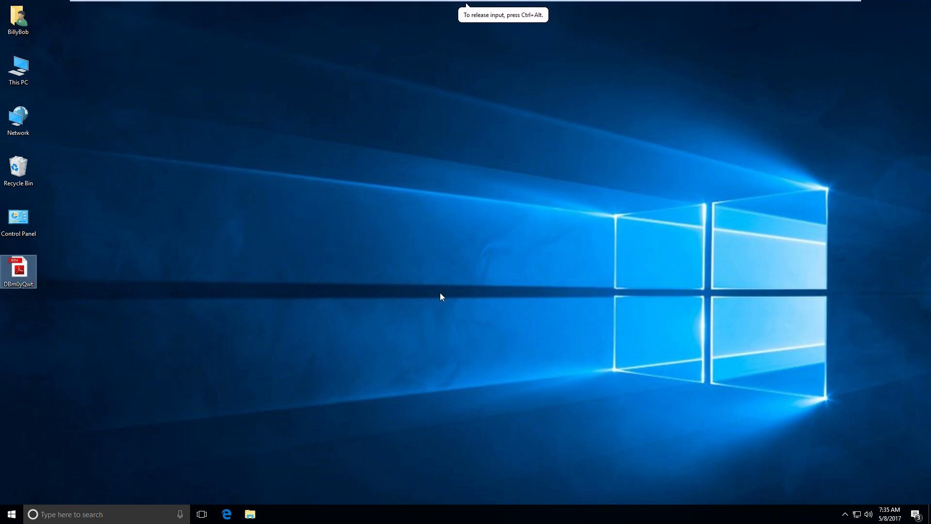
mouse_move(133, 299)
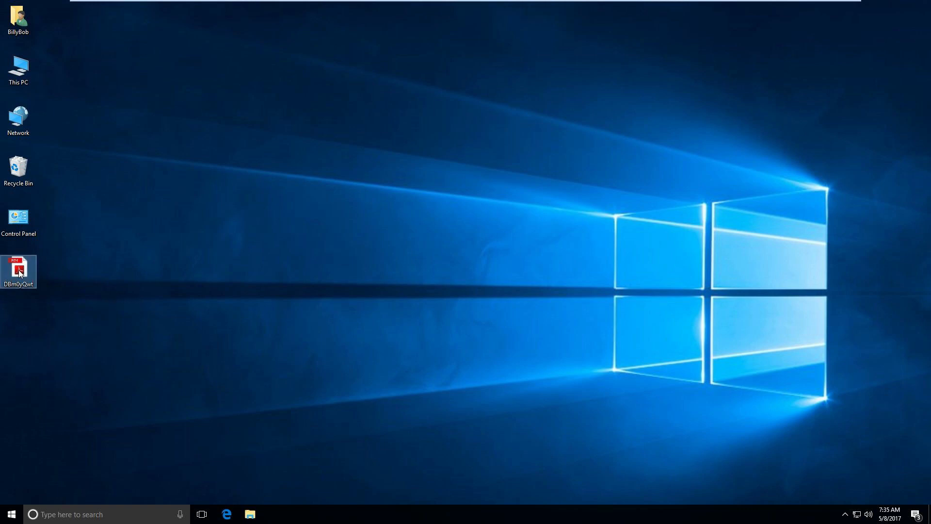
mouse_move(19, 267)
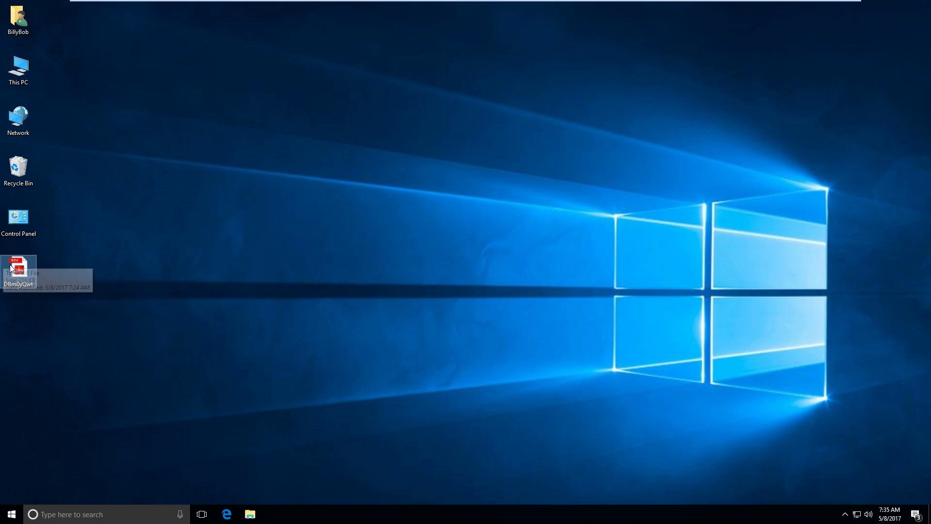
mouse_move(11, 54)
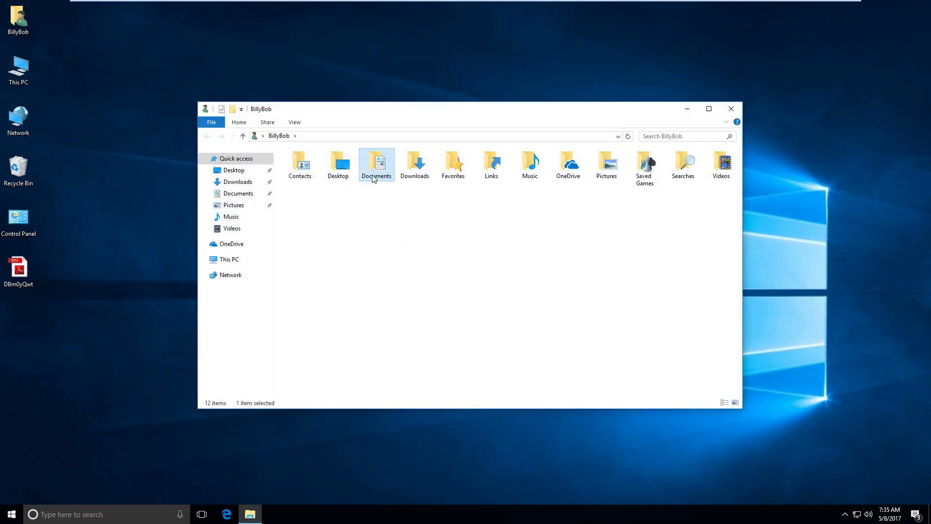
Check the passwords text file in Documents reads fine in Notepad, then close it and File Explorer
double_click(376, 165)
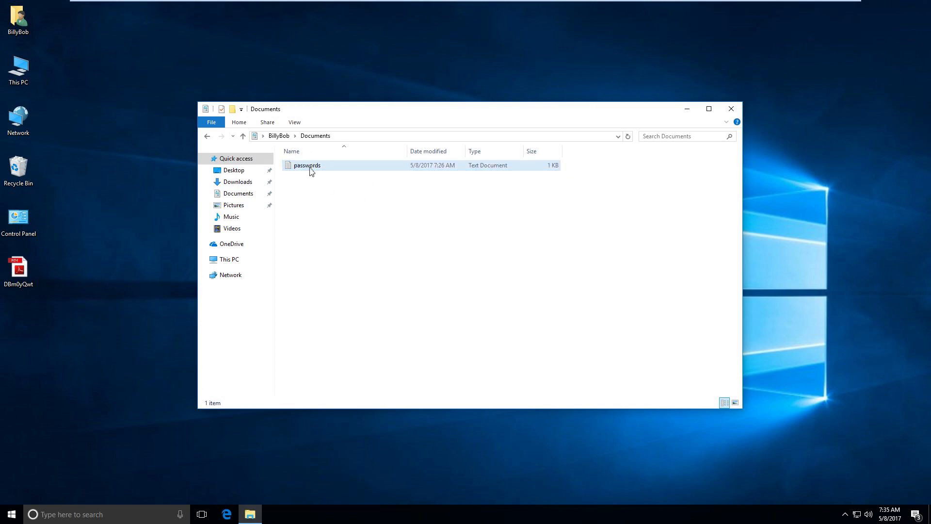
double_click(307, 164)
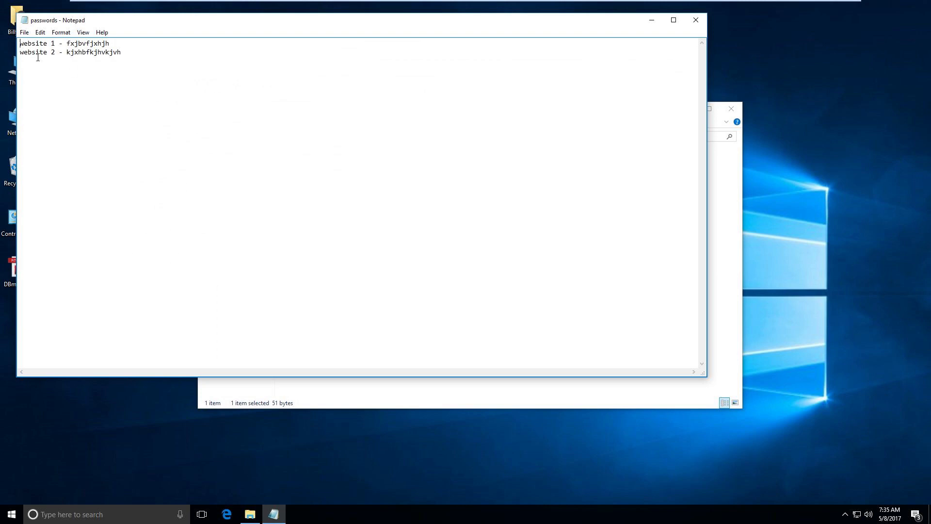
mouse_move(67, 88)
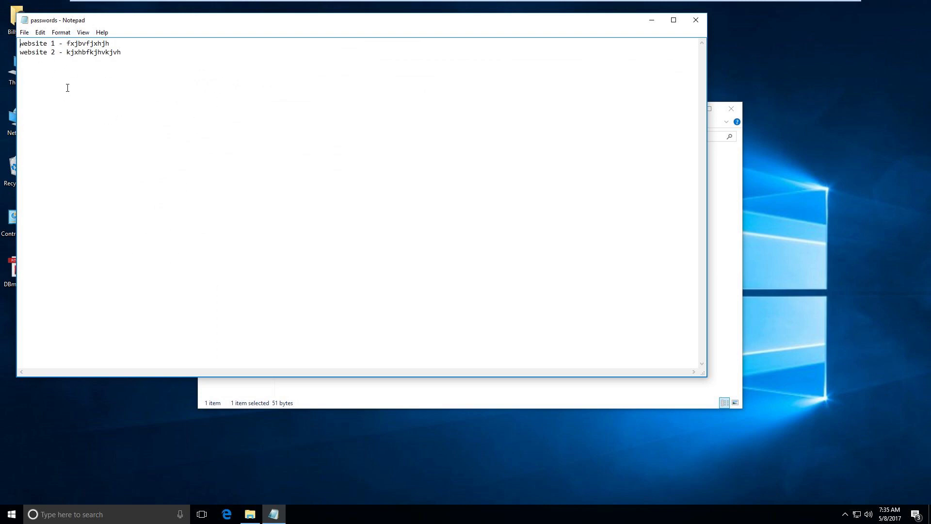
mouse_move(695, 19)
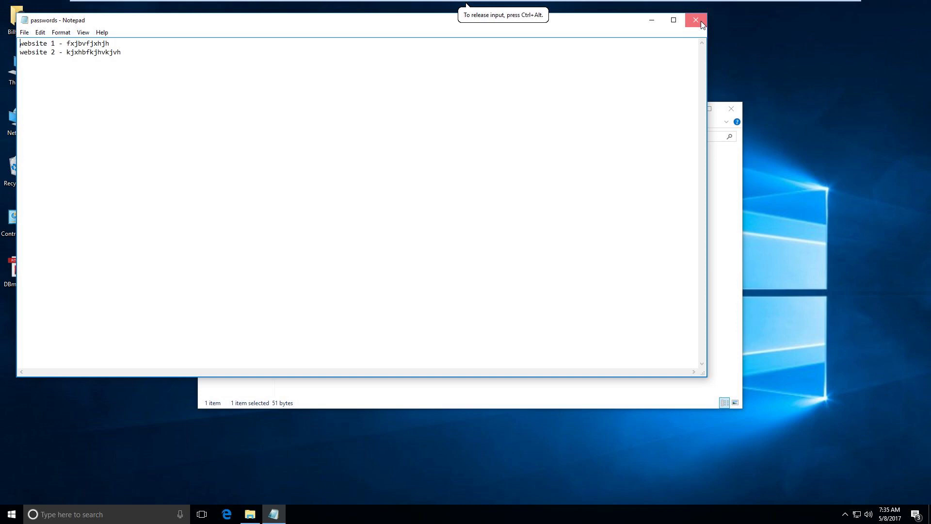
click(696, 20)
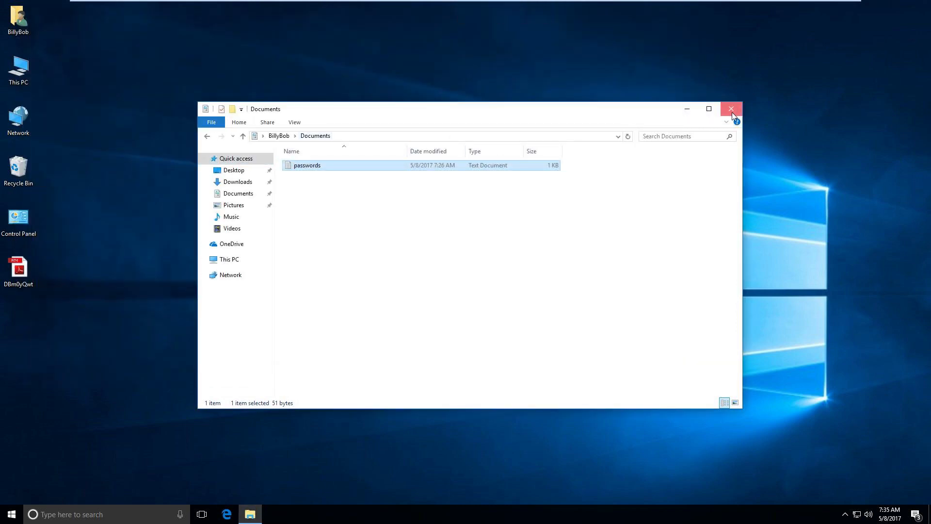
mouse_move(302, 176)
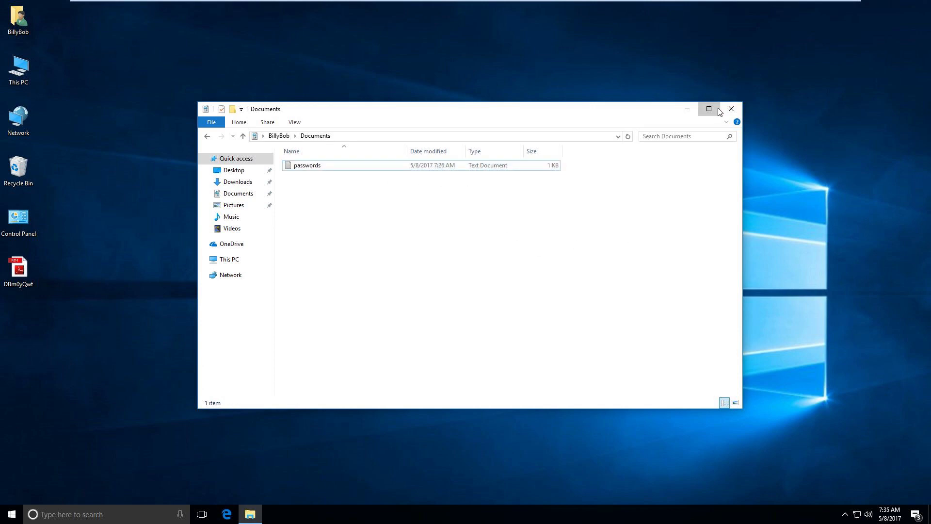
click(731, 109)
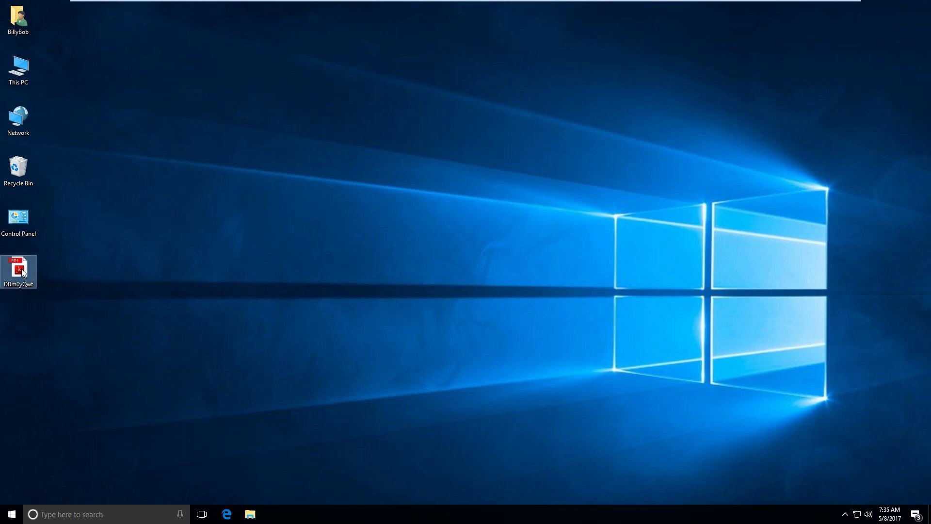
Run the ransomware sample past SmartScreen and grant the Command Processor administrator rights
double_click(18, 268)
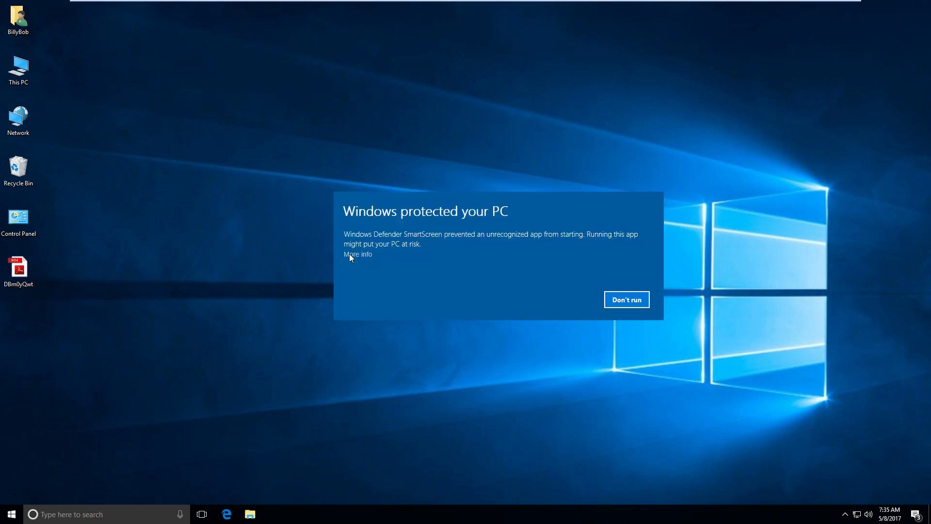
click(625, 300)
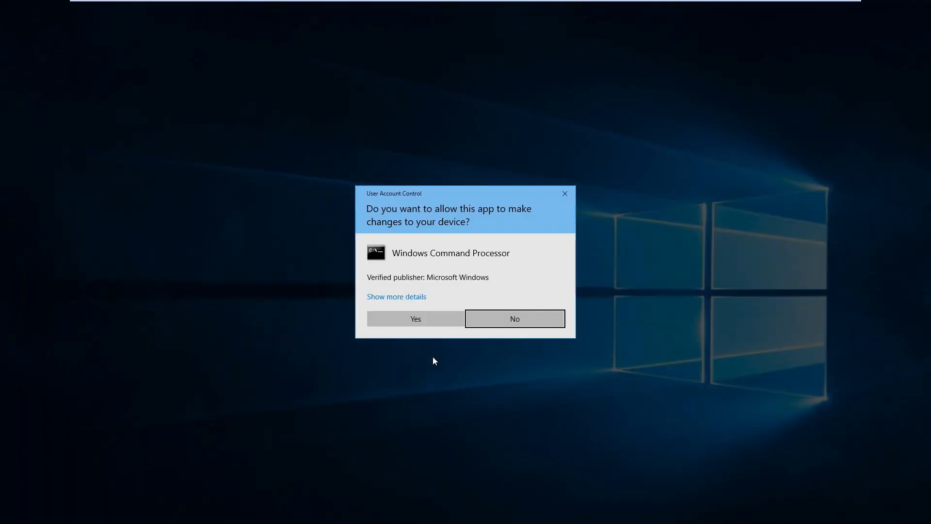
click(514, 319)
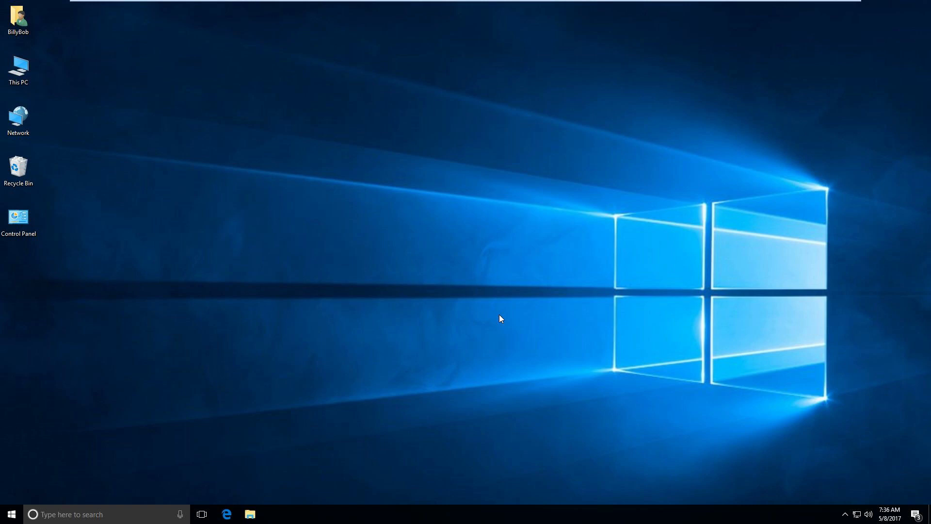
mouse_move(511, 311)
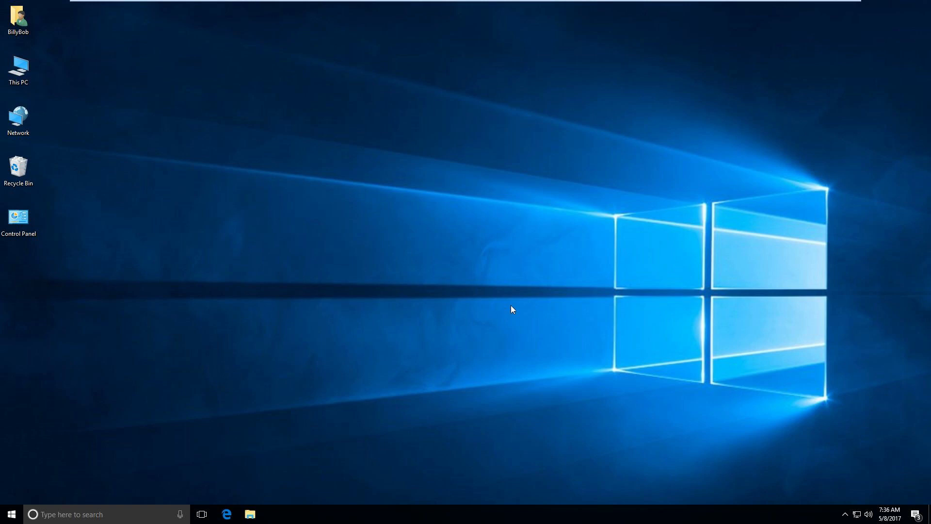
mouse_move(587, 288)
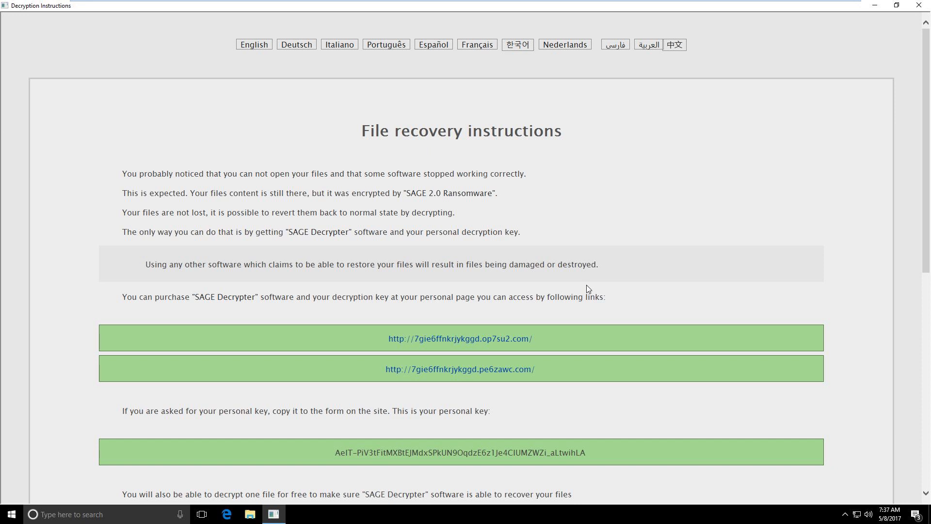
mouse_move(847, 67)
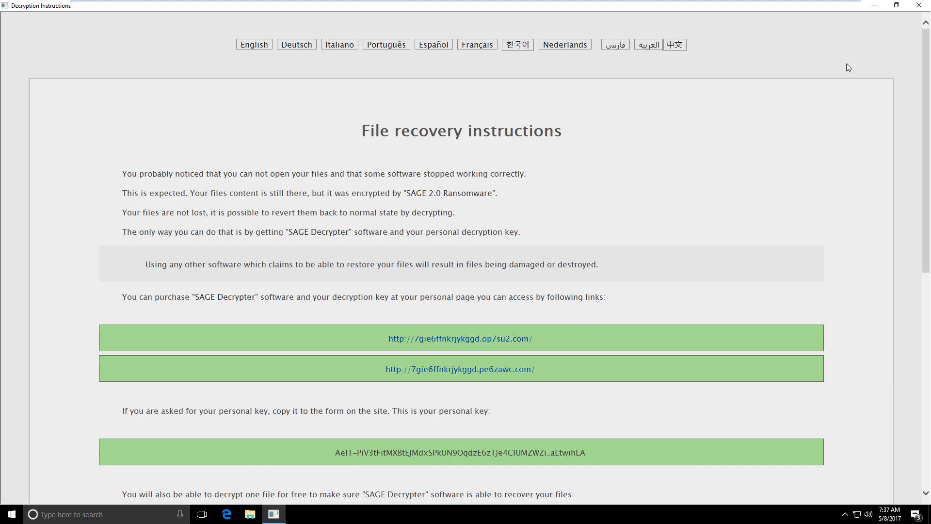
Close the SAGE 2.0 Decryption Instructions window, revealing the ransom note wallpaper
click(918, 6)
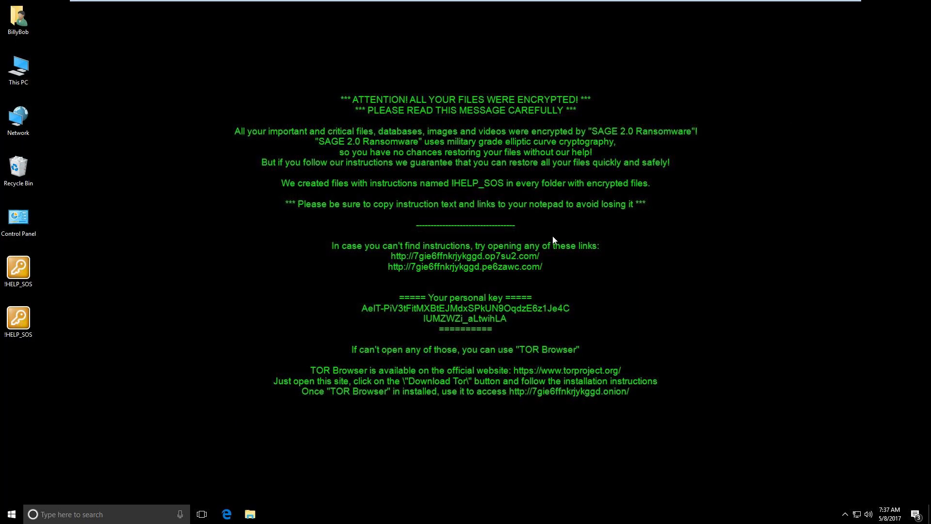
mouse_move(569, 225)
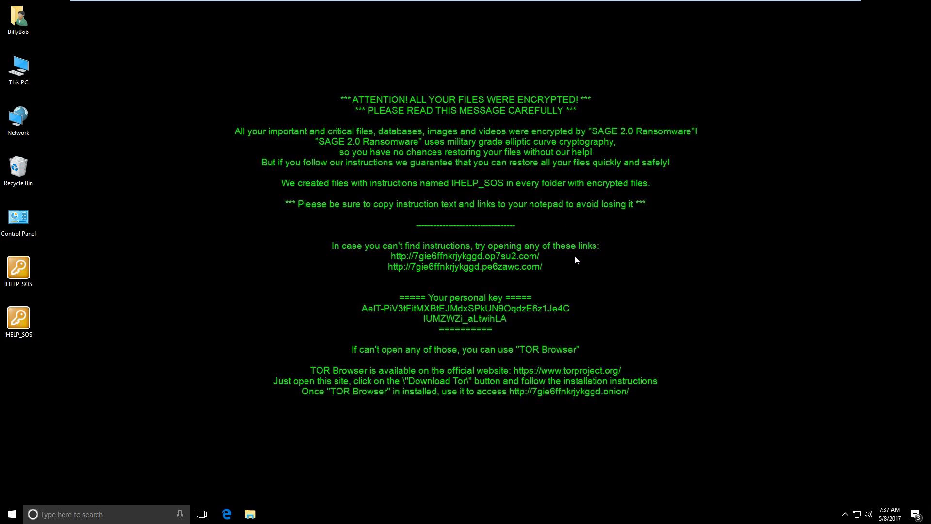
mouse_move(387, 91)
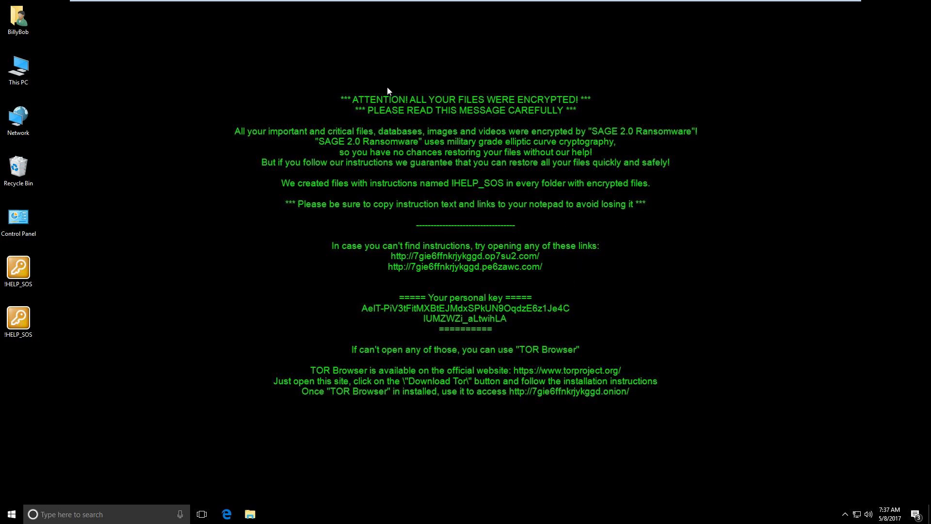
mouse_move(526, 70)
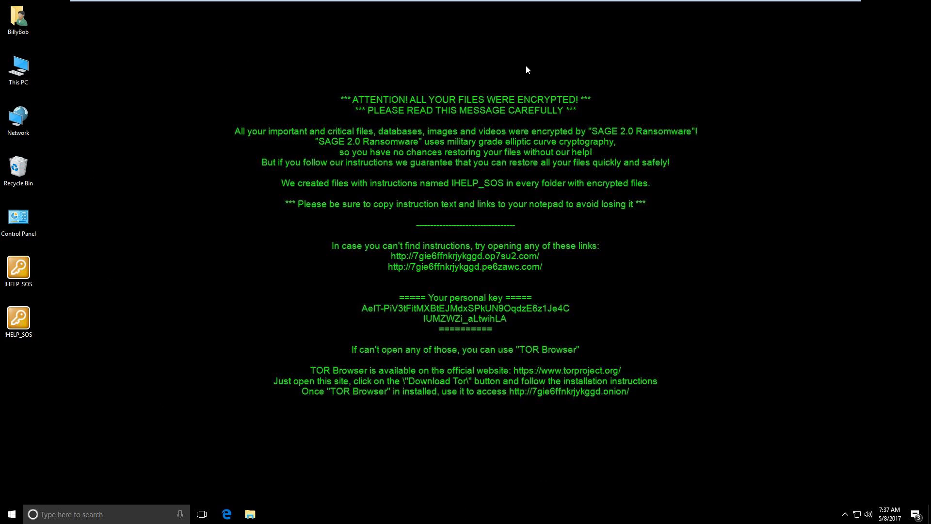
mouse_move(533, 67)
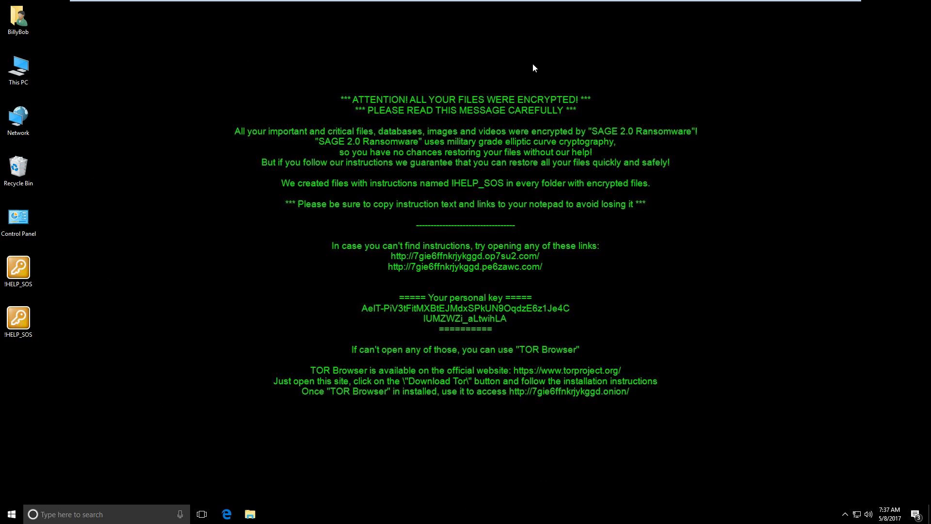
mouse_move(579, 295)
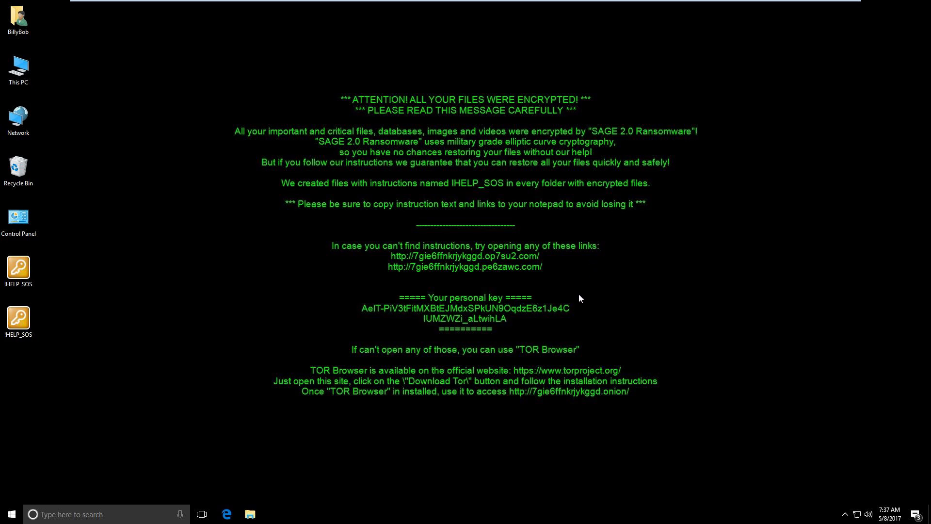
mouse_move(570, 289)
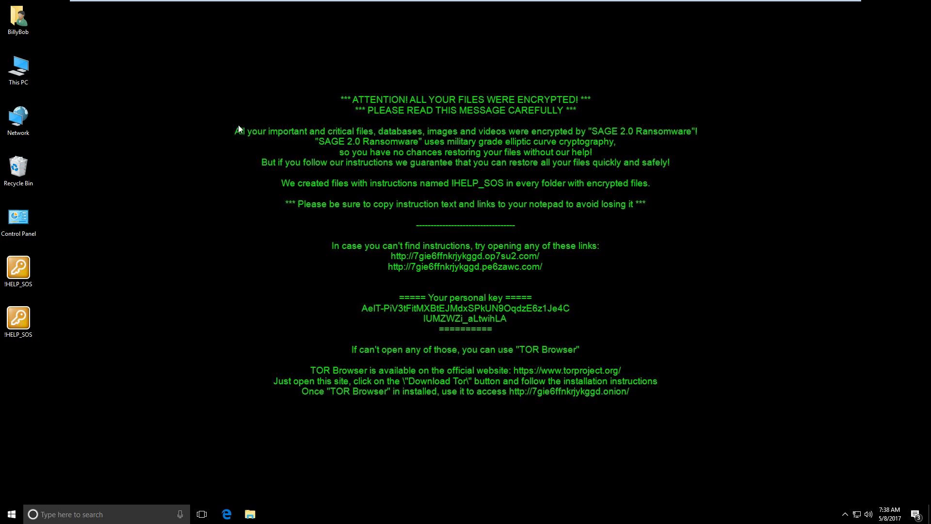
mouse_move(169, 105)
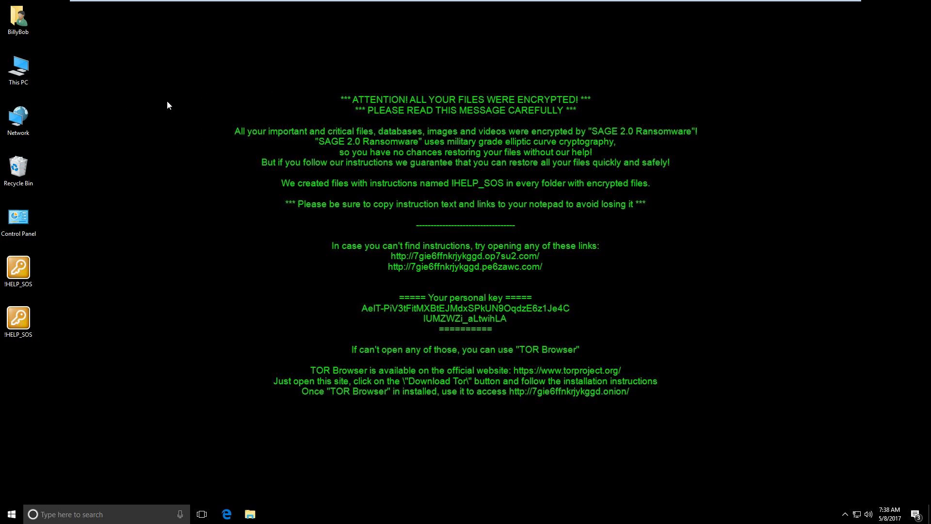
mouse_move(68, 67)
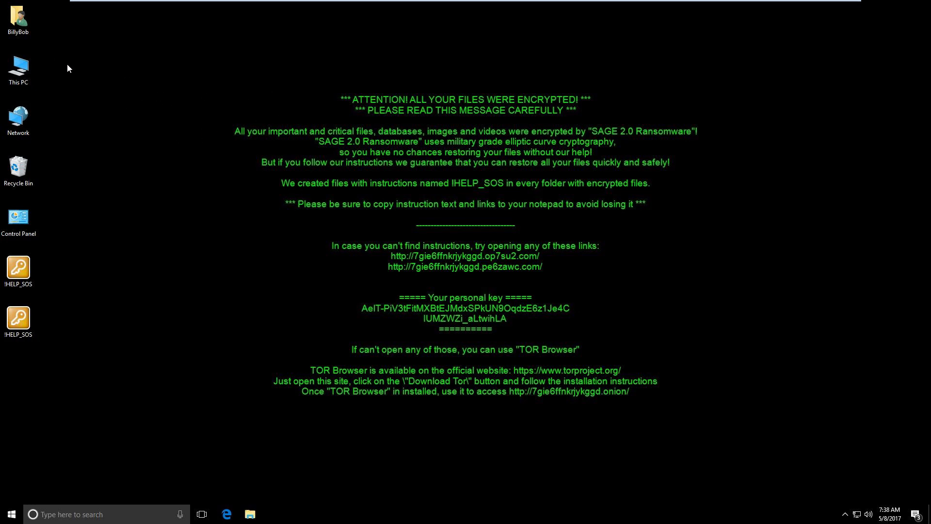
Browse the user folder to Documents and find passwords.txt now an encrypted SAGE file
double_click(18, 14)
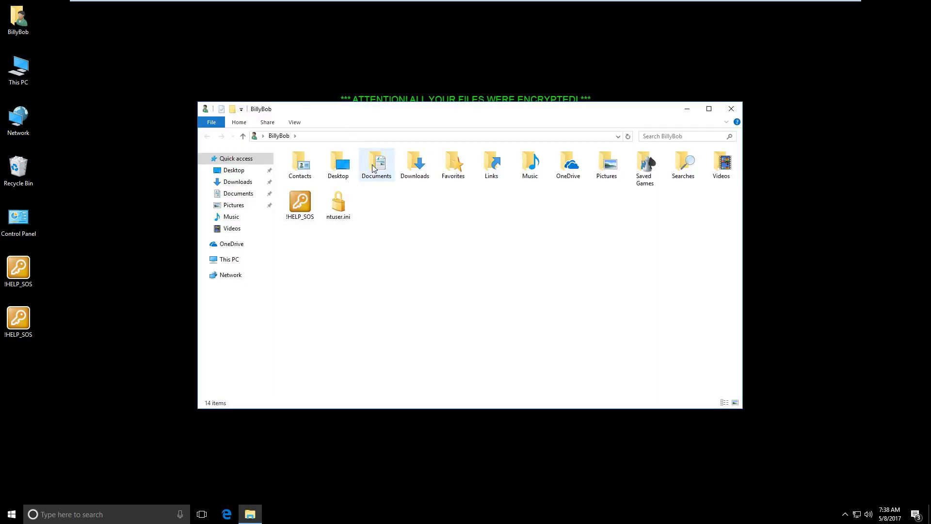
double_click(376, 162)
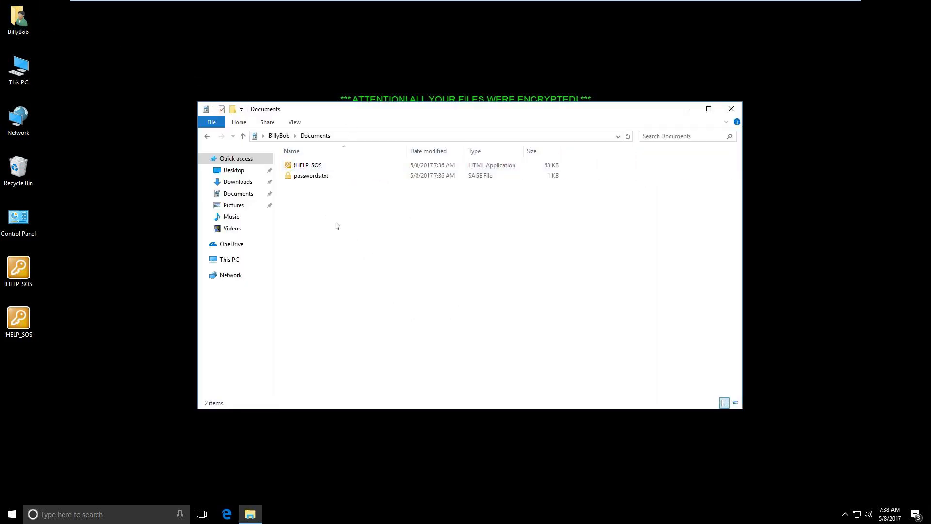
mouse_move(311, 176)
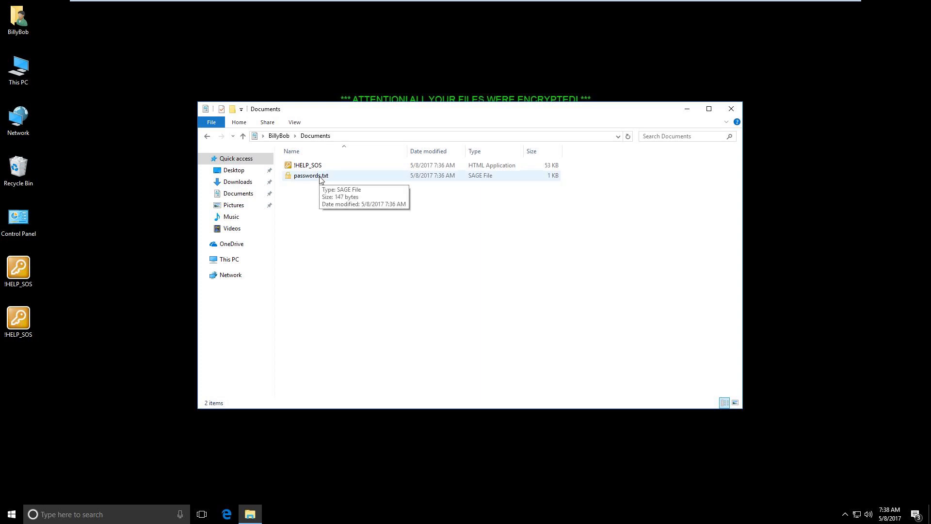
double_click(309, 175)
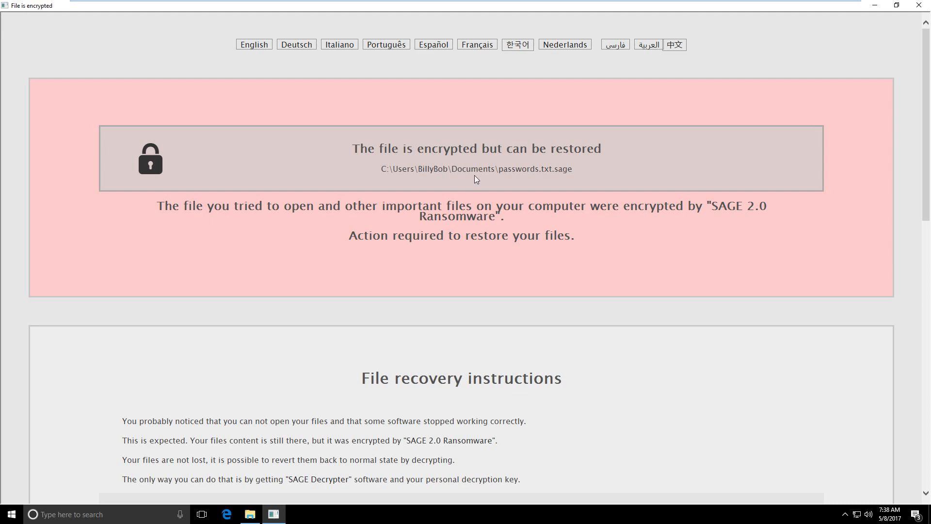
scroll(down, 3)
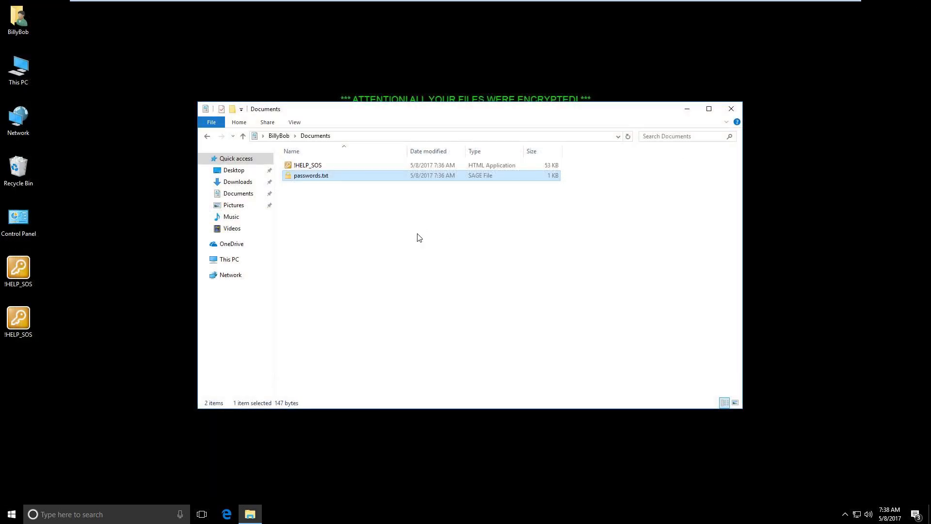
mouse_move(297, 65)
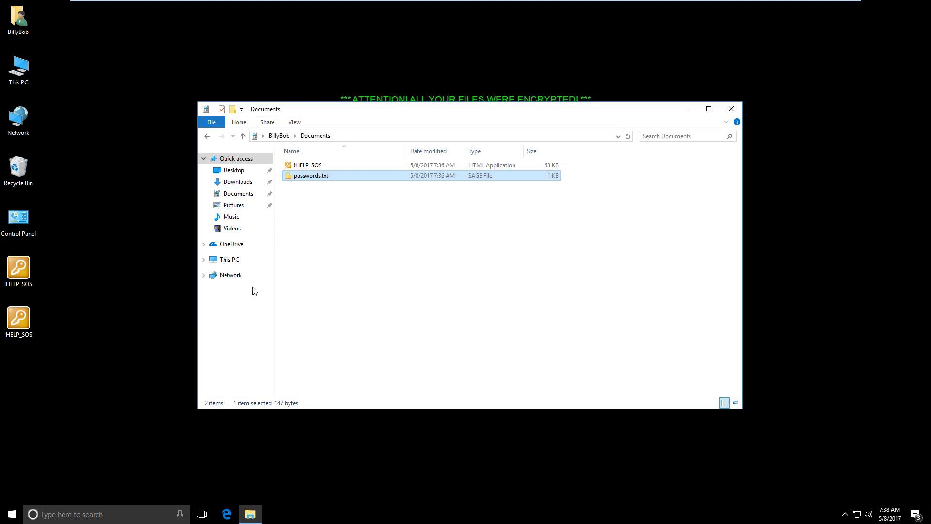
mouse_move(252, 5)
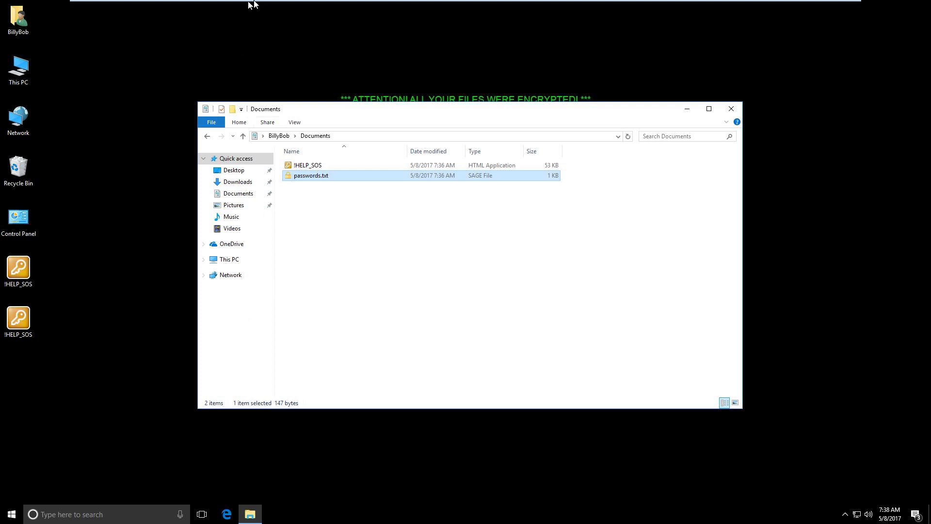
Revert the VM to the rfr2 snapshot and resume its clean, unencrypted desktop
click(158, 6)
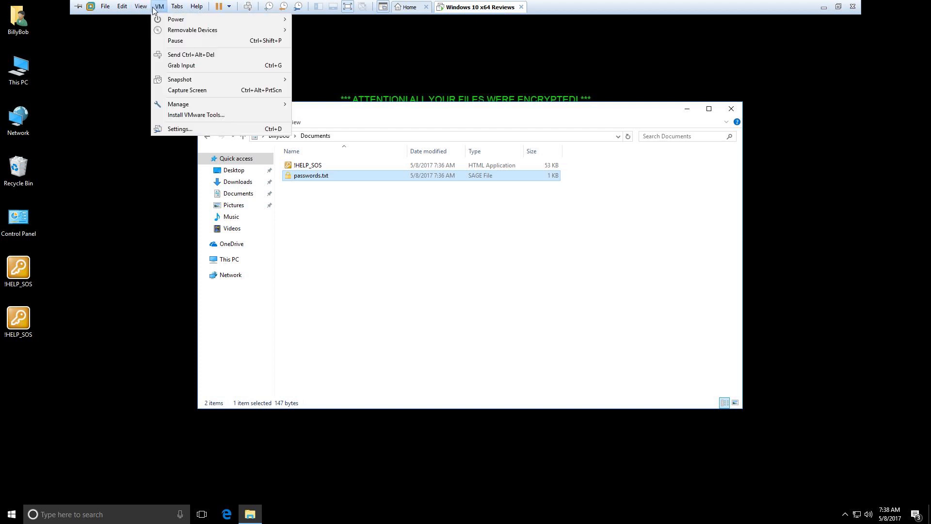
mouse_move(179, 78)
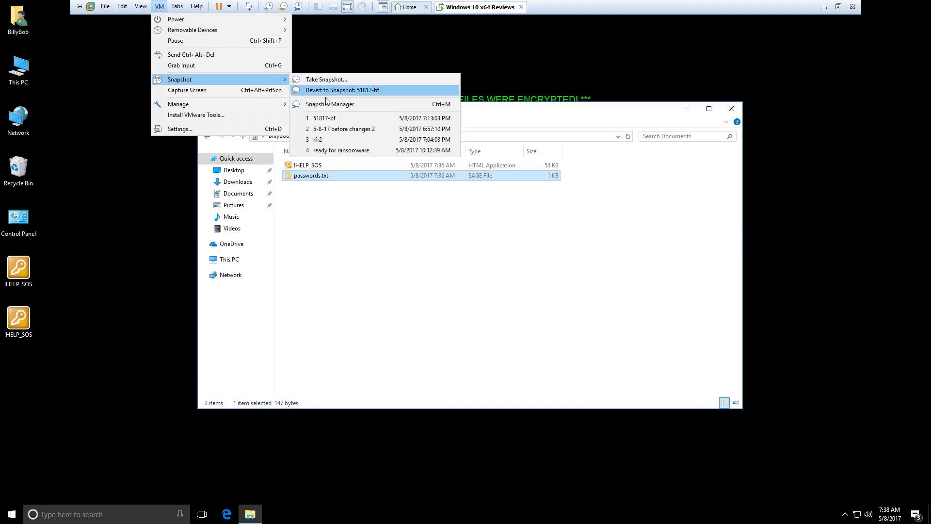
mouse_move(370, 120)
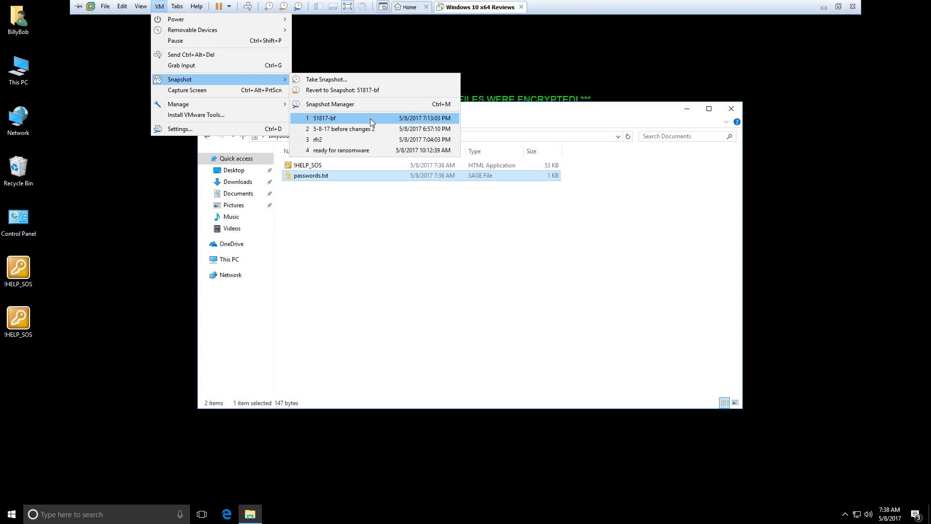
click(318, 139)
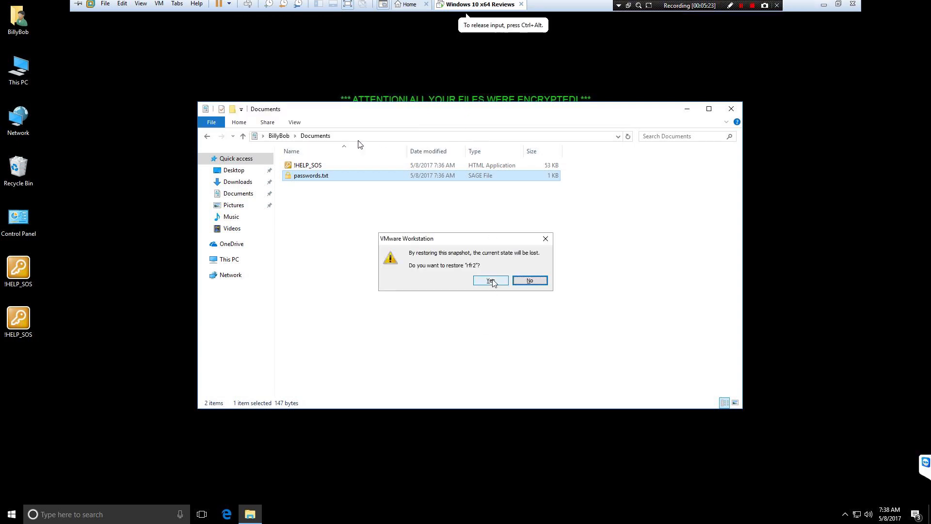
click(489, 281)
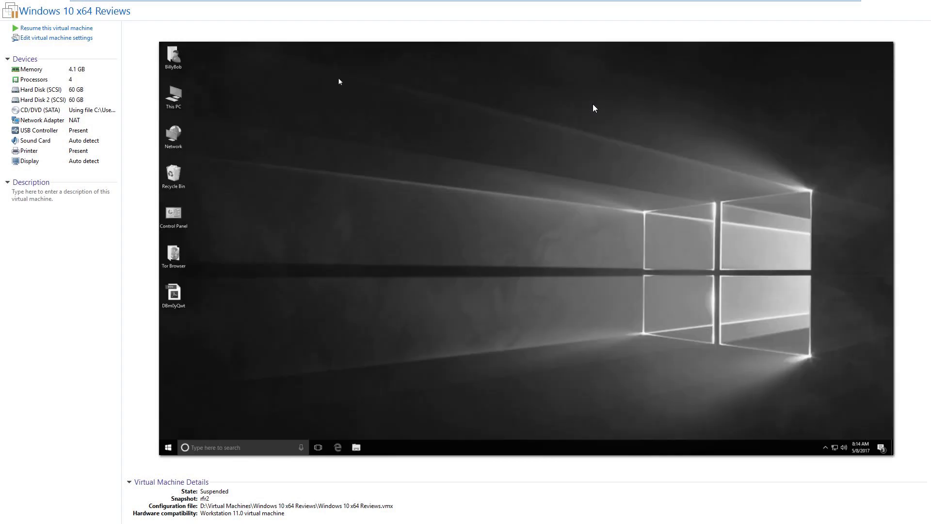
click(54, 29)
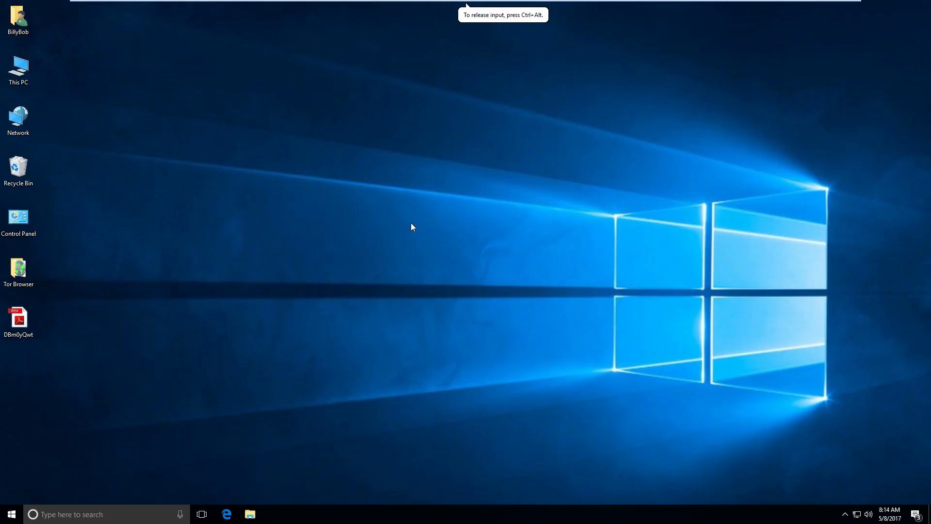
mouse_move(2, 396)
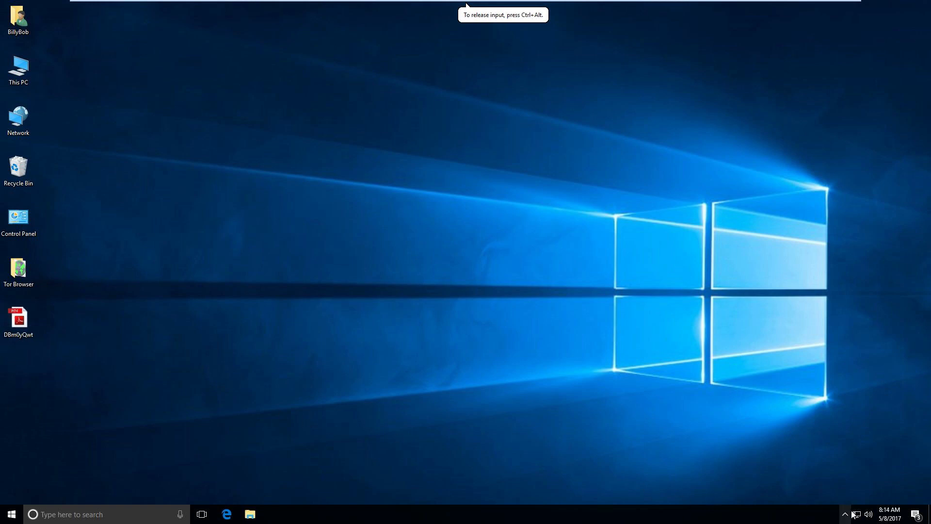
Show Ransomware Shield's Main page reporting 'Your computer is protected'
click(845, 514)
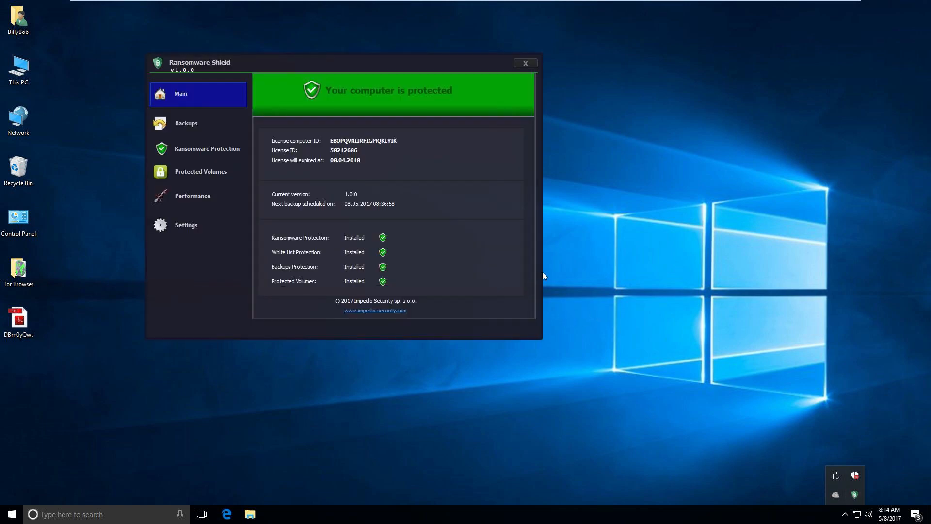
mouse_move(562, 224)
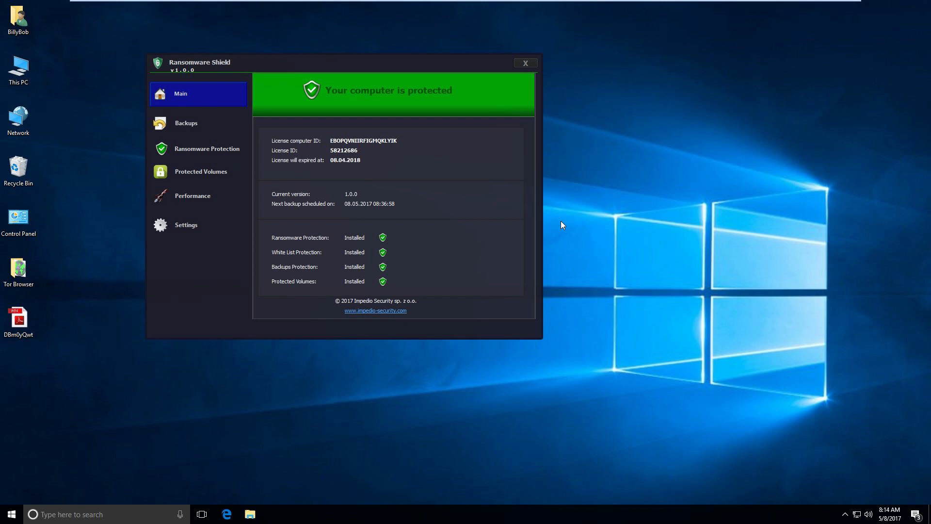
mouse_move(534, 227)
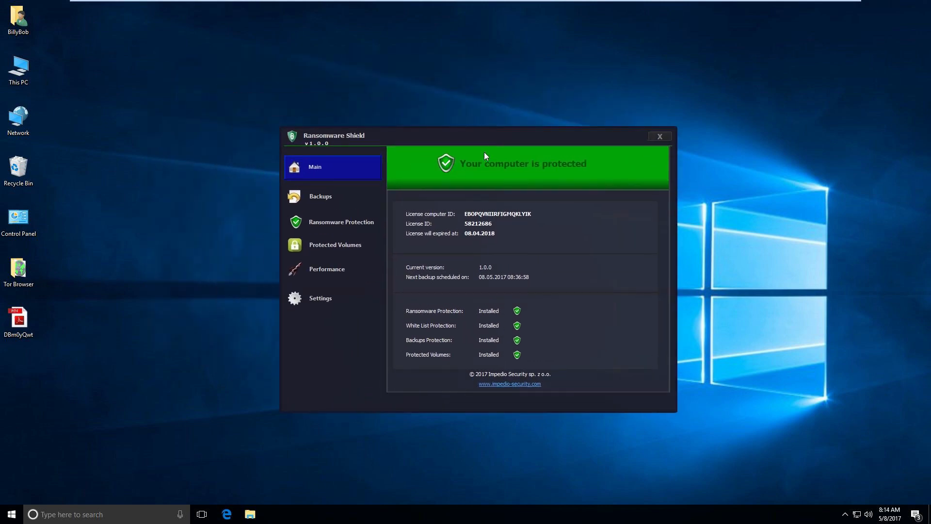
mouse_move(476, 200)
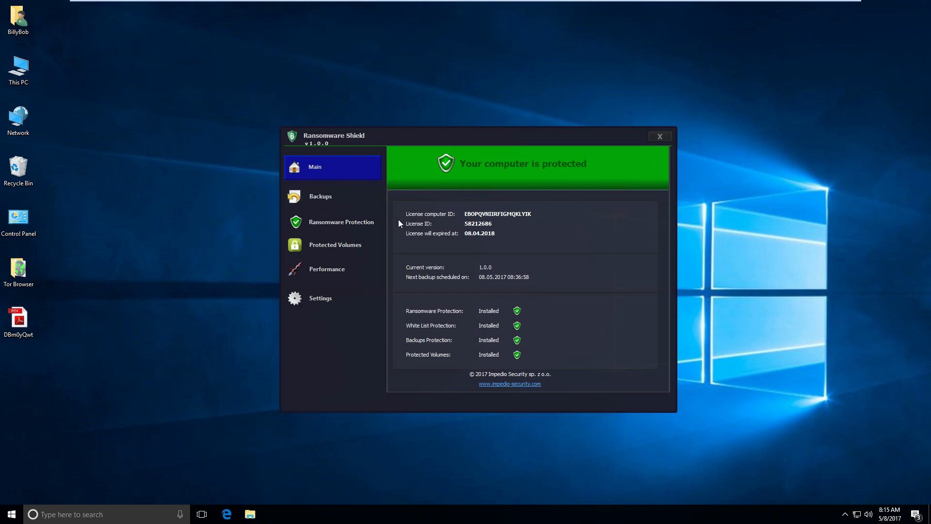
mouse_move(520, 222)
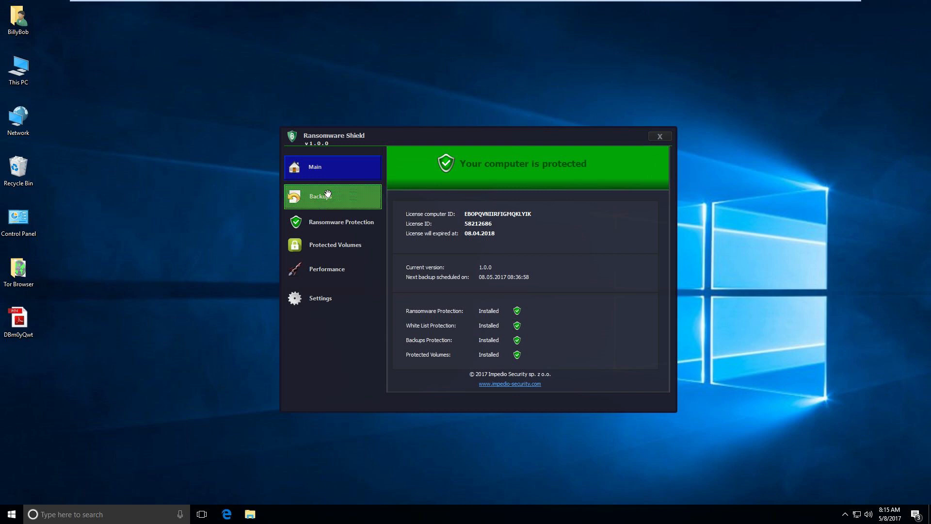
Review the Backups page and the Recover file window, cancelling the file browse
click(332, 196)
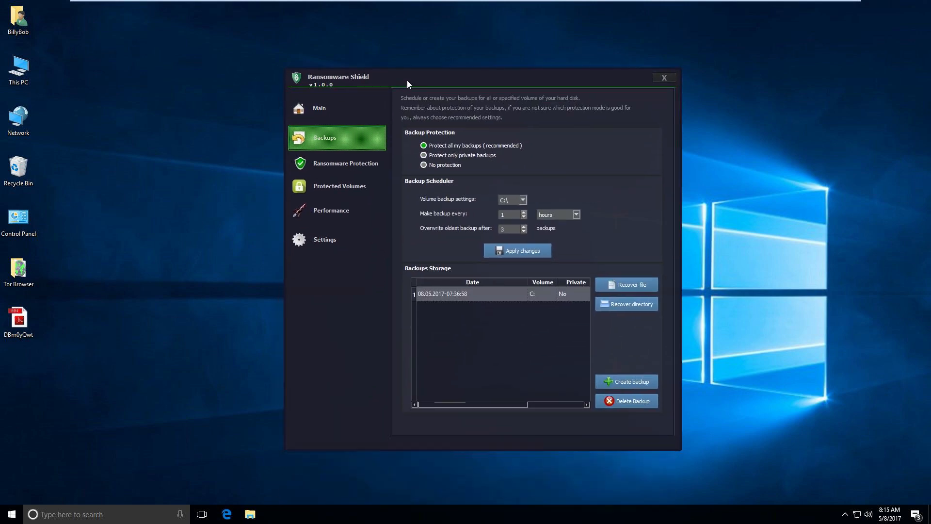
mouse_move(461, 125)
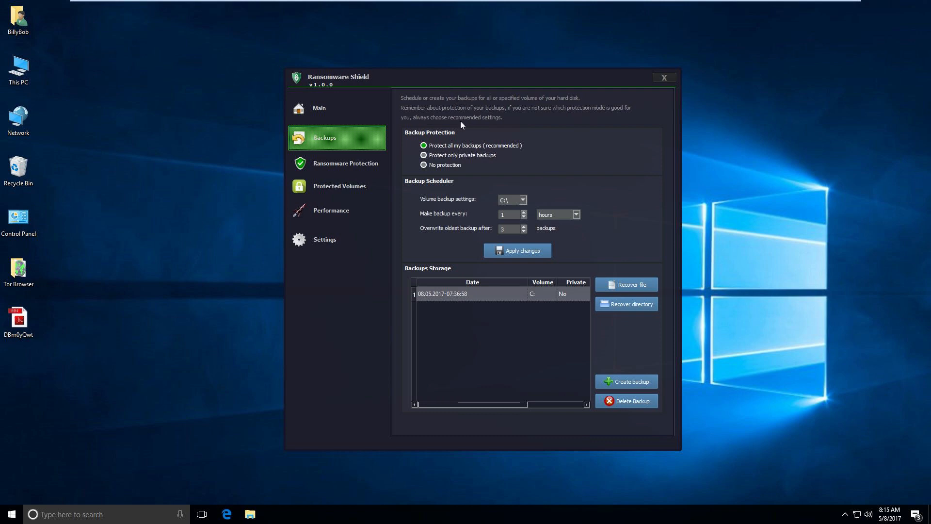
mouse_move(443, 159)
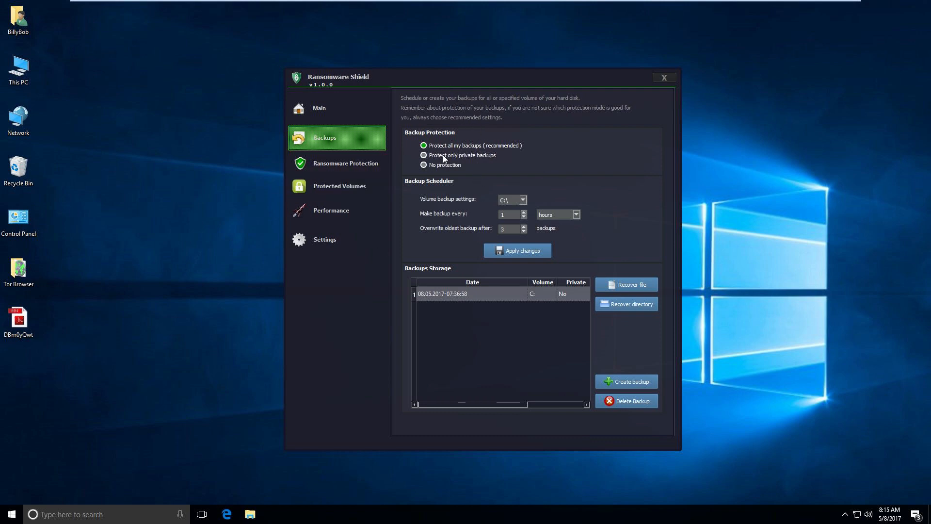
mouse_move(517, 149)
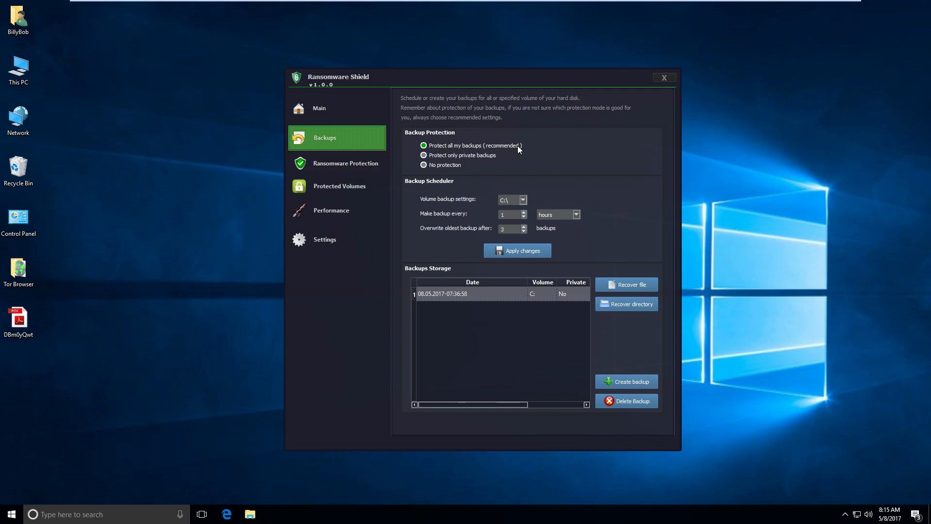
mouse_move(507, 223)
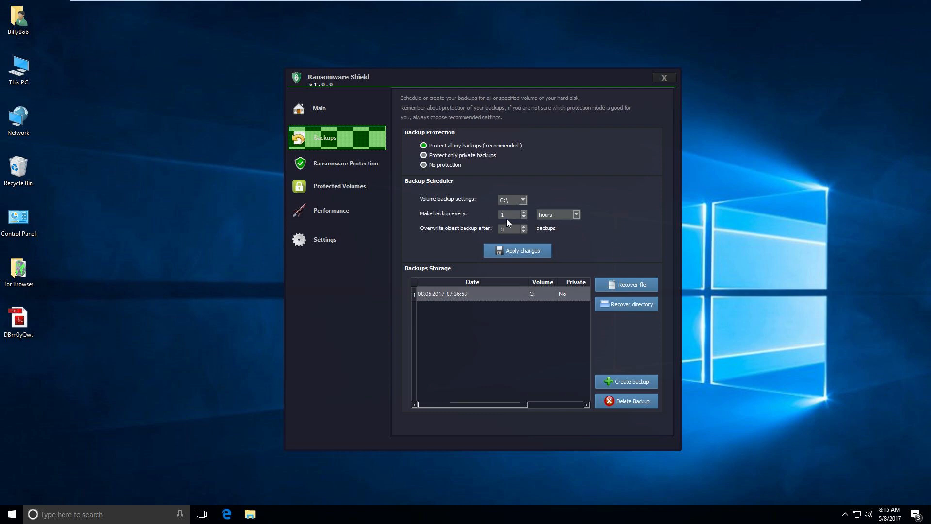
mouse_move(493, 274)
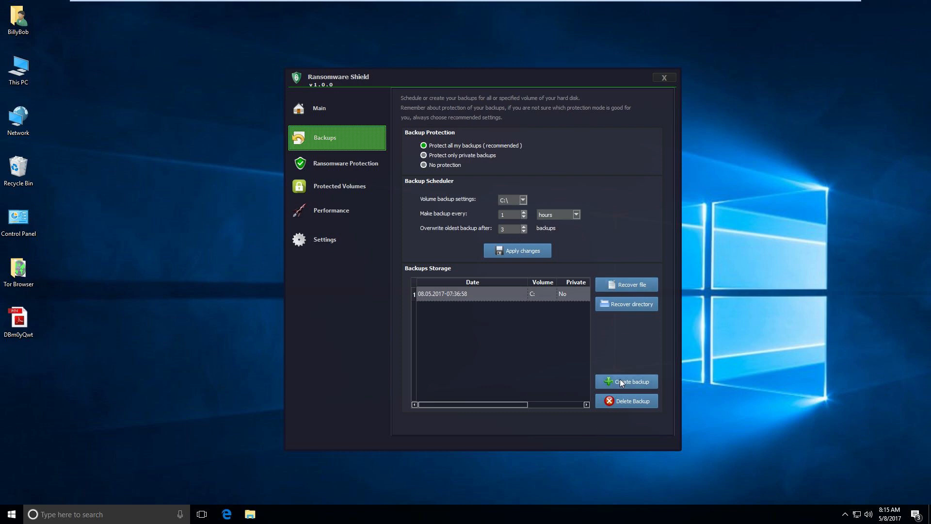
mouse_move(497, 305)
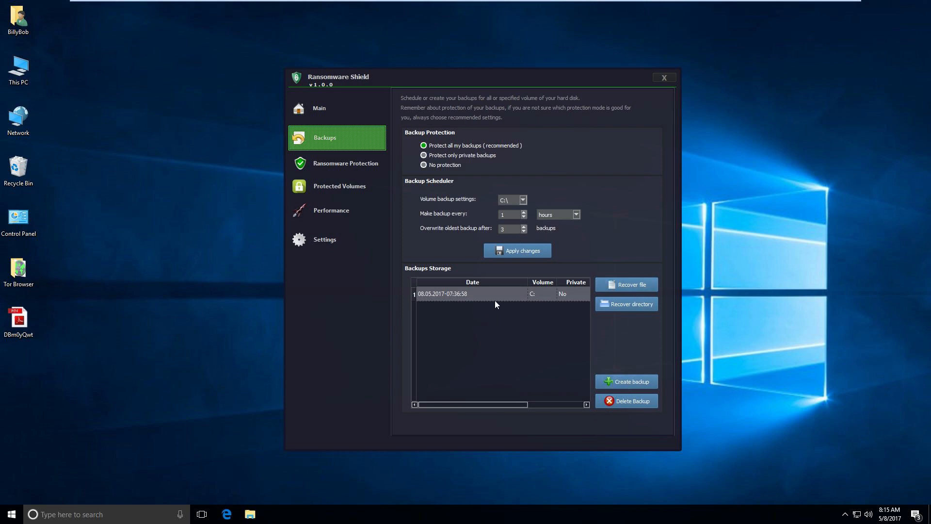
click(626, 284)
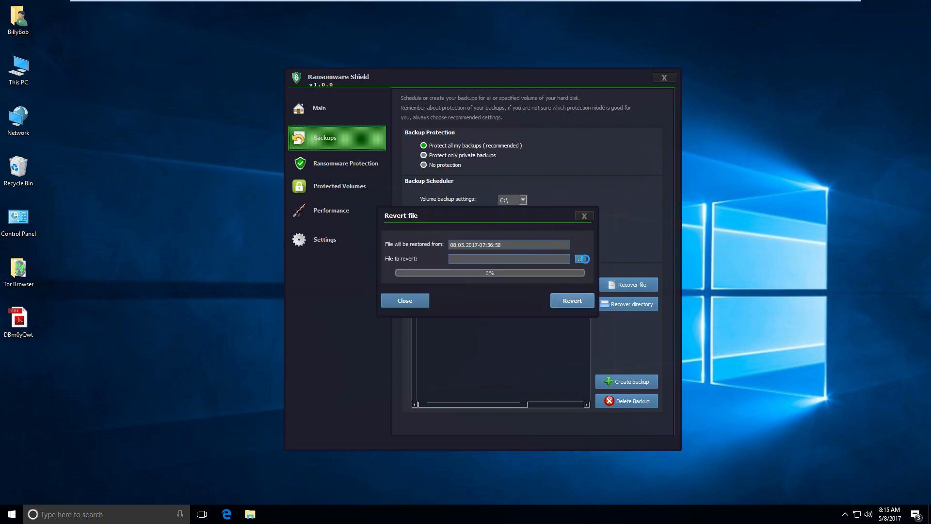
click(582, 258)
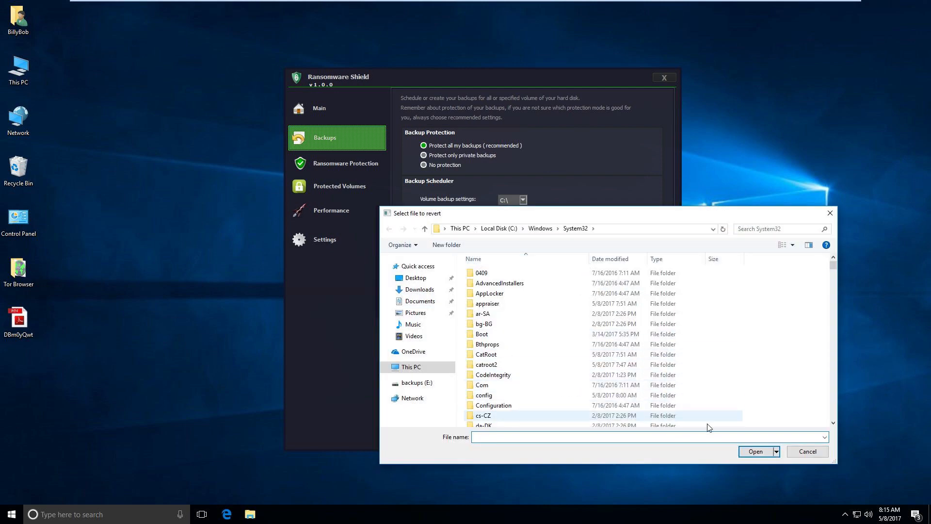
click(806, 451)
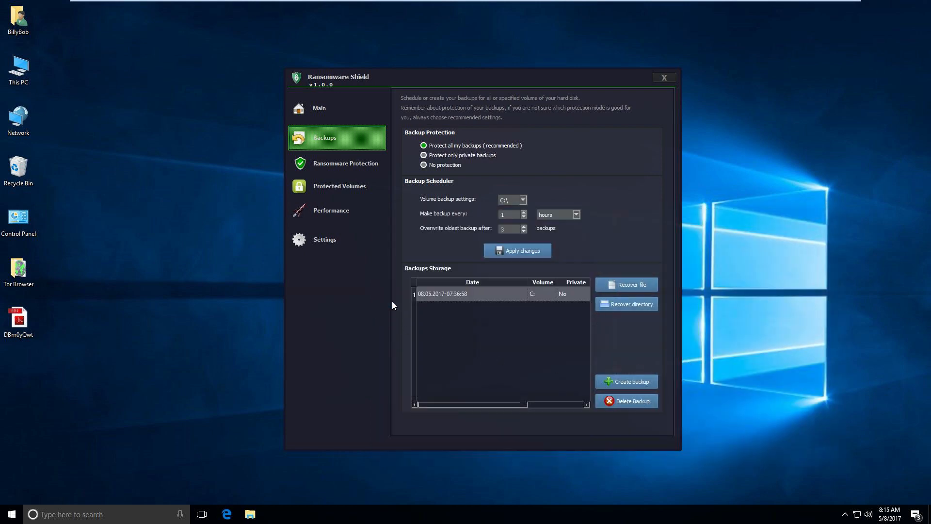
mouse_move(608, 304)
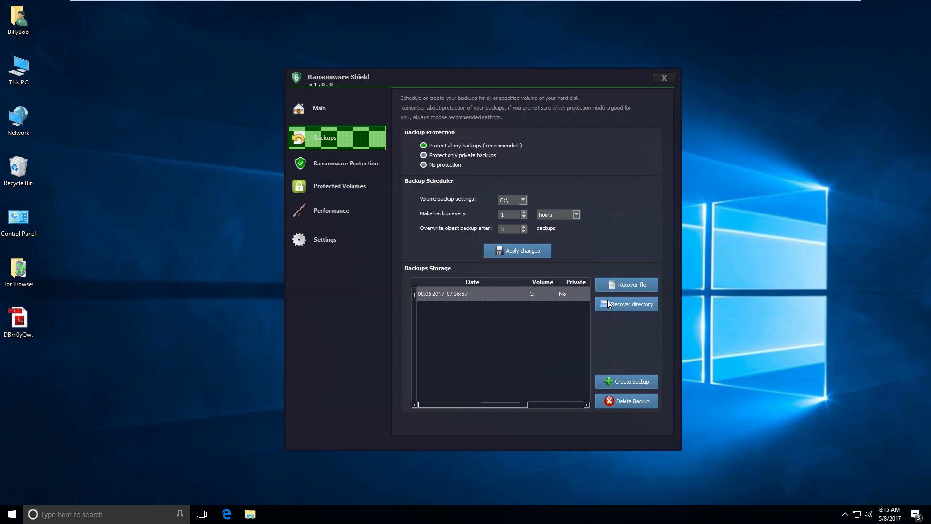
Check the Recover directory window, then show the Ransomware Protection page listing file traps
click(625, 303)
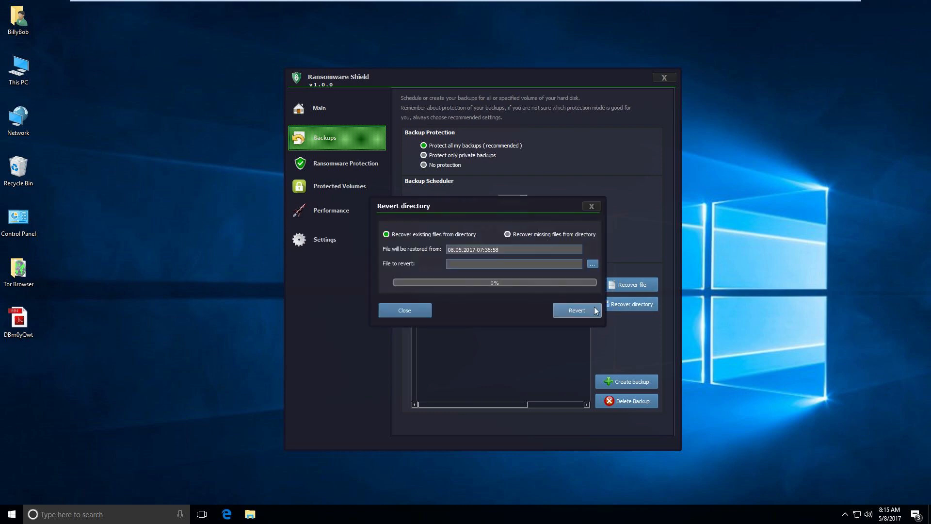
click(591, 264)
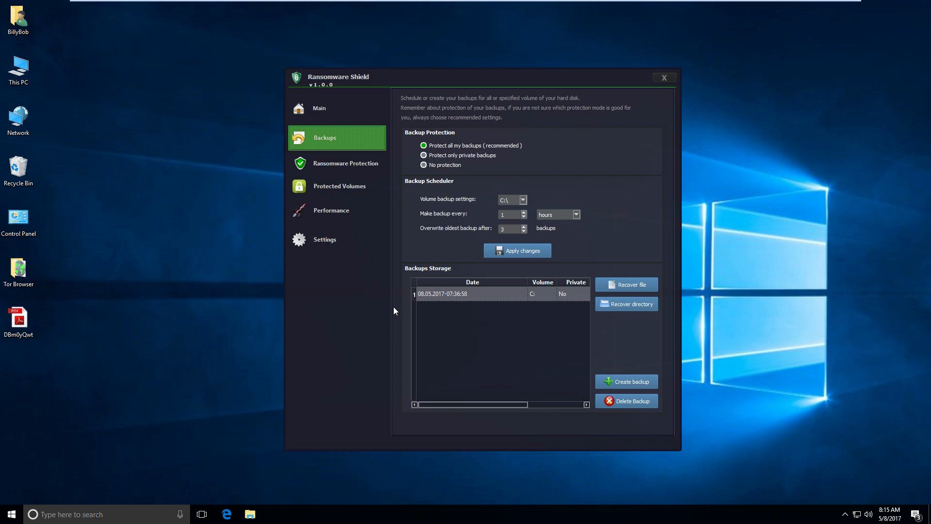
click(345, 163)
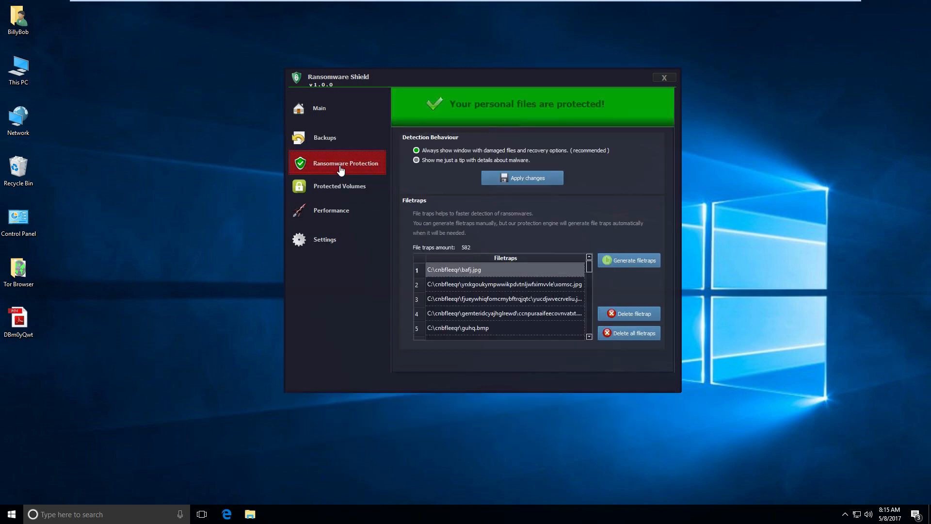
mouse_move(19, 69)
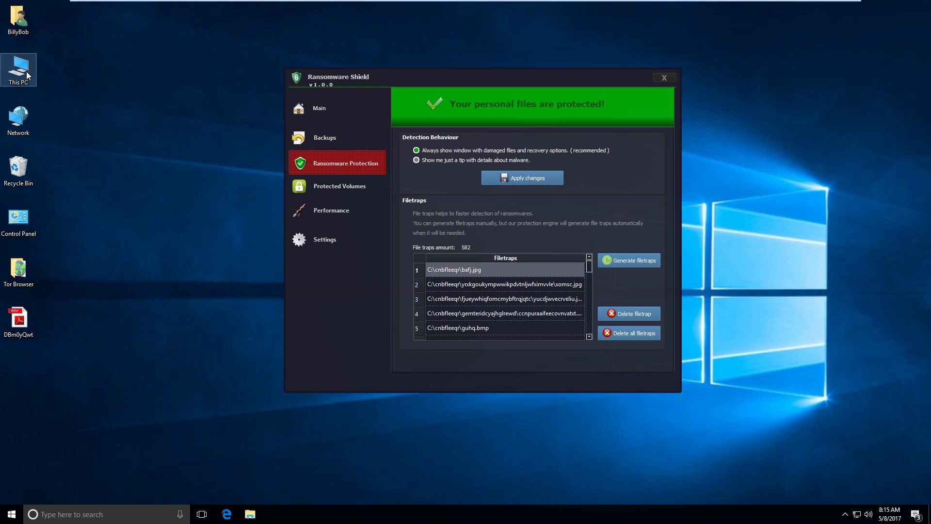
Browse This PC to Local Disk (C:) and enter the bosqci trap-file folder
double_click(19, 65)
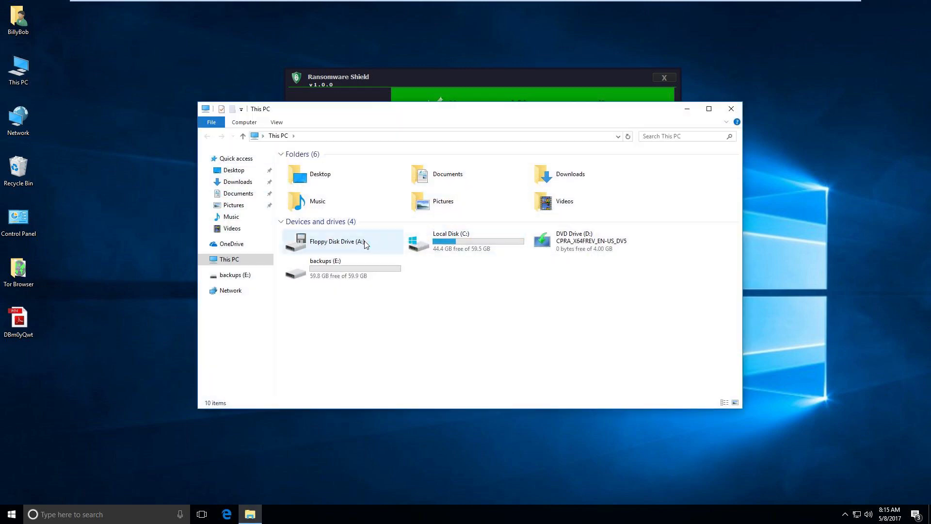
double_click(469, 240)
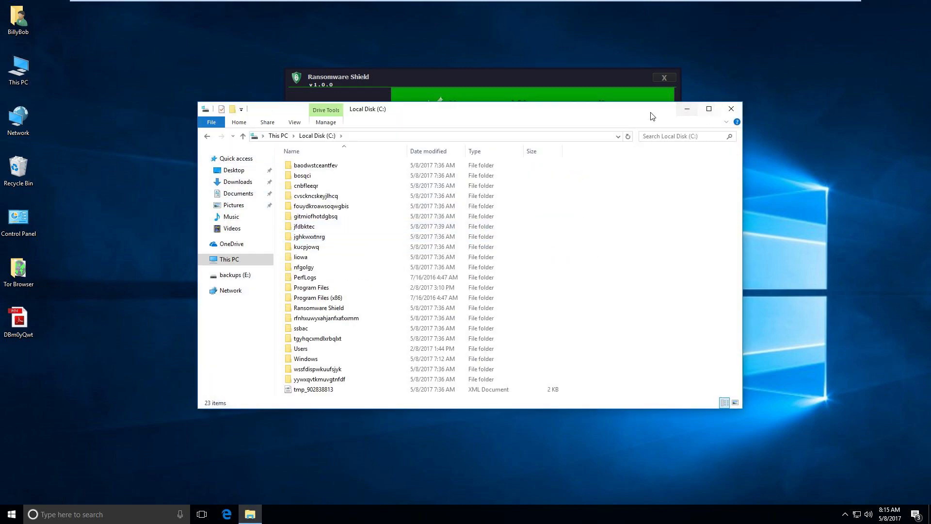
click(303, 267)
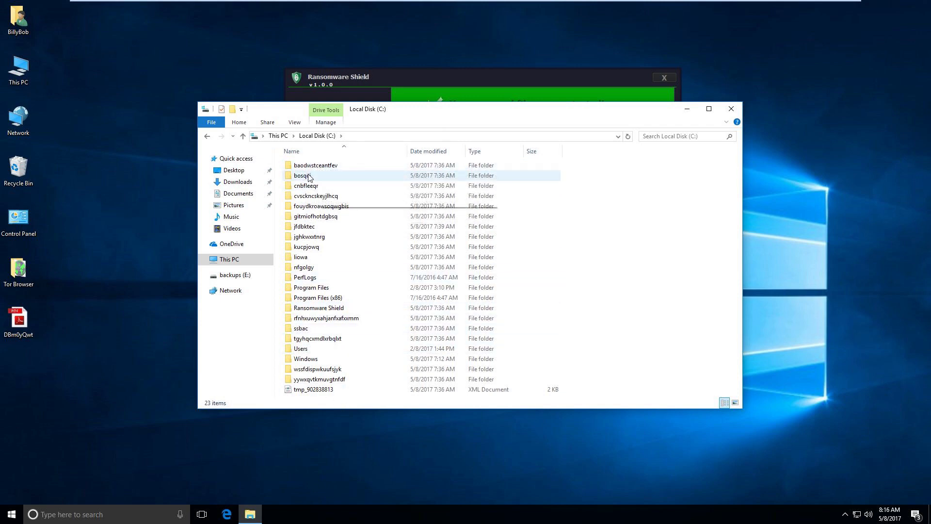
double_click(303, 176)
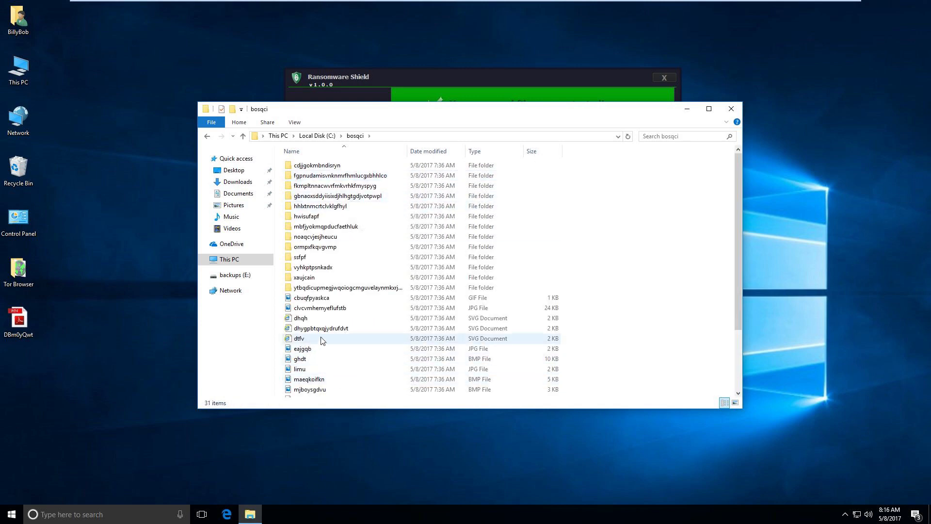
Look through bosqci's decoy files and enter one of its randomly named subfolders
scroll(down, 3)
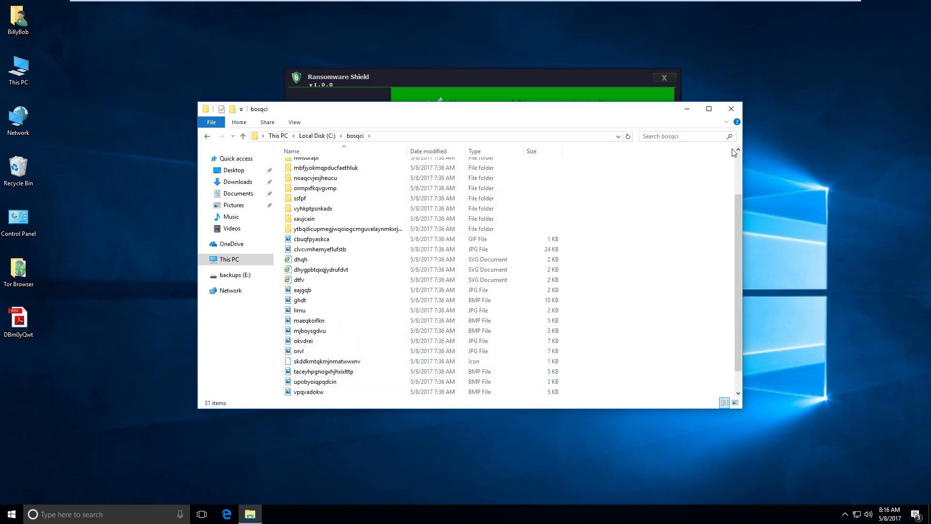
click(315, 177)
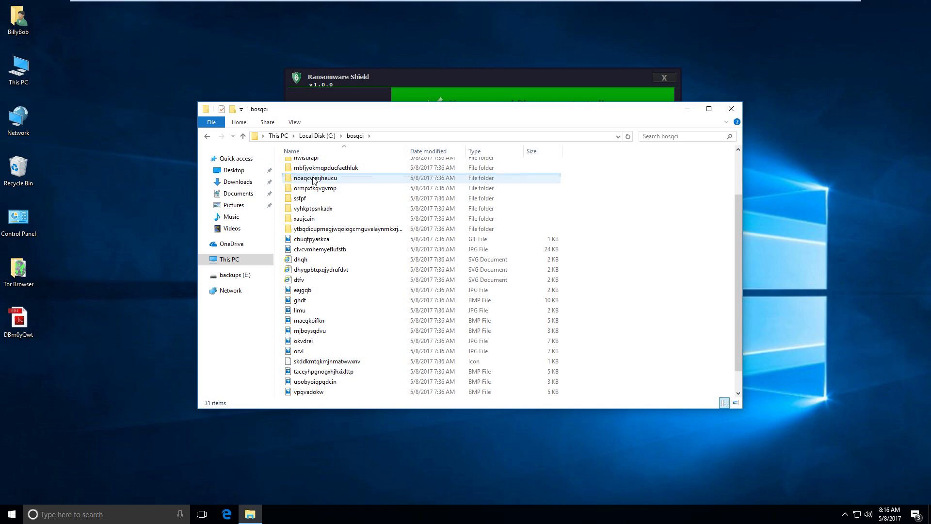
double_click(315, 177)
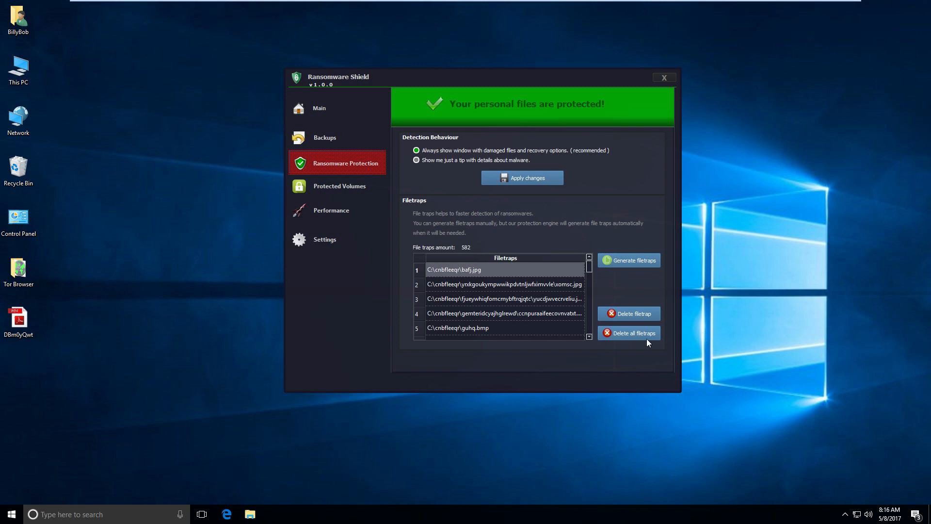
Delete all file traps, confirming the prompt and the success message, leaving the list empty
click(628, 332)
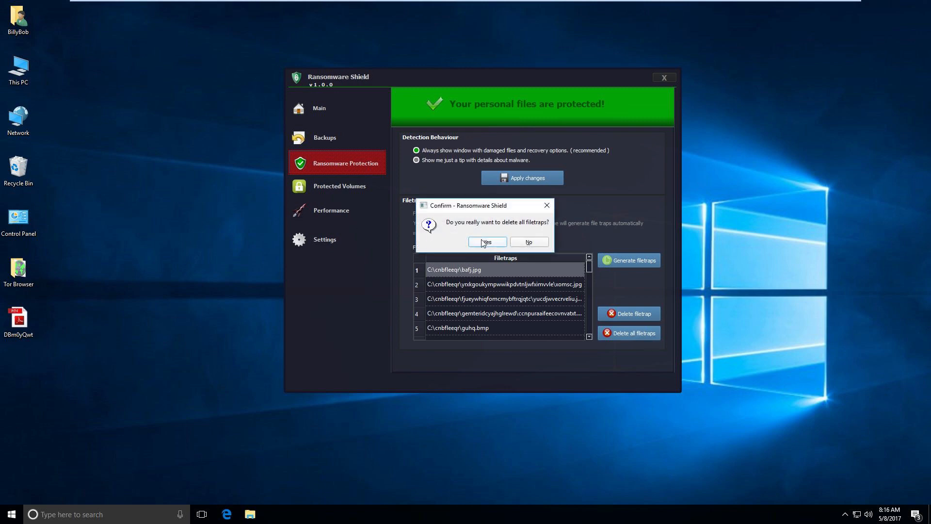
click(486, 241)
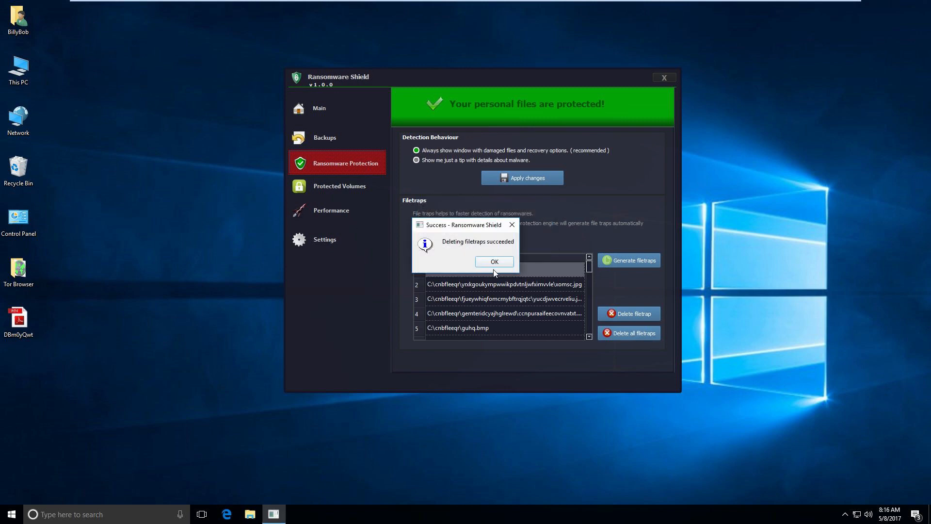
click(493, 260)
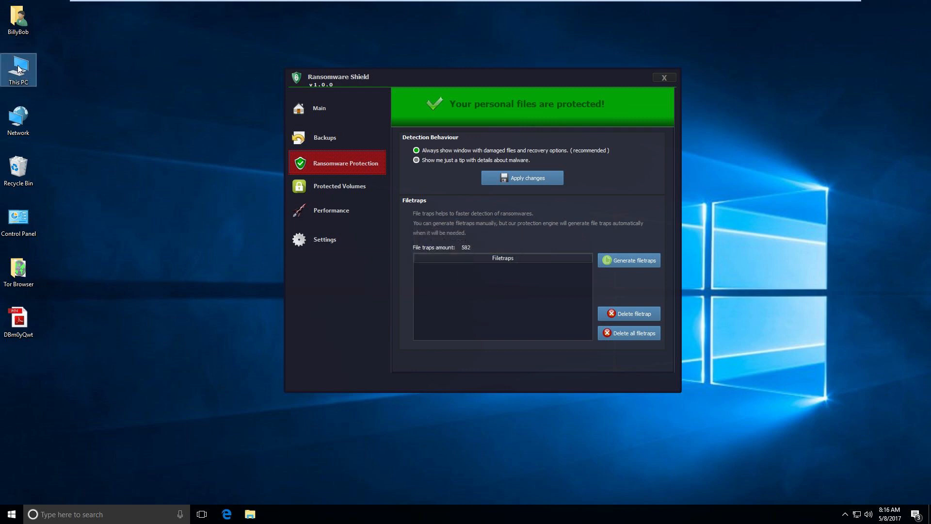
double_click(19, 70)
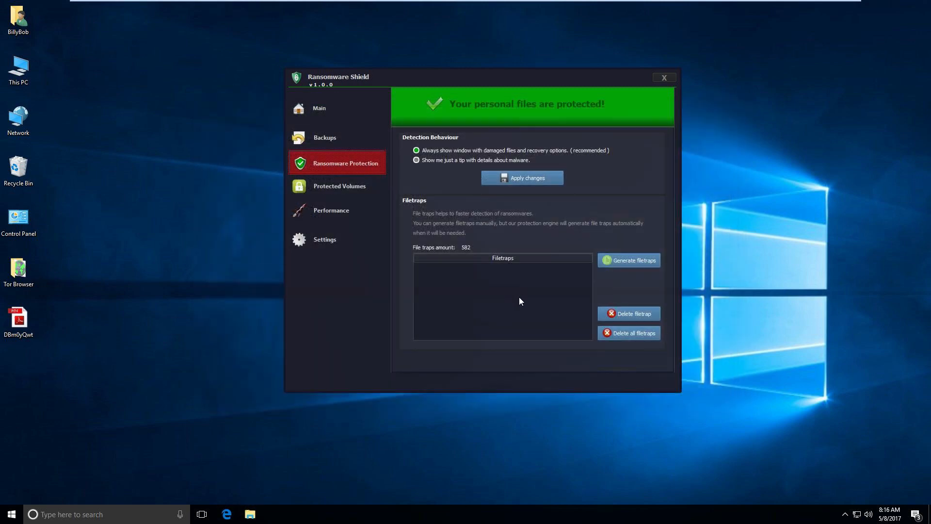
mouse_move(559, 277)
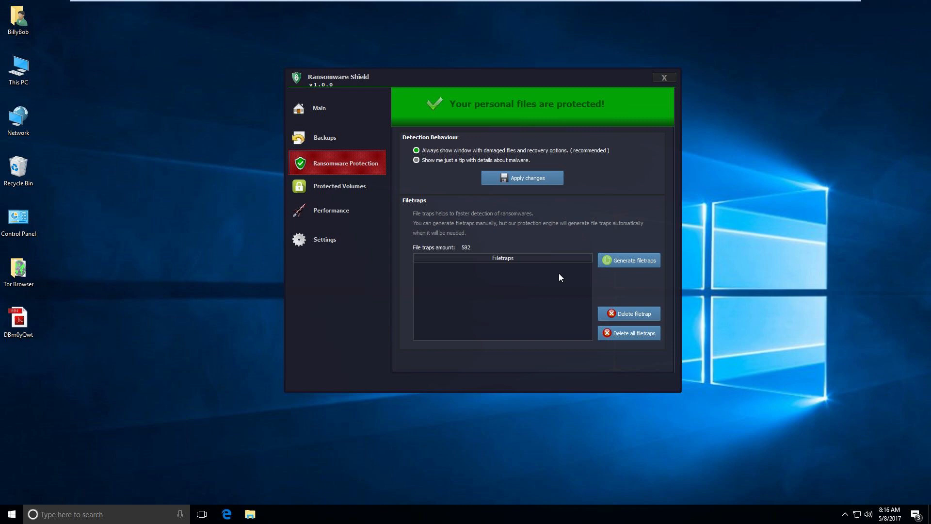
mouse_move(628, 260)
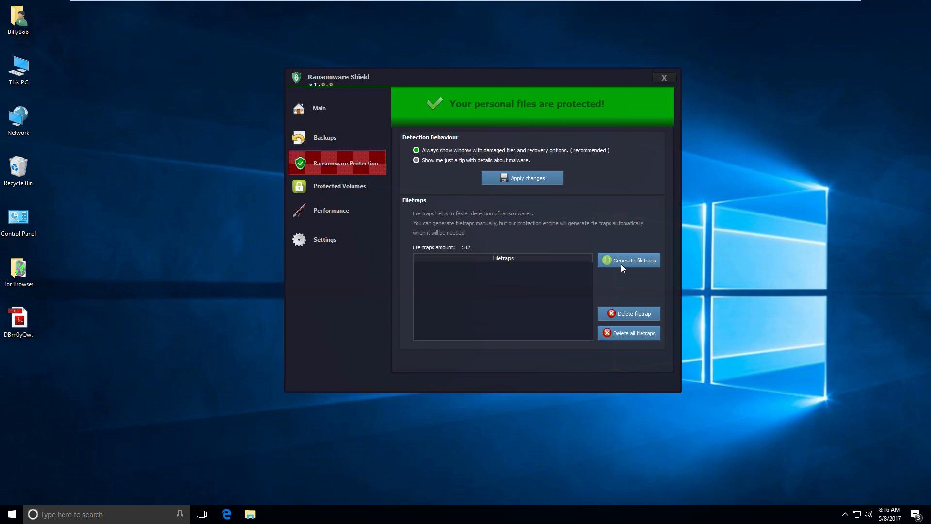
Generate new file traps, then refresh Local Disk (C:) so the new decoy folder appears
click(633, 260)
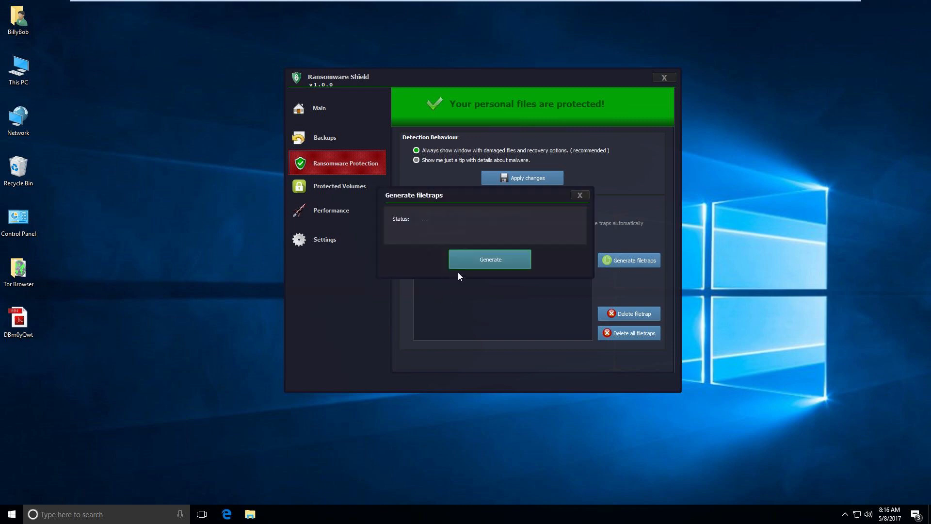
click(489, 259)
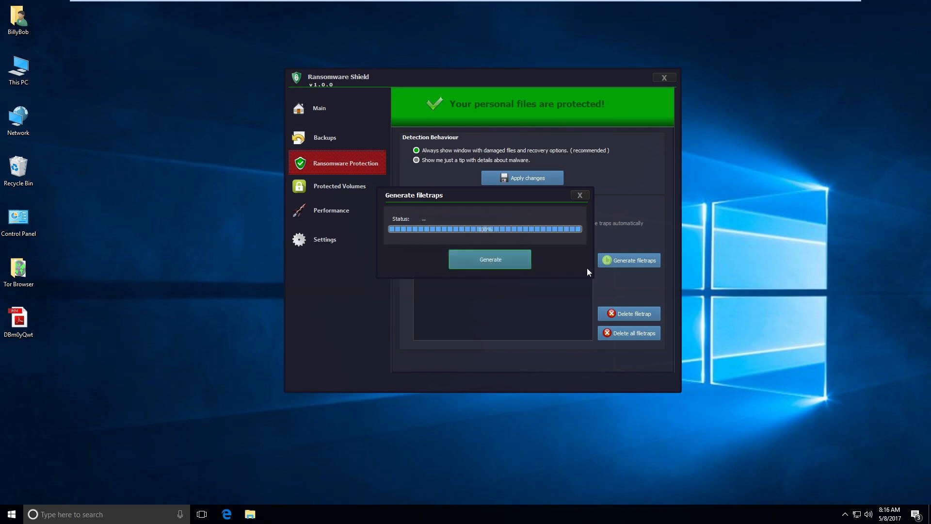
mouse_move(19, 70)
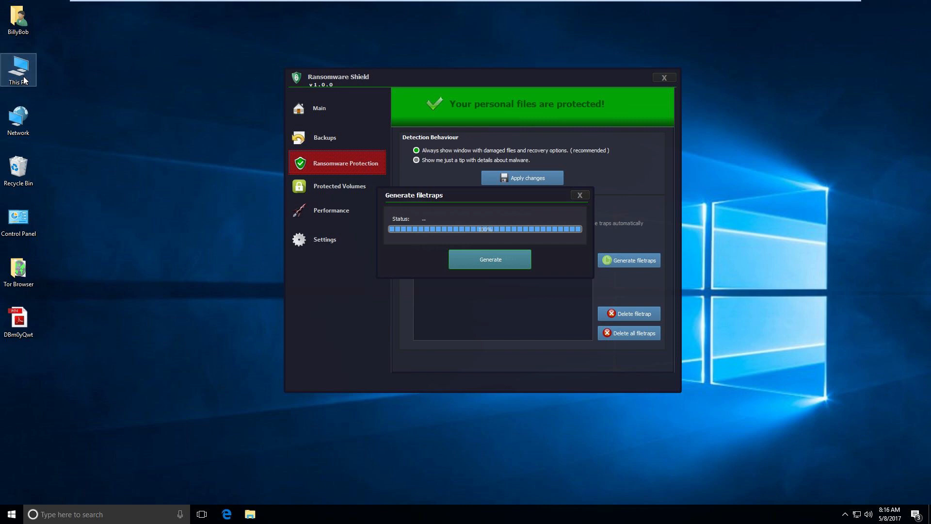
double_click(19, 70)
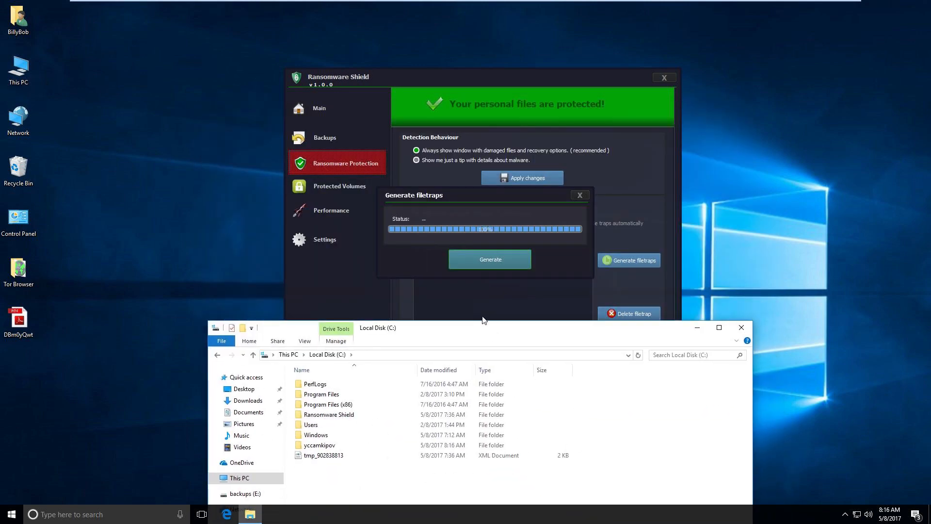
right_click(691, 368)
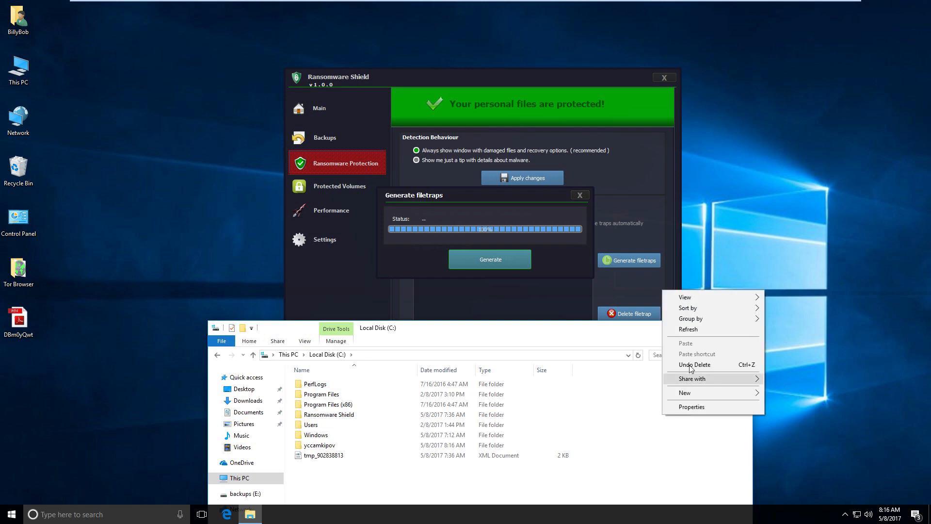
click(682, 332)
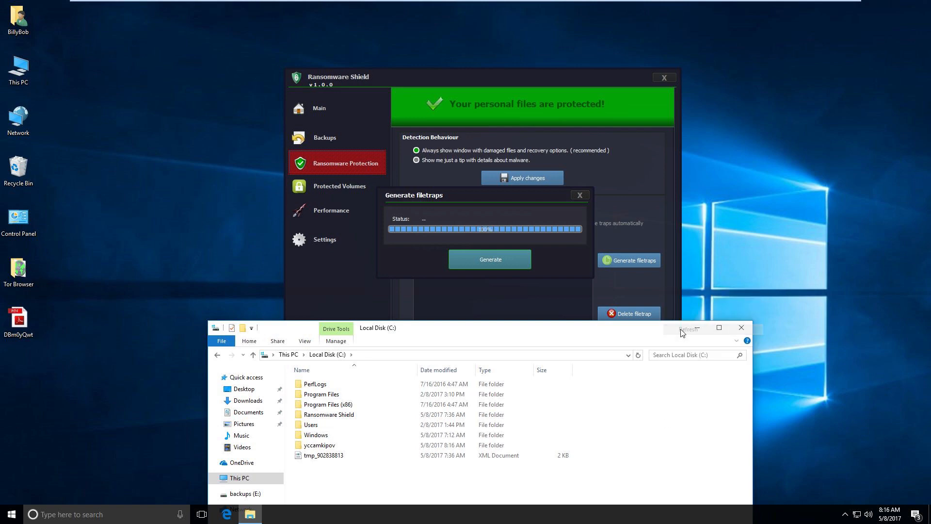
click(489, 259)
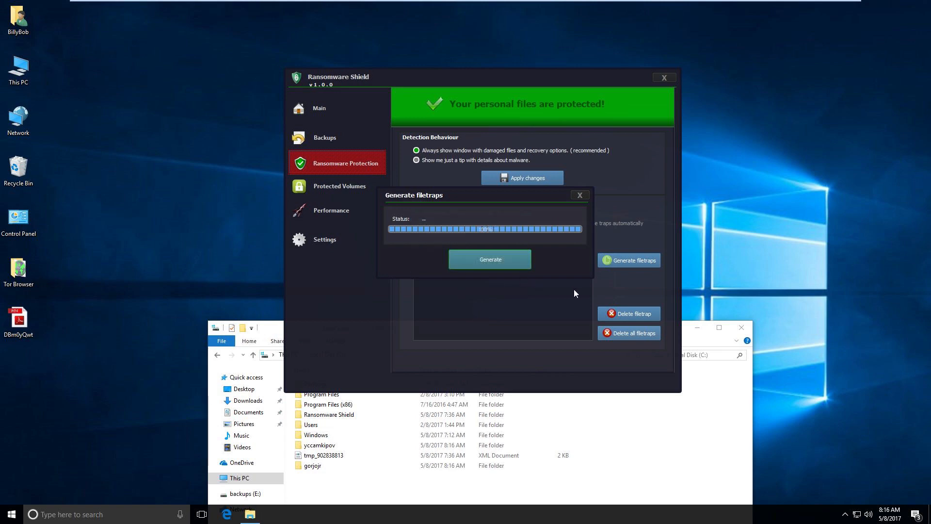
Refresh the C: drive and browse the gorjojr decoy folder's generated files
click(489, 259)
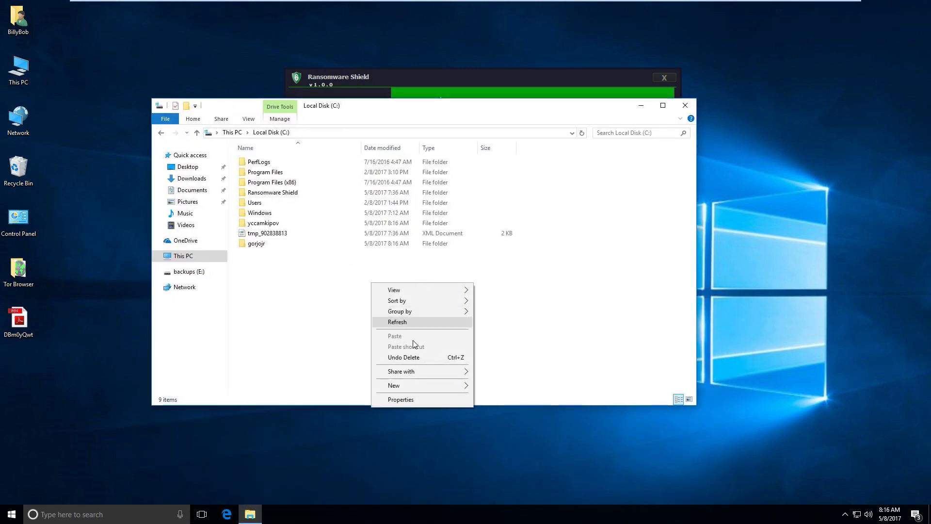
click(396, 321)
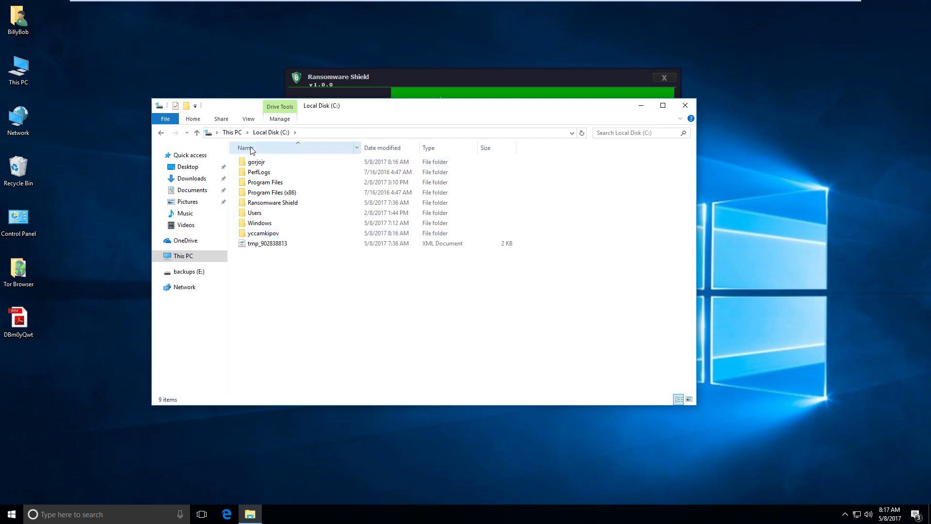
double_click(256, 162)
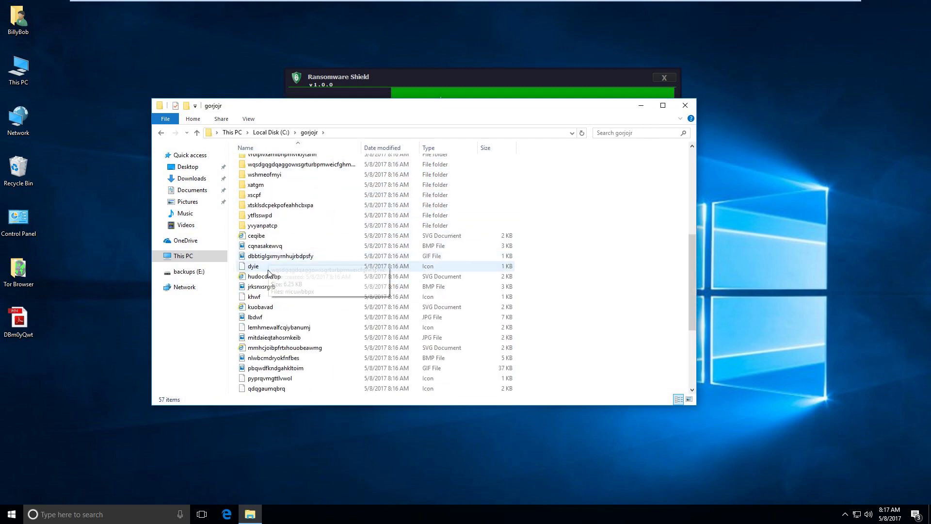
scroll(up, 3)
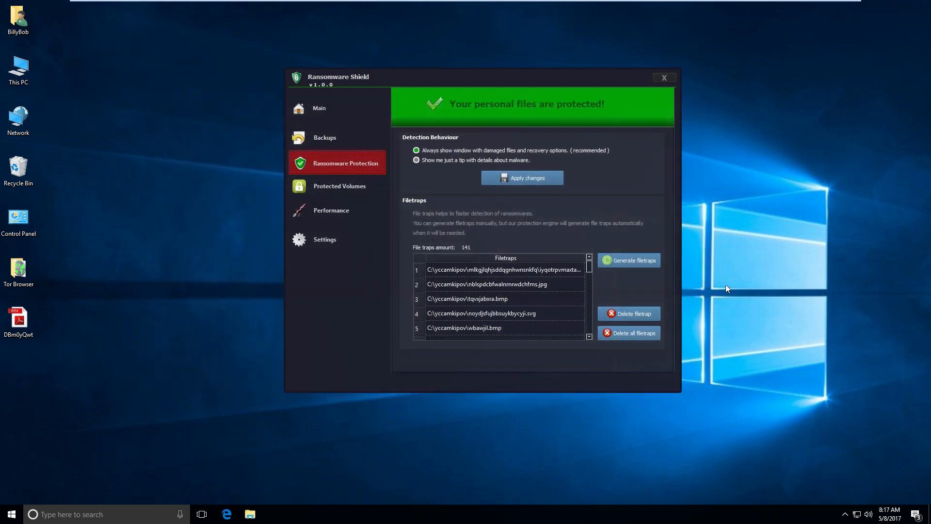
mouse_move(483, 245)
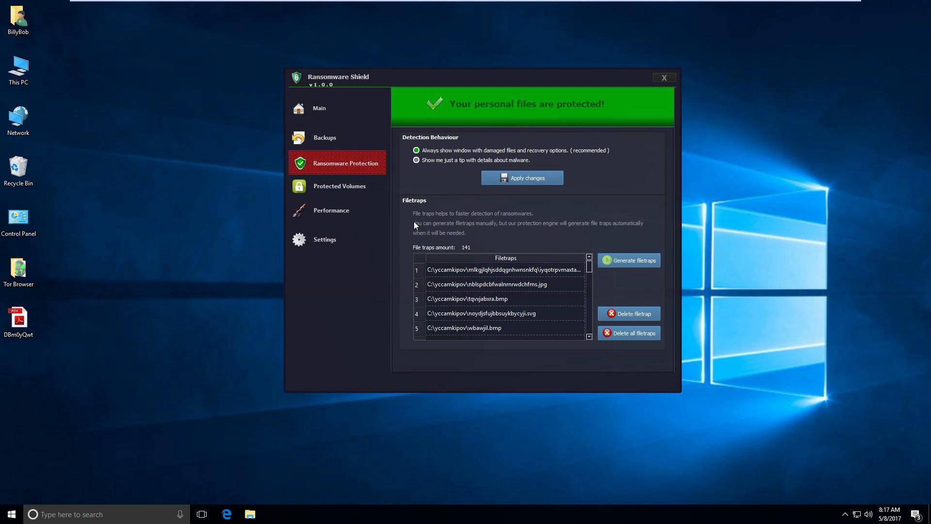
mouse_move(467, 230)
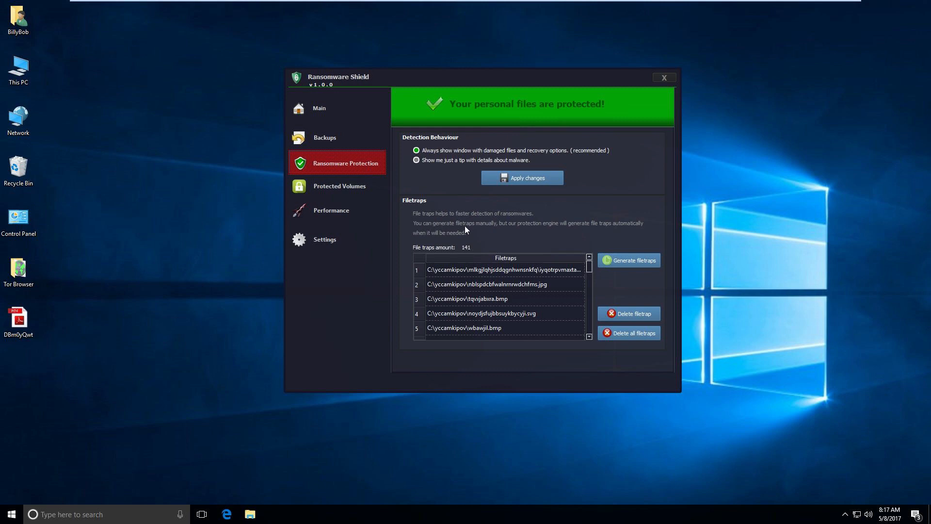
mouse_move(339, 186)
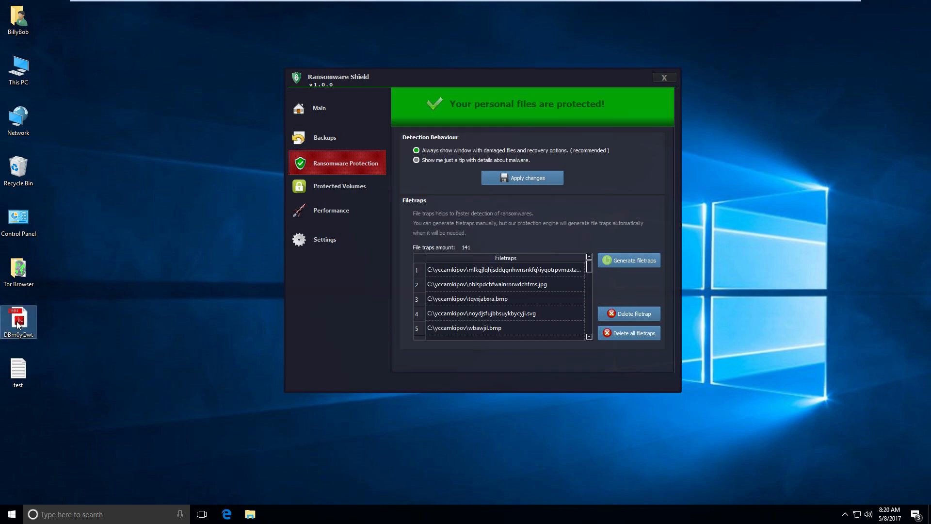
Launch the DBm0yQwt sample from the desktop, choosing Run anyway past the SmartScreen warning
right_click(19, 320)
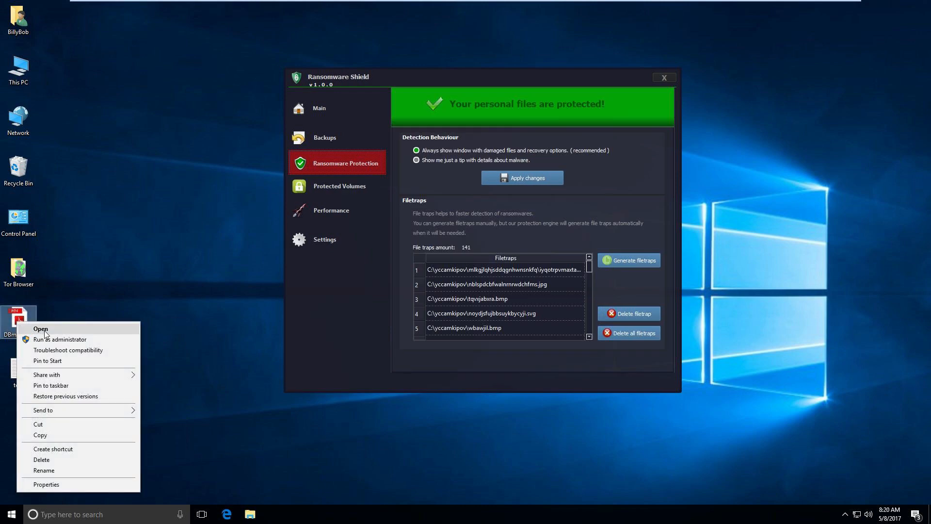
click(41, 329)
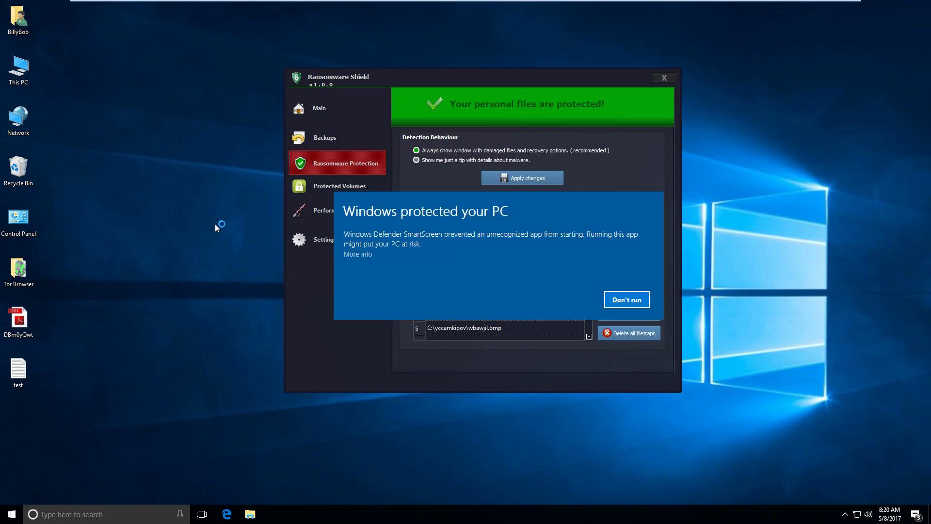
click(357, 254)
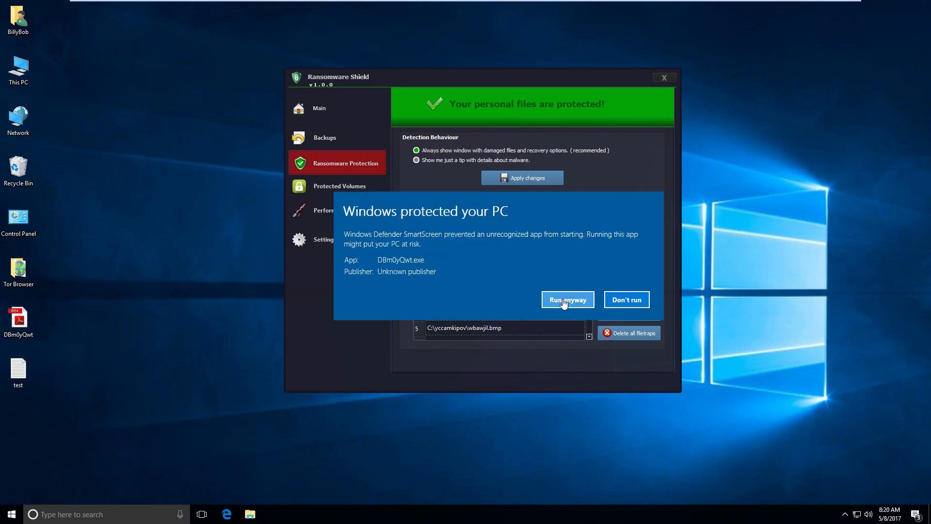
click(567, 300)
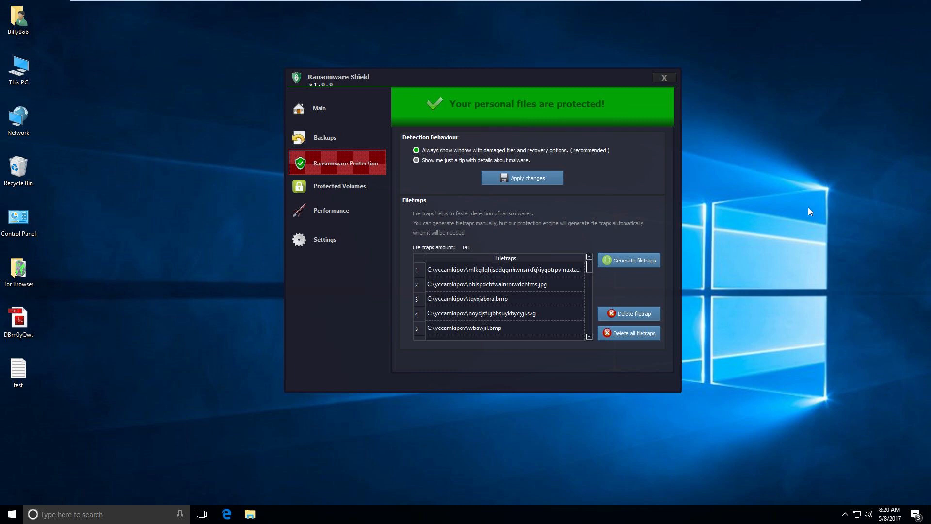
mouse_move(643, 75)
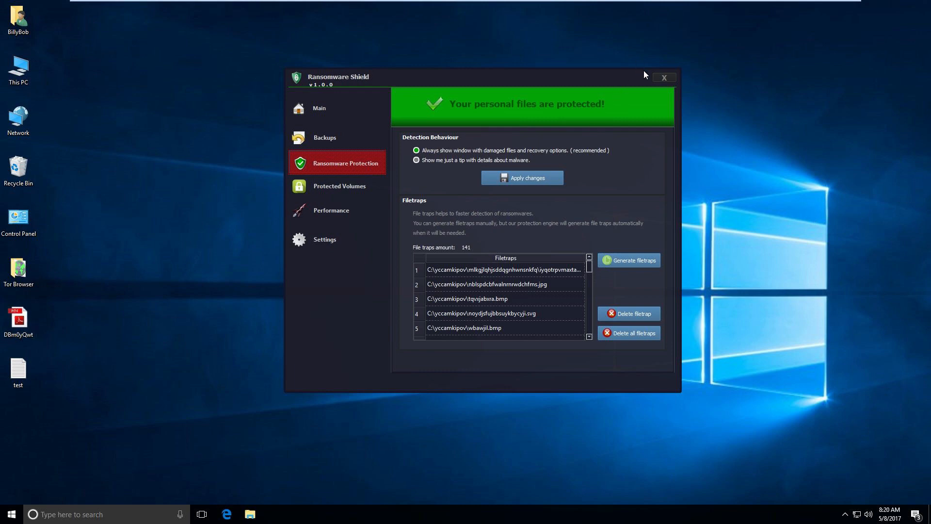
click(663, 78)
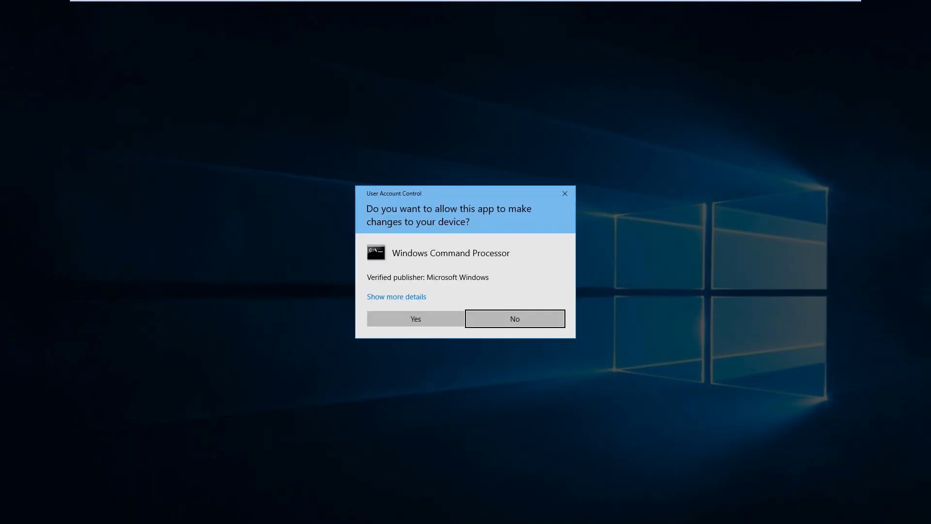
Answer the command processor's UAC prompt and show Documents with Passwords still a plain text file
click(514, 318)
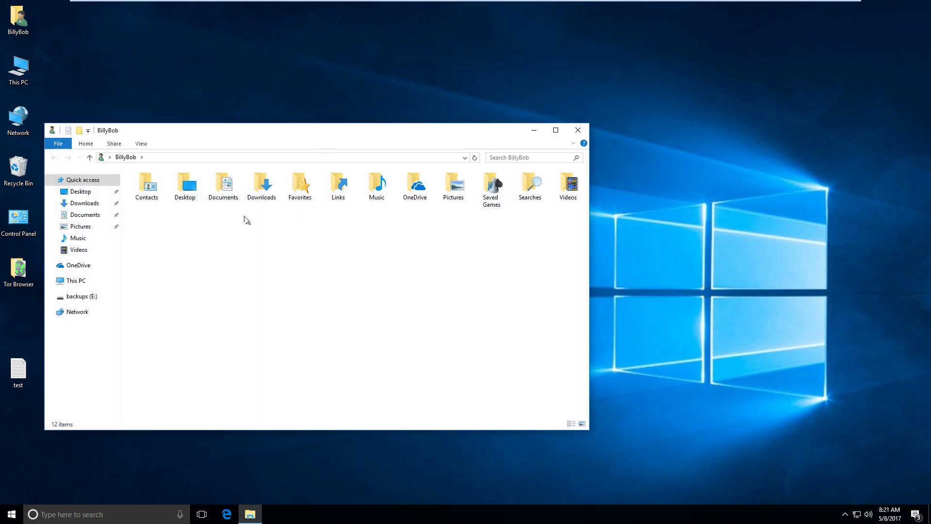
double_click(223, 183)
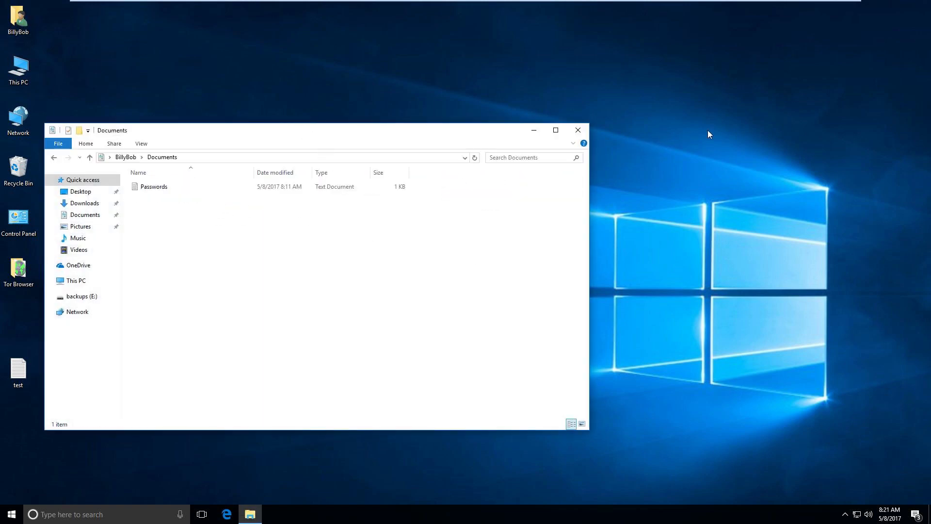
mouse_move(746, 115)
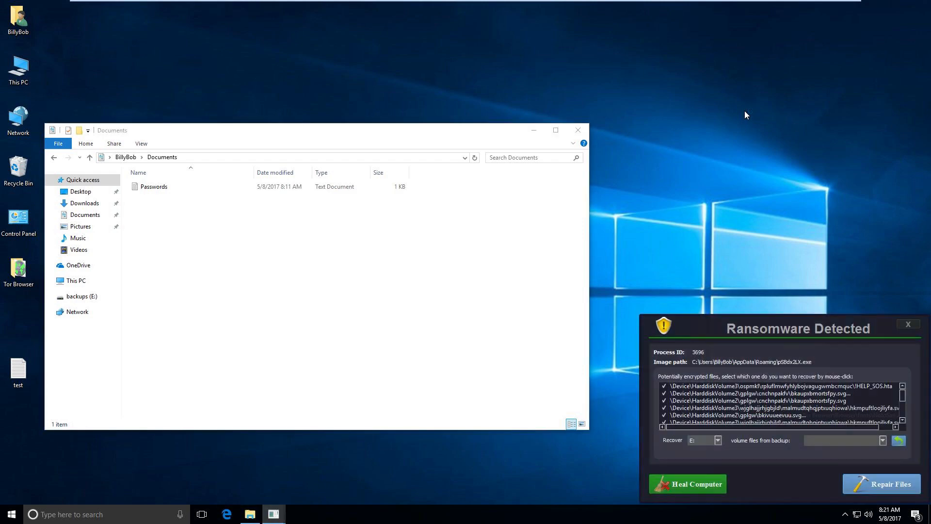
mouse_move(749, 209)
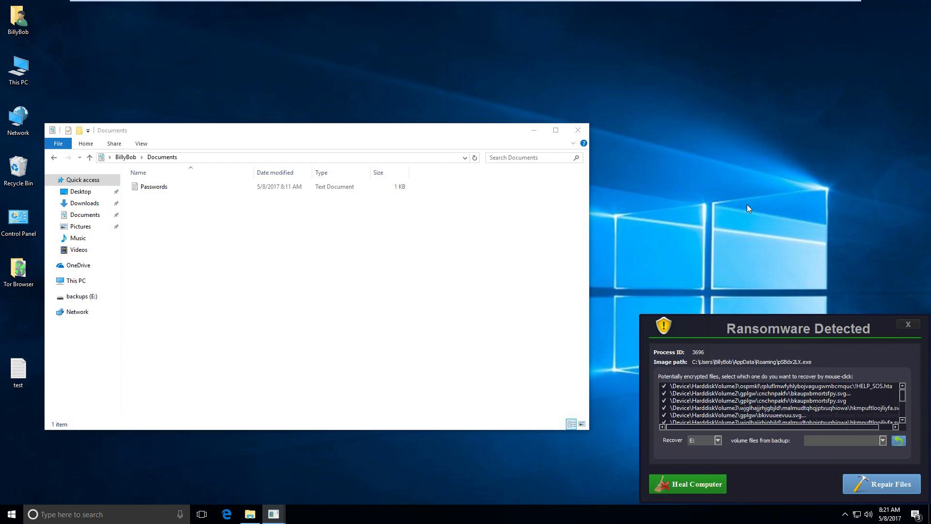
mouse_move(699, 383)
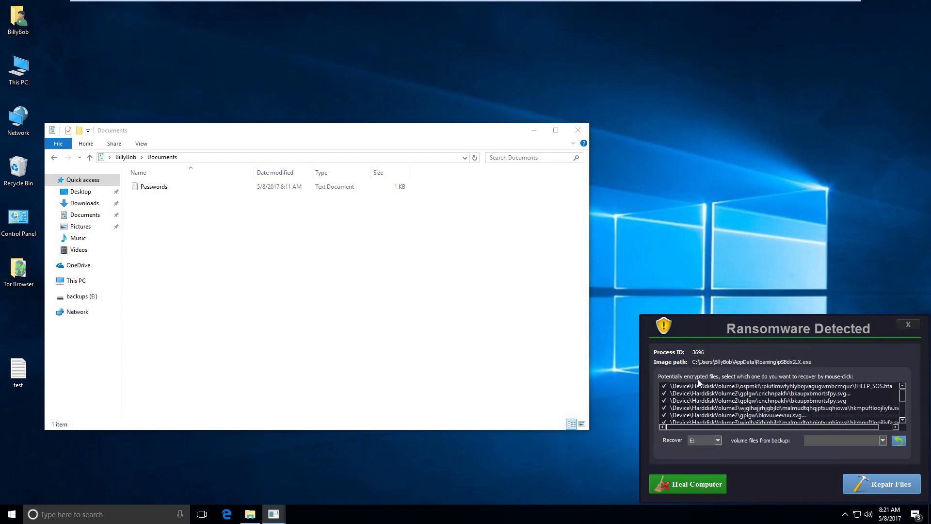
mouse_move(806, 361)
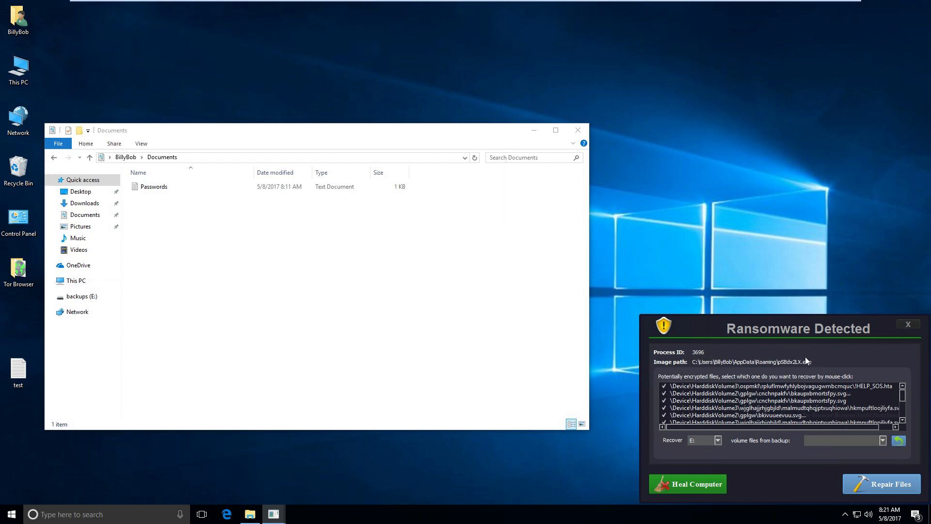
mouse_move(752, 396)
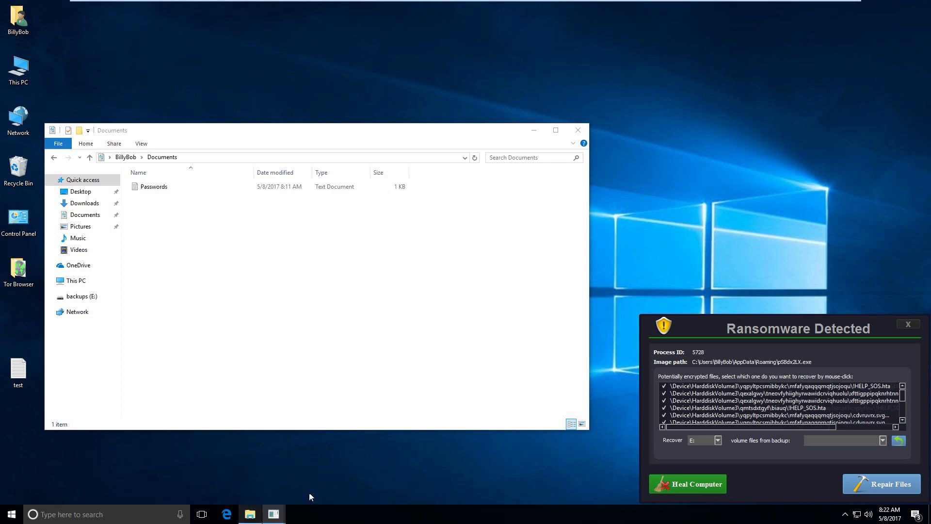
mouse_move(646, 443)
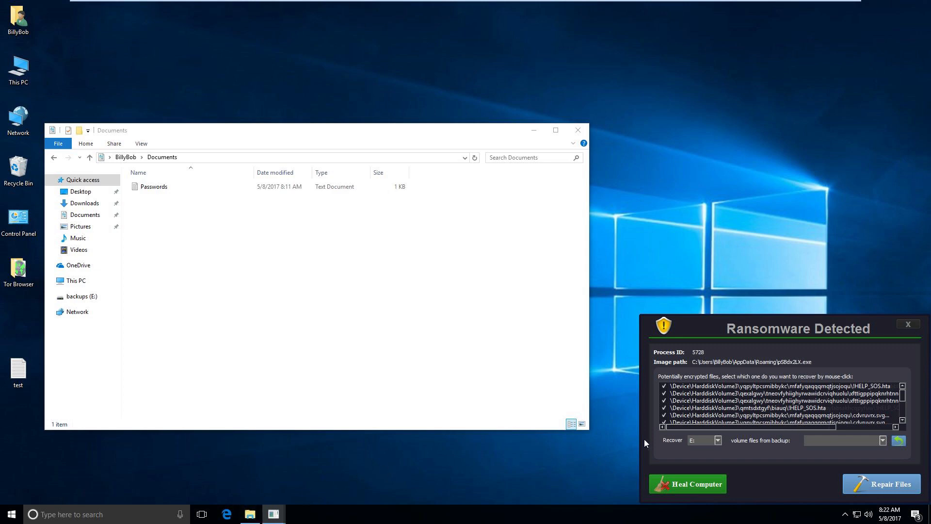
mouse_move(656, 442)
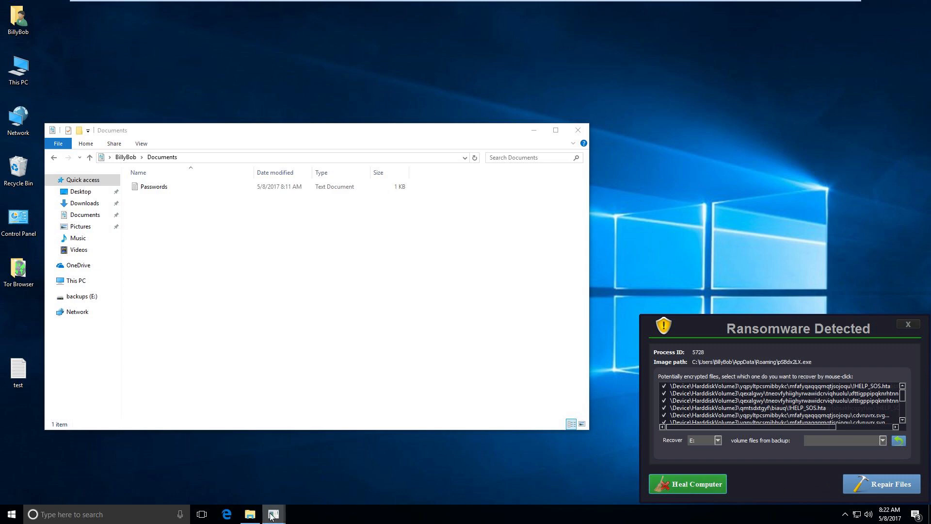
mouse_move(427, 475)
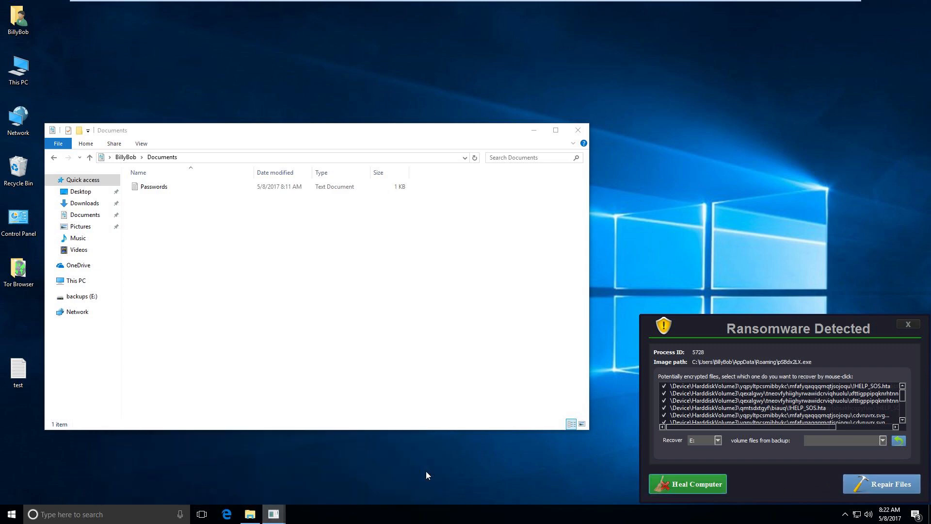
mouse_move(850, 330)
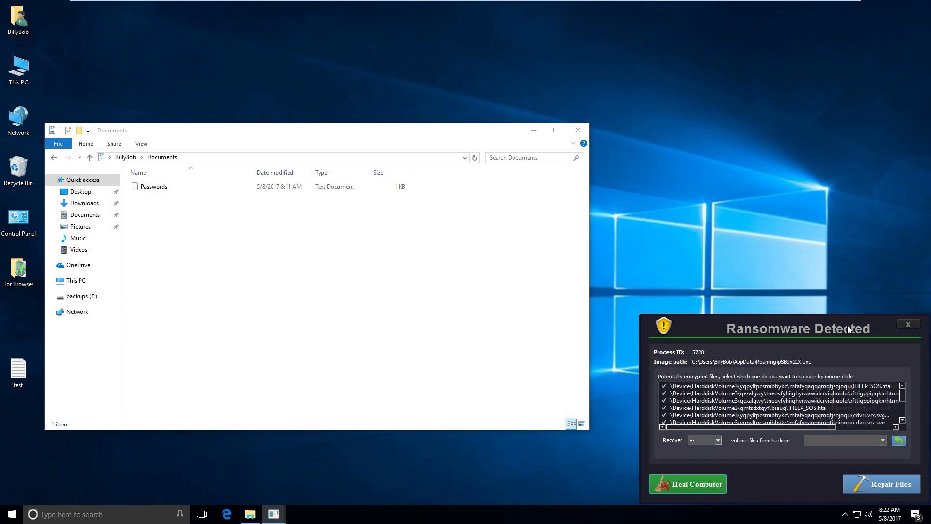
mouse_move(274, 514)
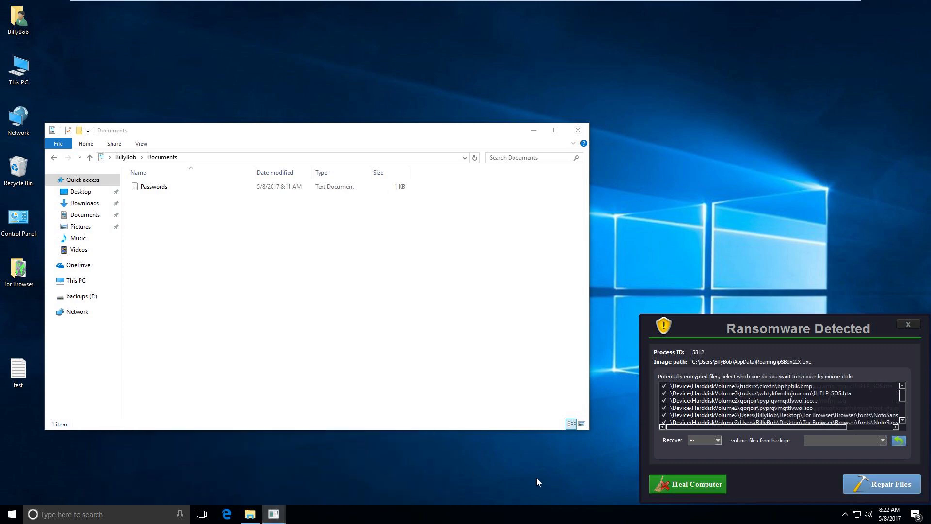
mouse_move(272, 514)
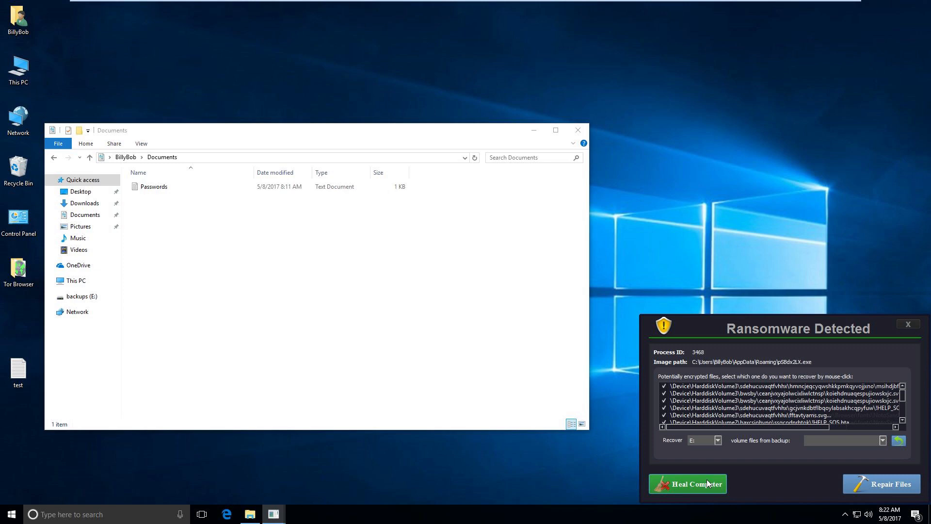
mouse_move(272, 514)
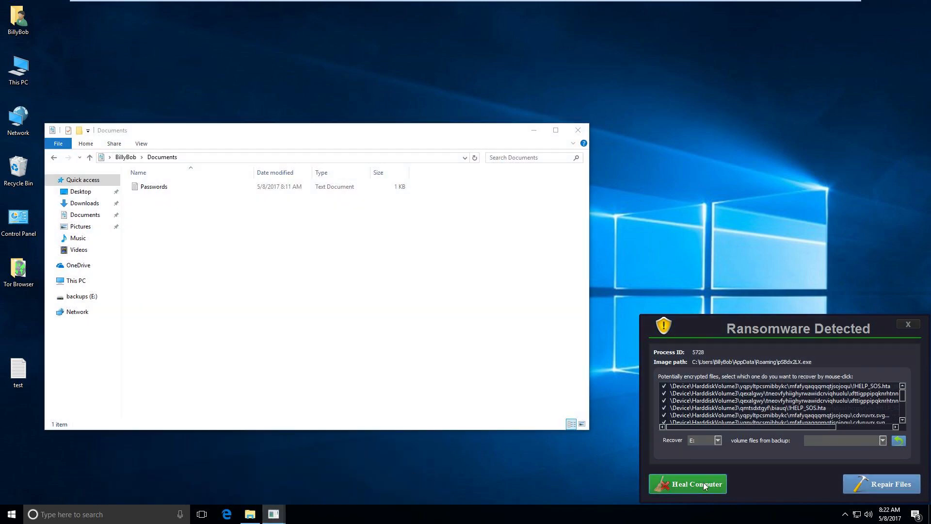
mouse_move(881, 332)
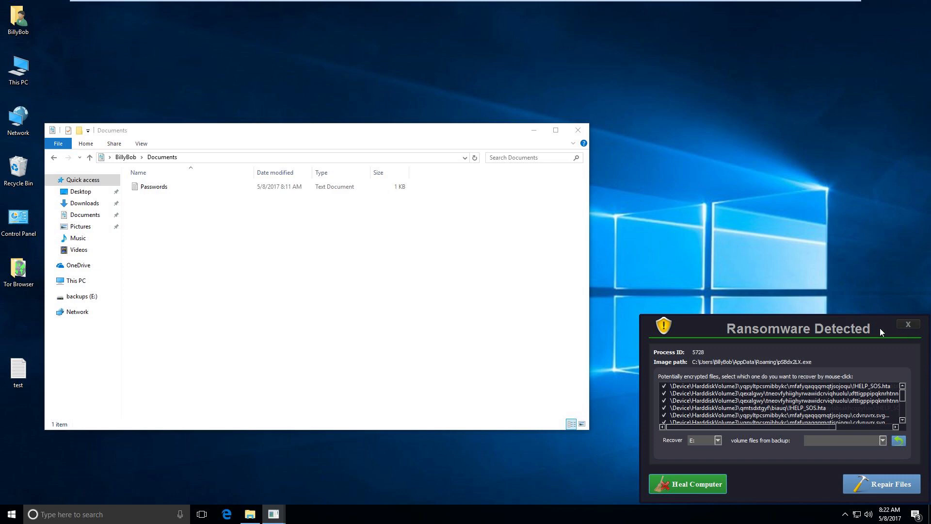
mouse_move(907, 325)
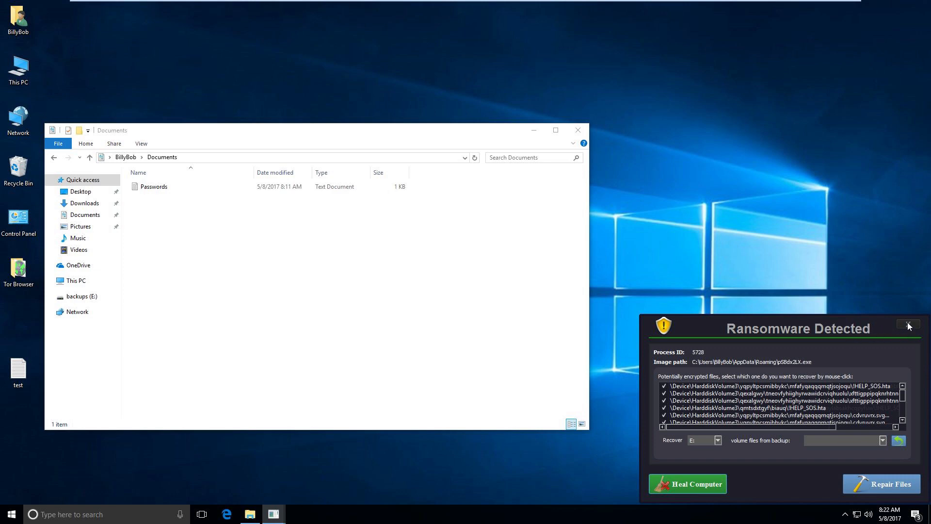
mouse_move(778, 481)
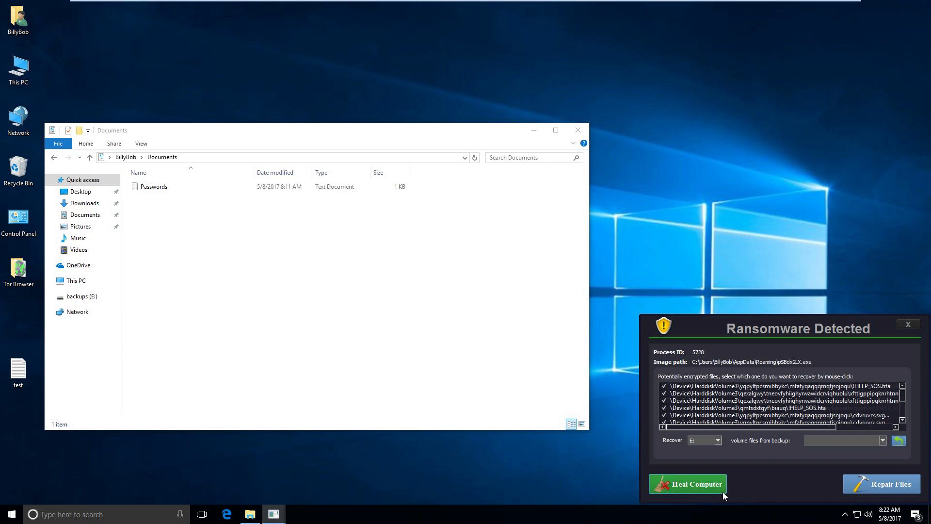
mouse_move(910, 326)
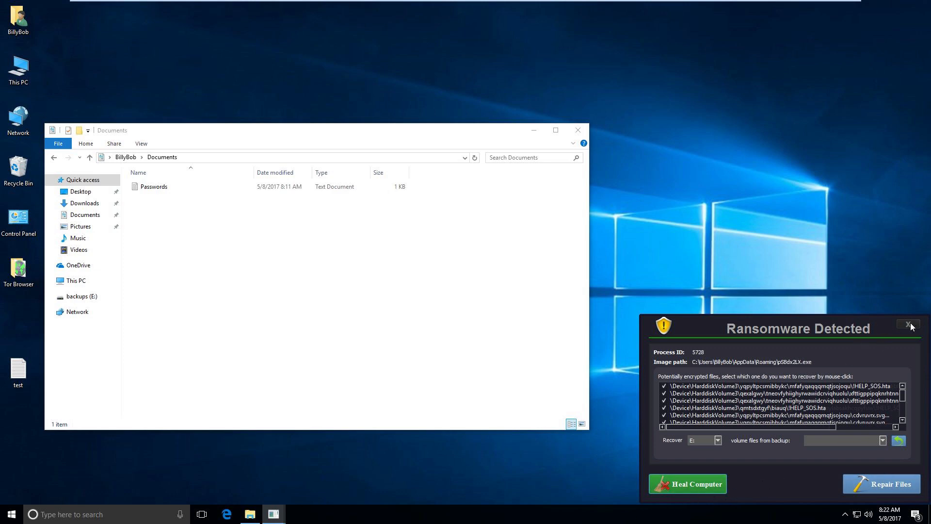
mouse_move(806, 345)
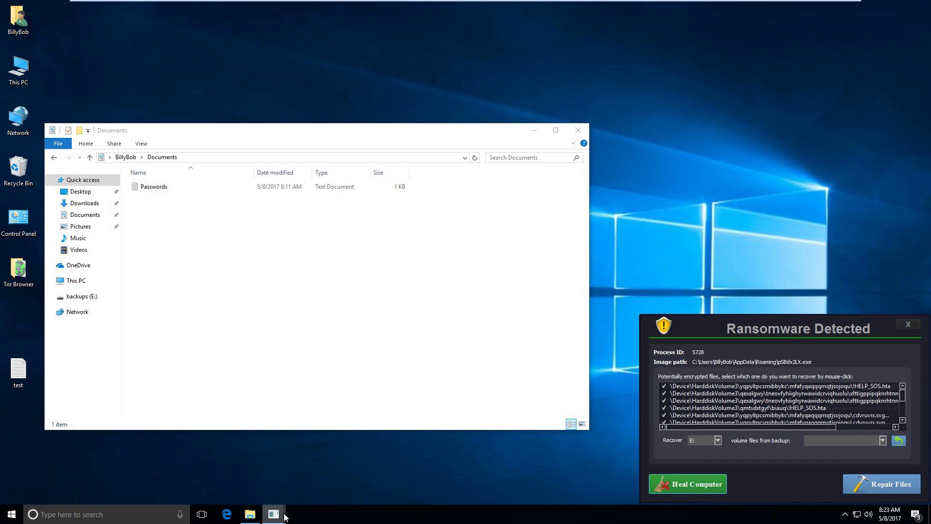
mouse_move(274, 514)
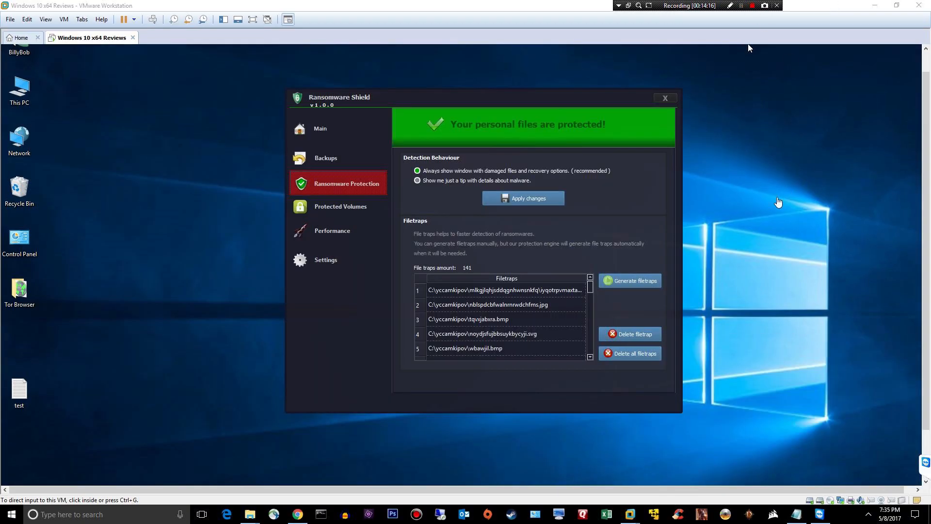
mouse_move(86, 189)
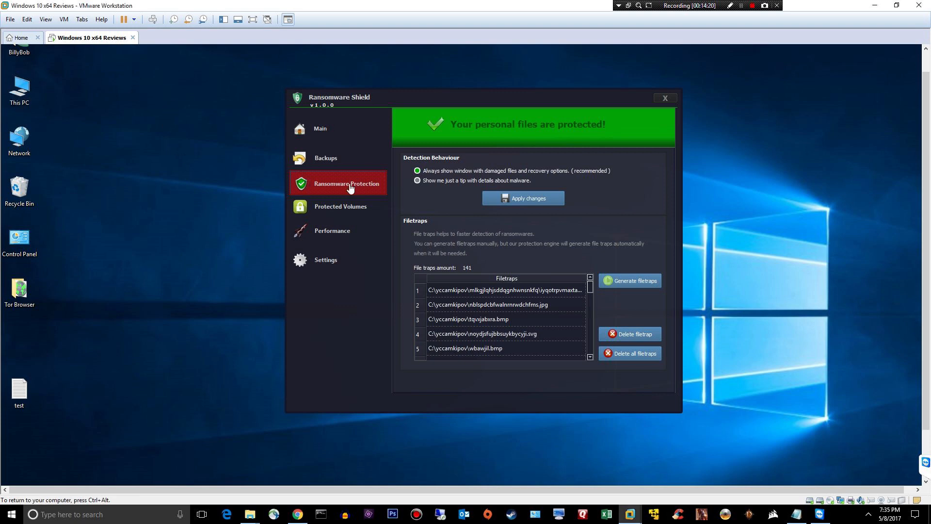
mouse_move(925, 216)
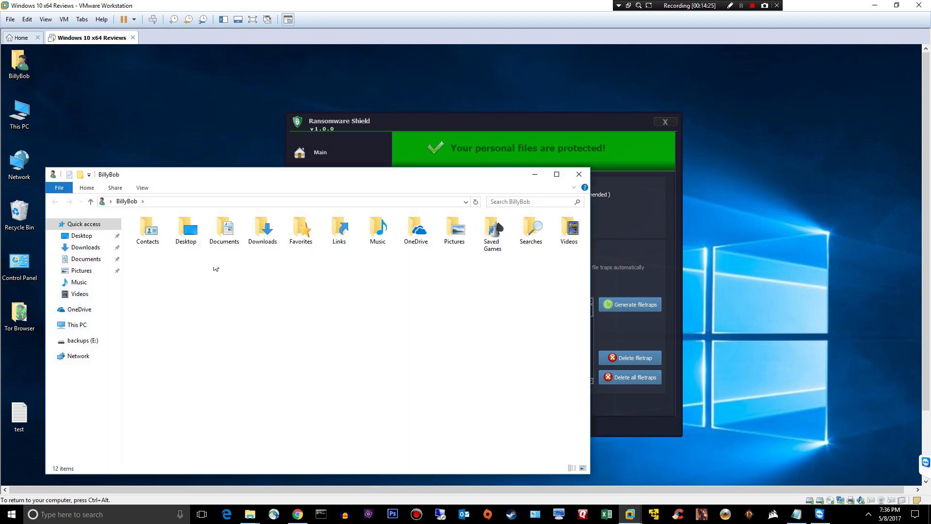
Open Passwords from Documents readable in Notepad, then close Notepad and File Explorer
double_click(224, 227)
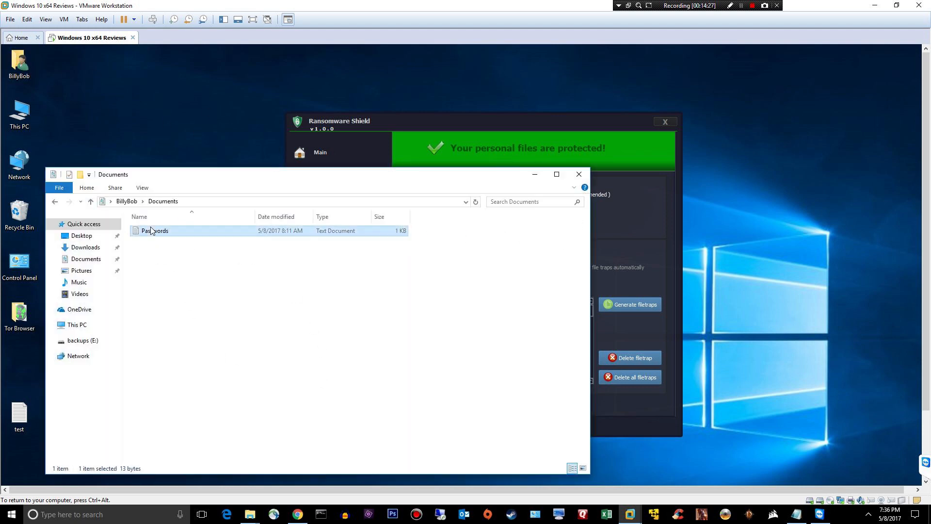
double_click(155, 231)
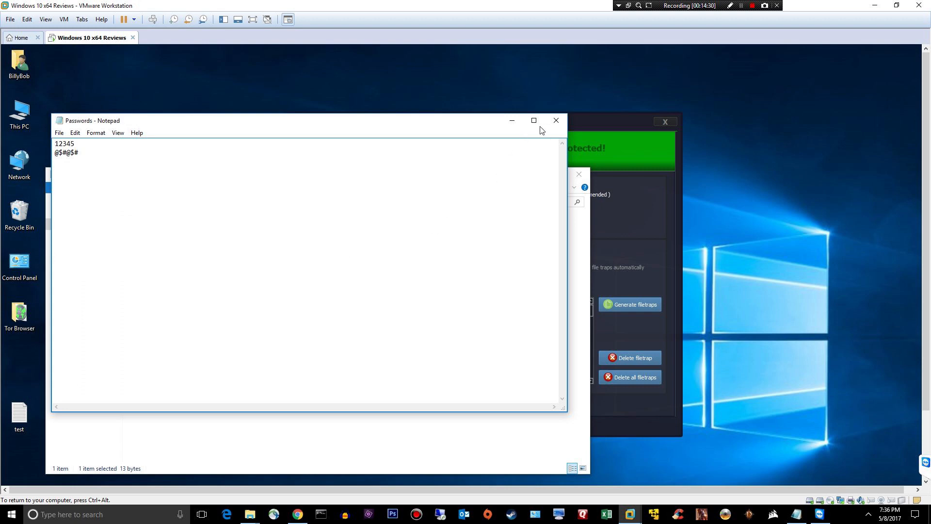
click(556, 120)
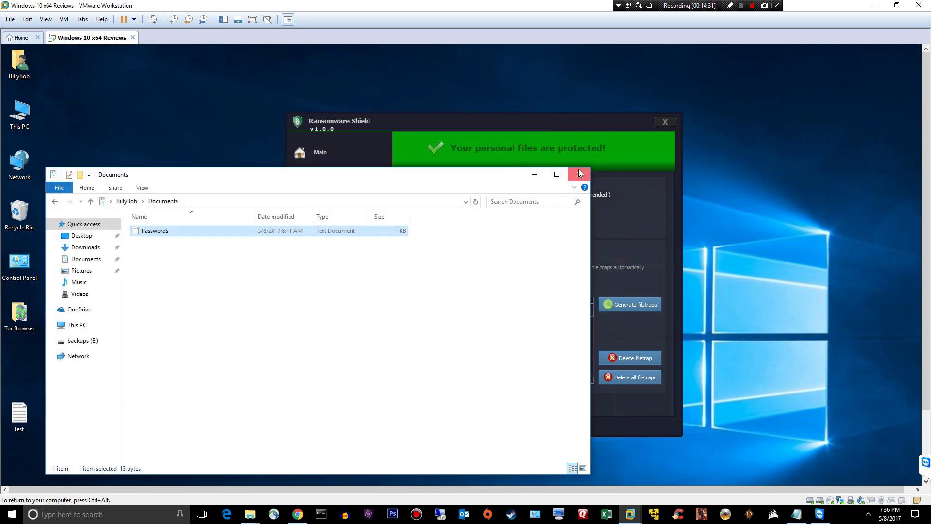
click(580, 174)
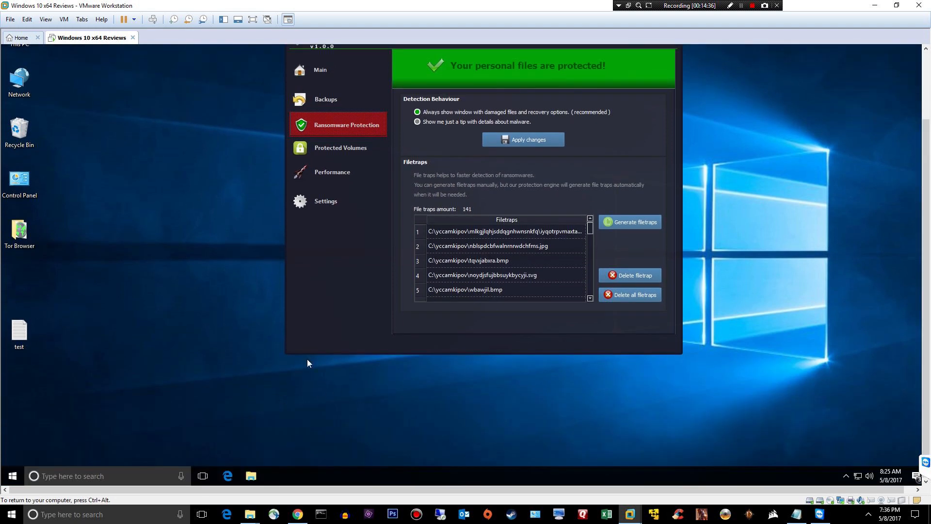
mouse_move(181, 283)
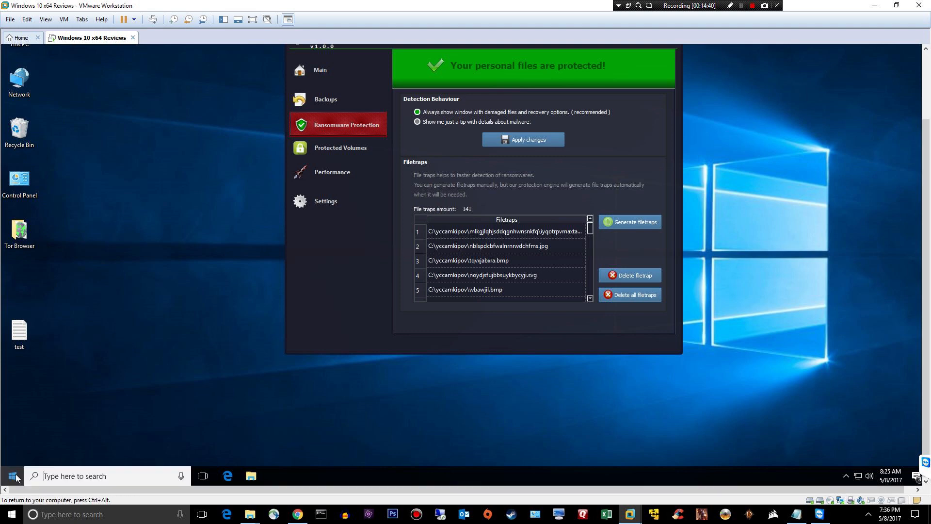
Restart the virtual machine and return to a clean Windows 10 desktop
click(730, 6)
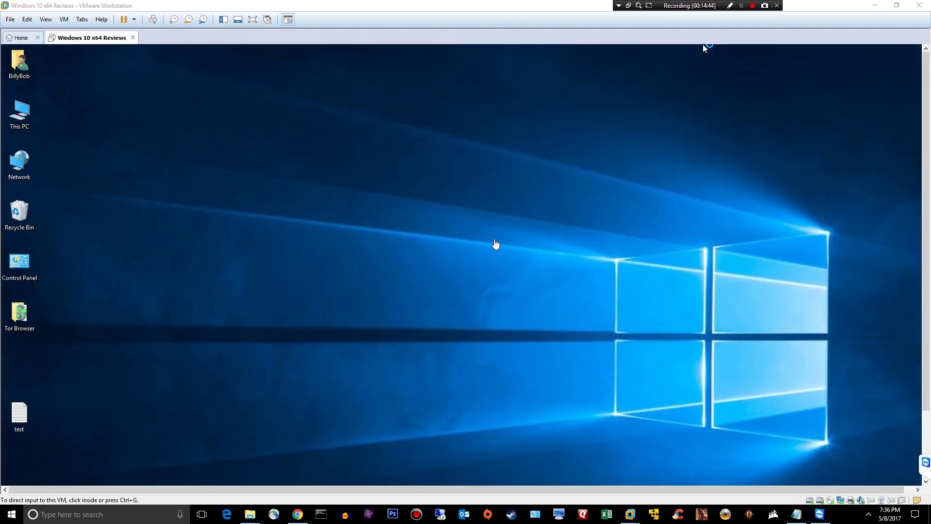
click(495, 244)
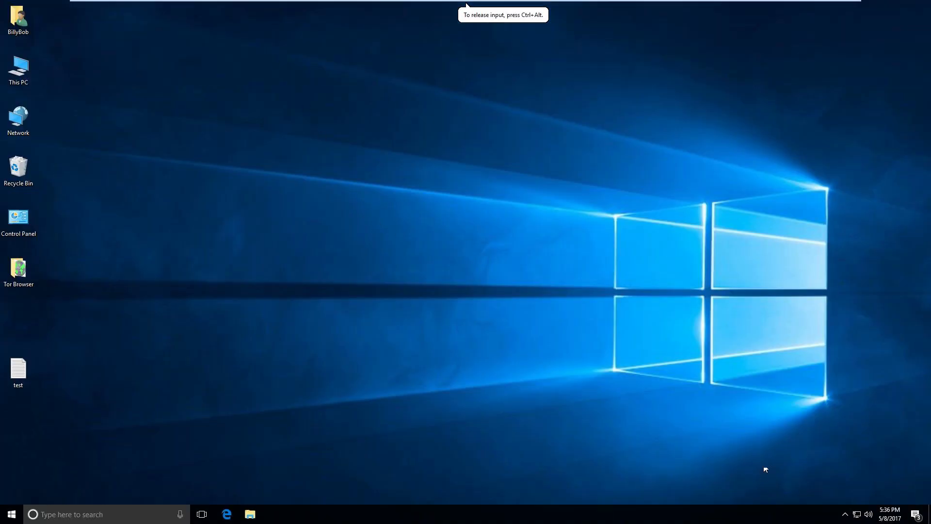
click(845, 513)
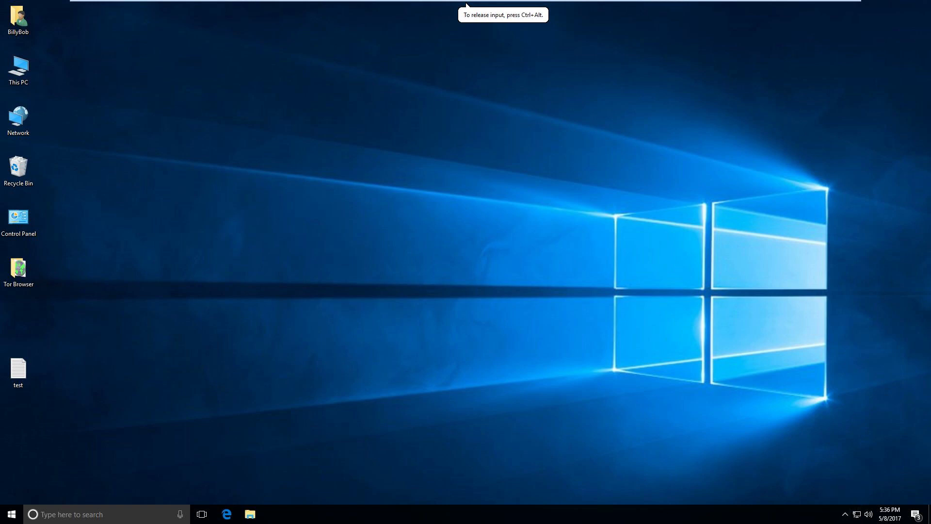
mouse_move(342, 102)
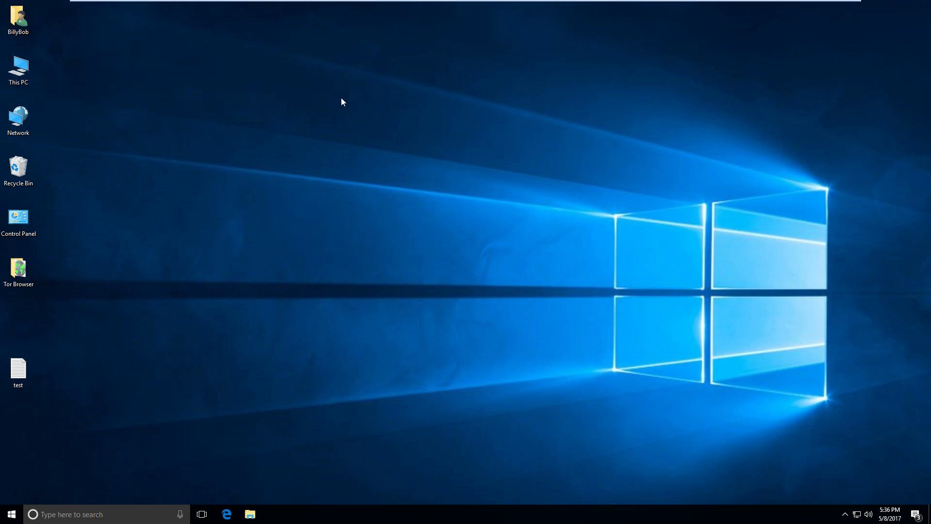
After reboot, open Passwords from Documents intact and move the Ransomware Shield window aside
click(249, 514)
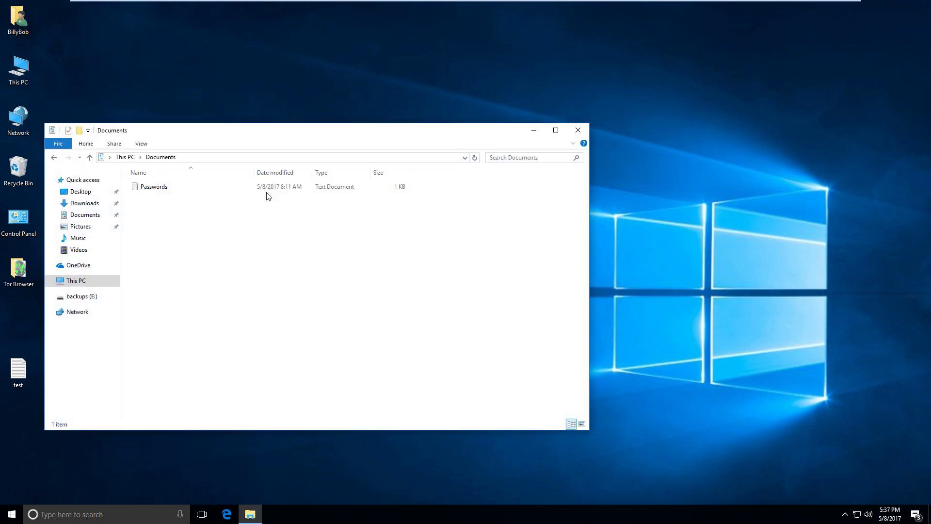
double_click(154, 186)
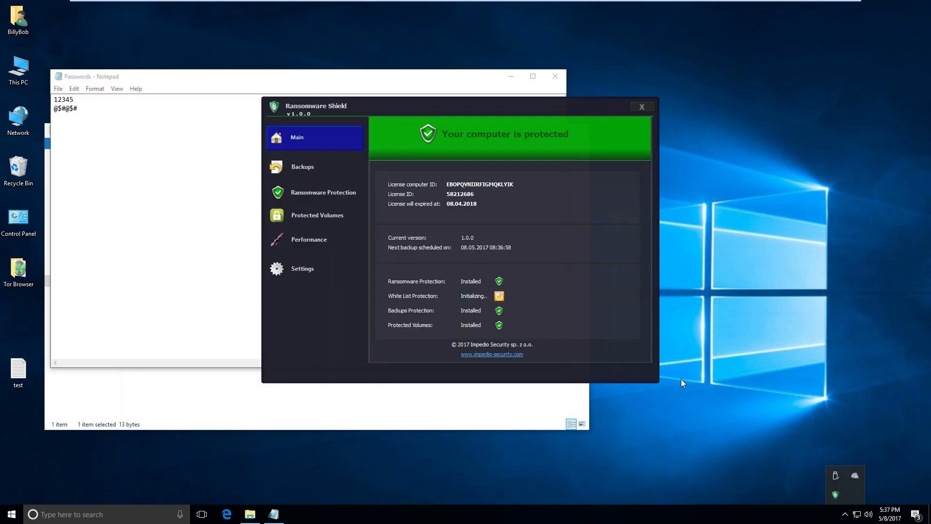
mouse_move(691, 223)
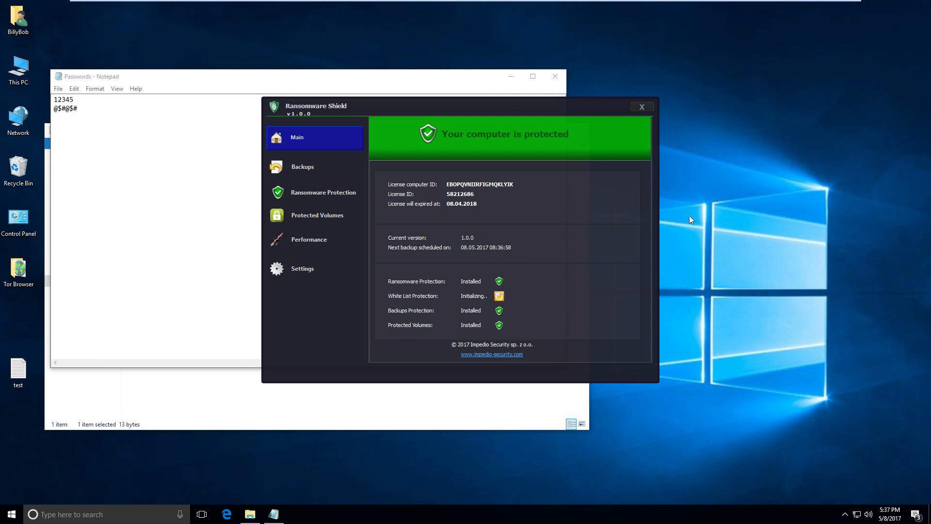
mouse_move(690, 190)
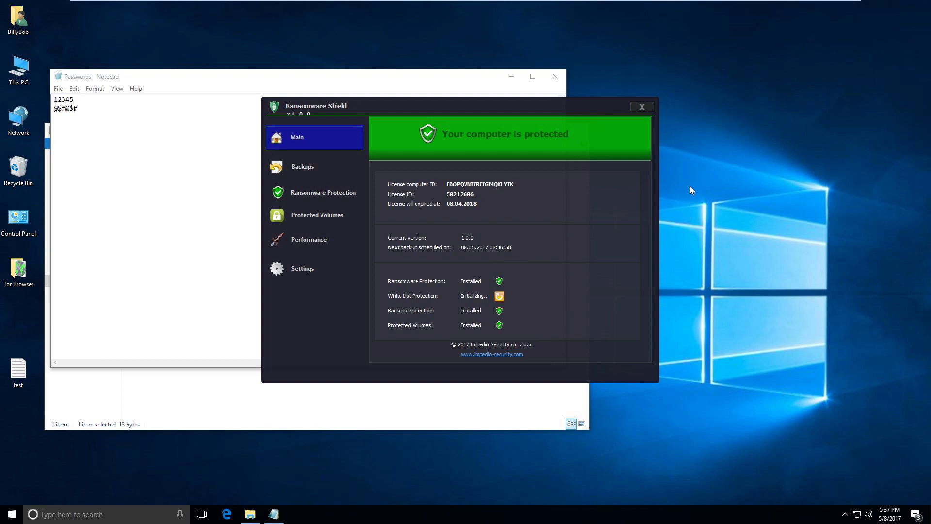
mouse_move(394, 94)
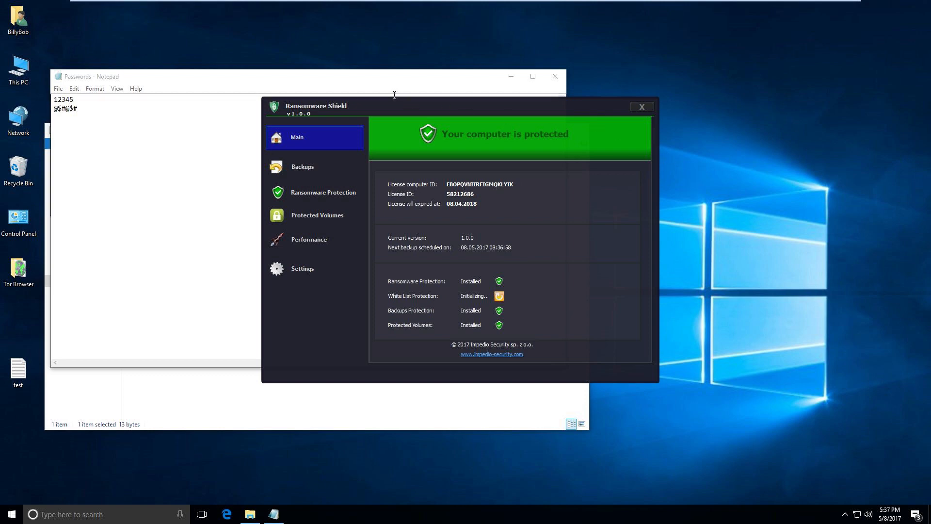
drag(416, 106, 464, 124)
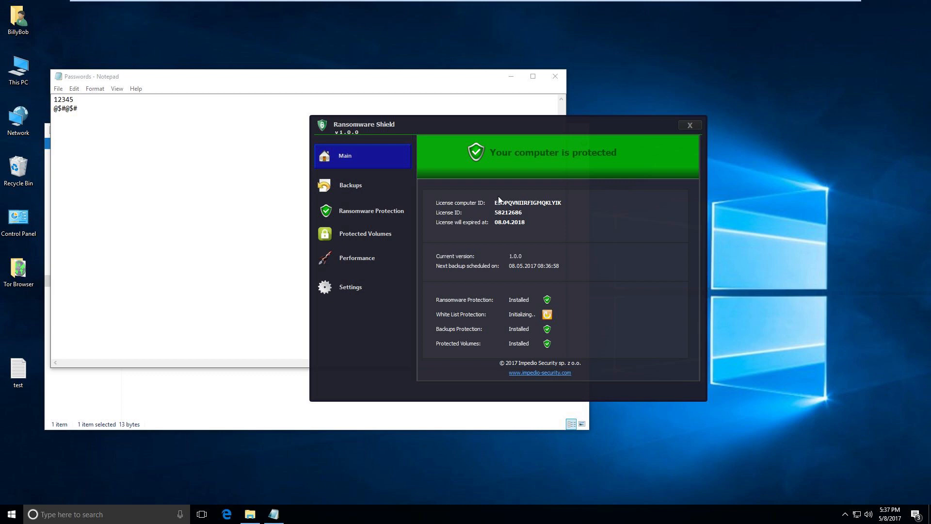
mouse_move(366, 234)
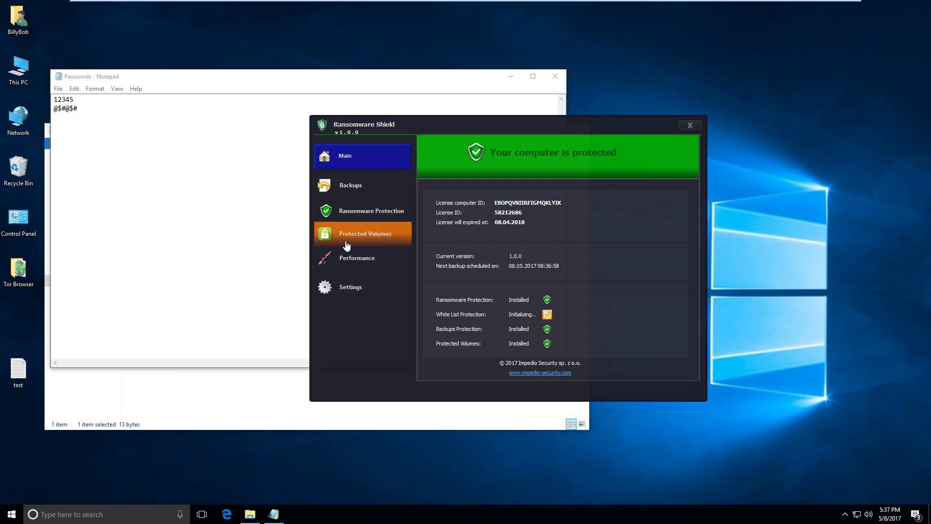
View the Protected Volumes, Performance white list and Settings pages in Ransomware Shield
click(365, 234)
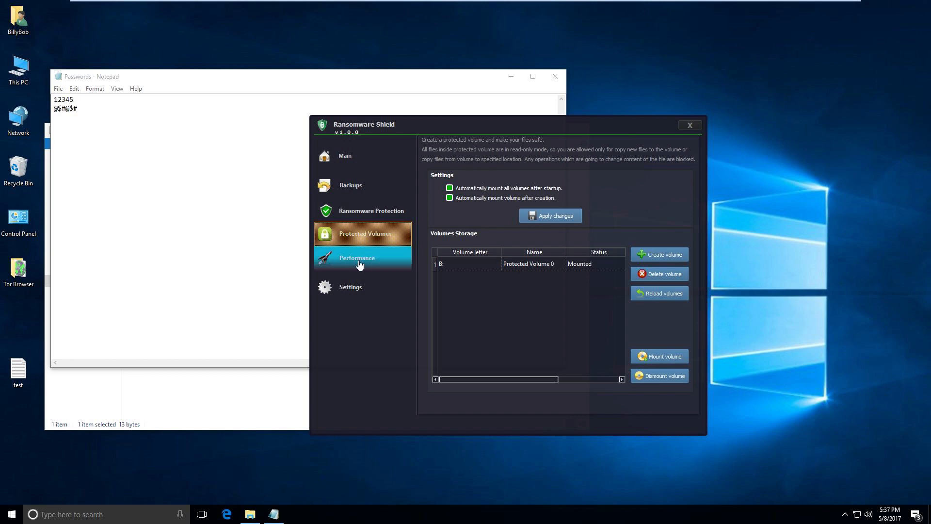
click(356, 258)
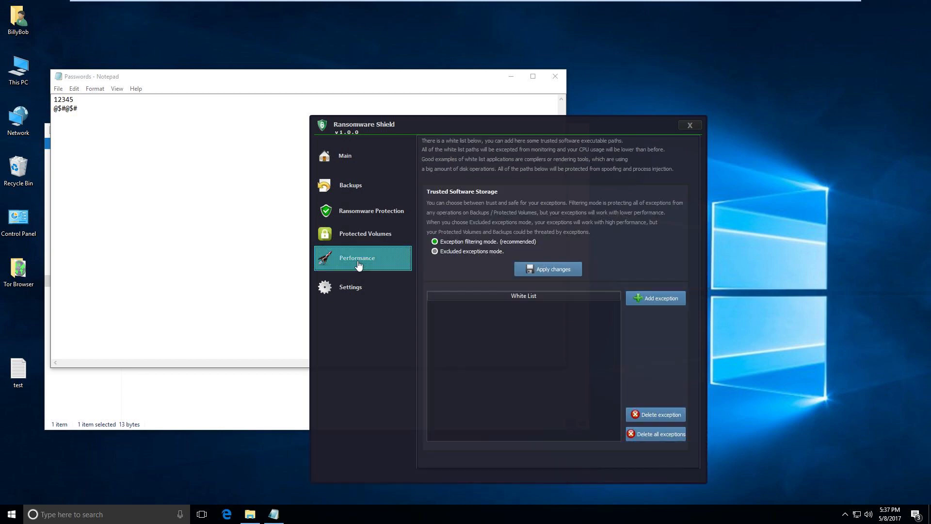
mouse_move(502, 171)
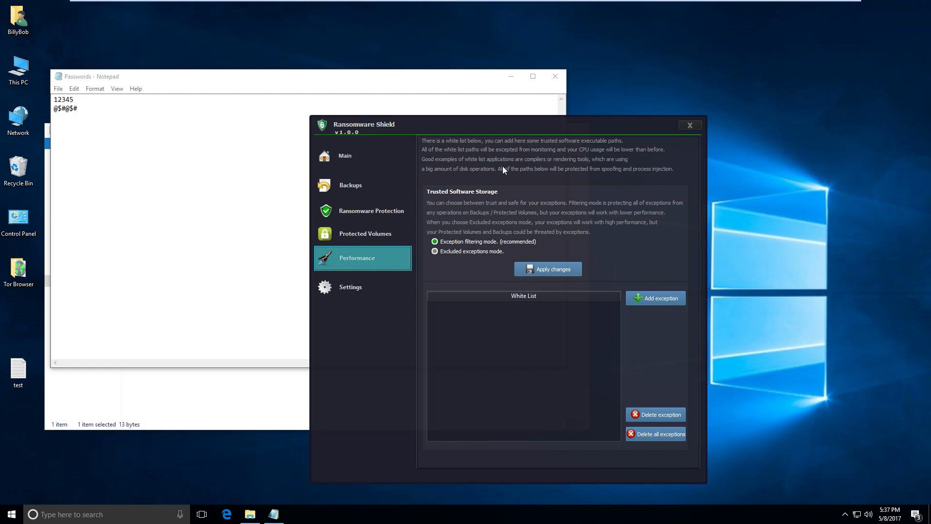
mouse_move(367, 268)
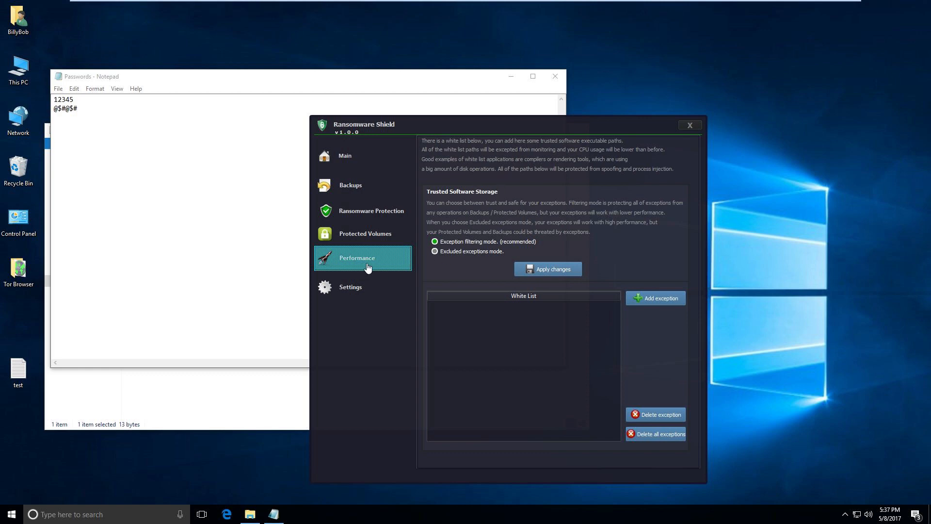
click(350, 287)
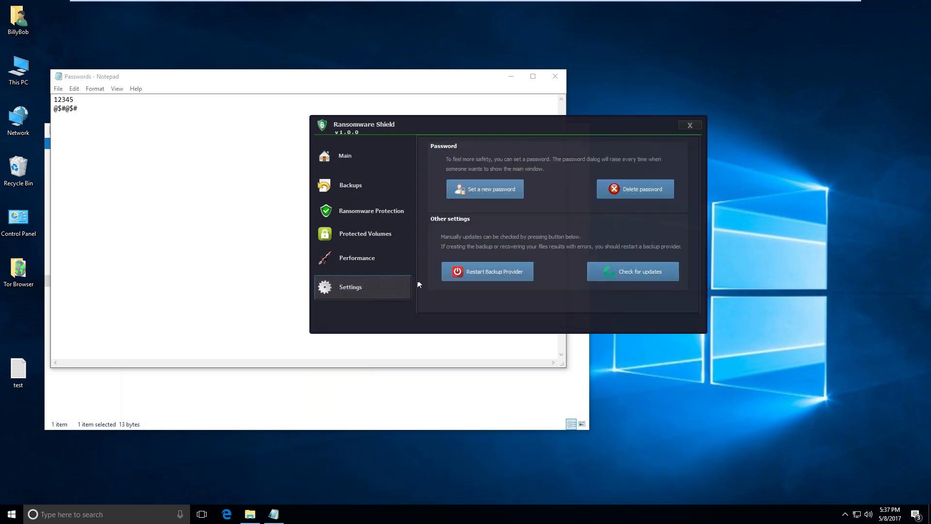
mouse_move(478, 184)
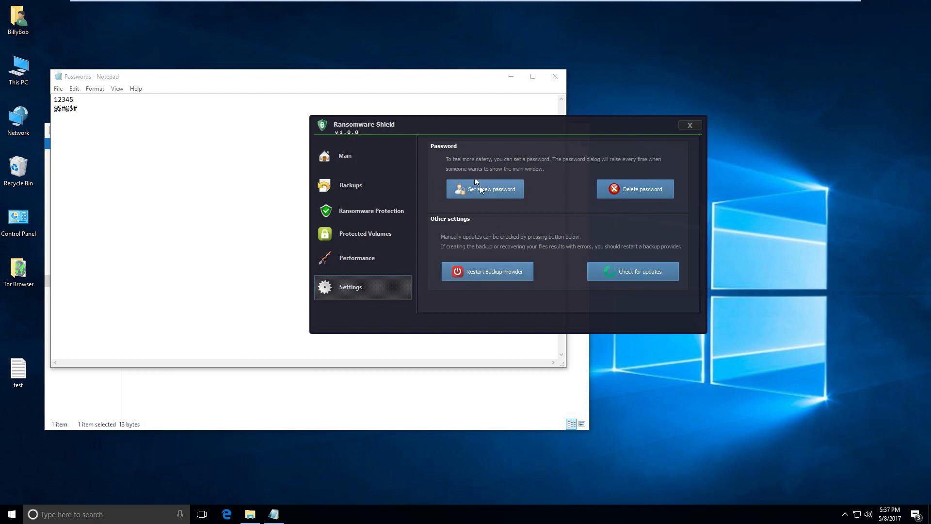
mouse_move(429, 157)
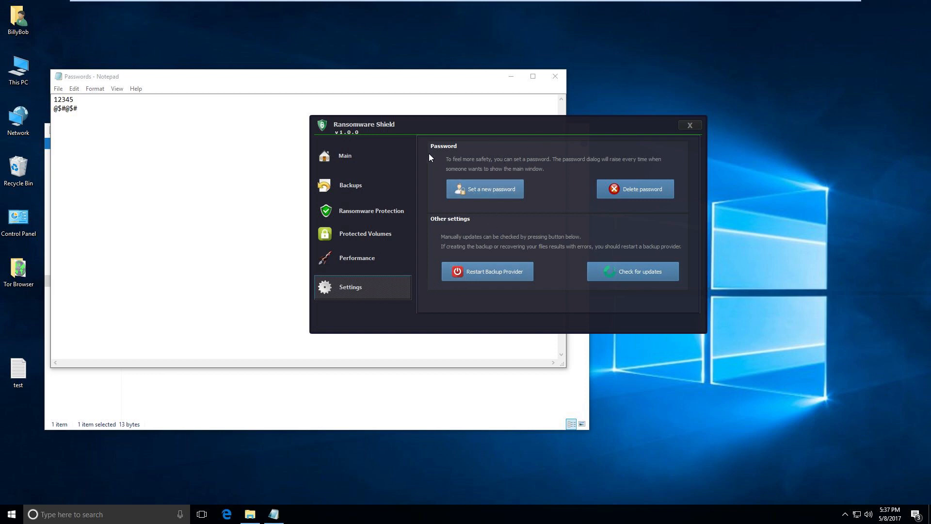
mouse_move(464, 206)
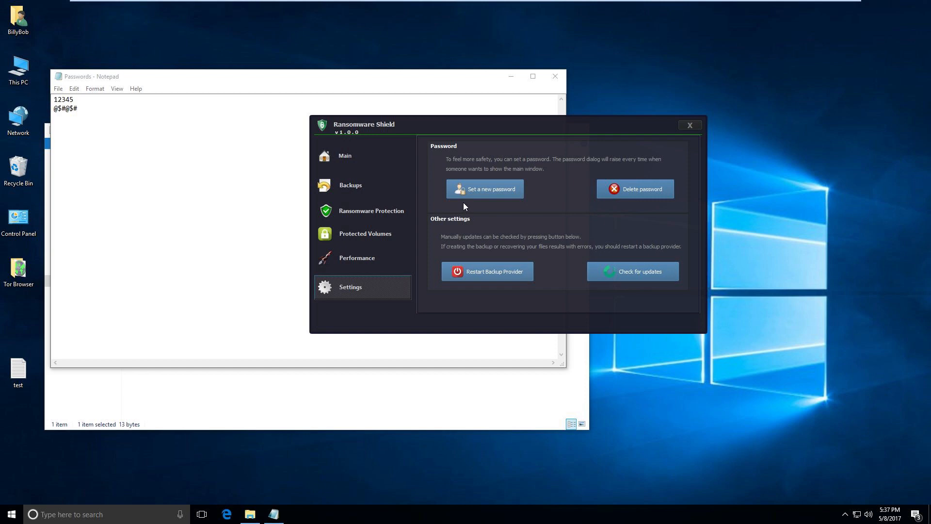
mouse_move(485, 309)
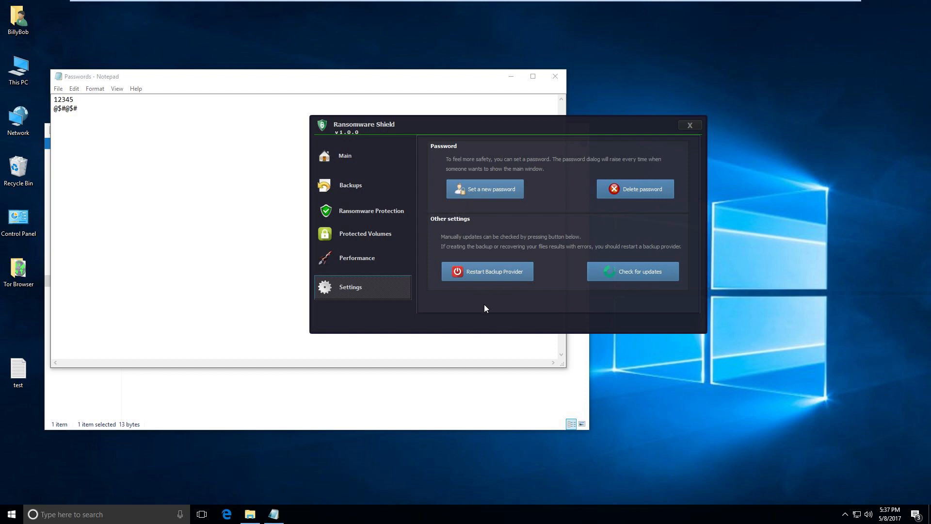
mouse_move(512, 280)
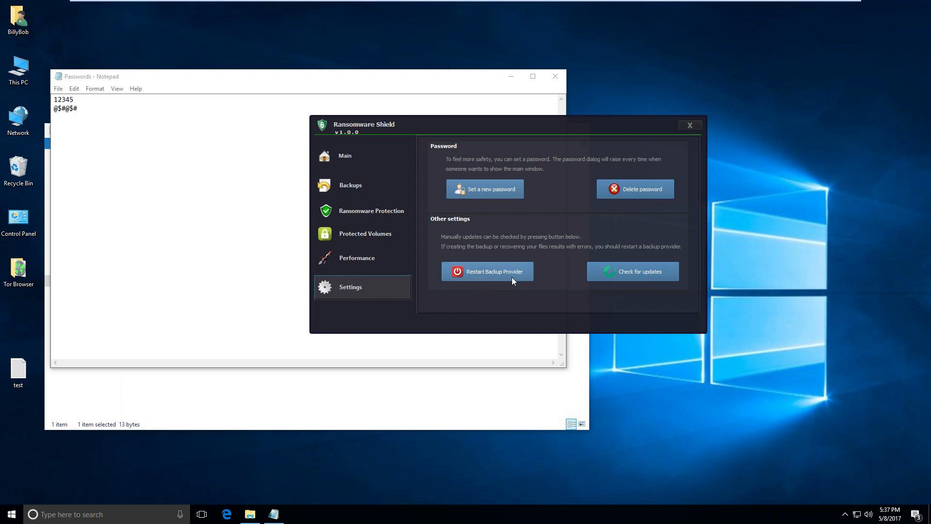
mouse_move(350, 185)
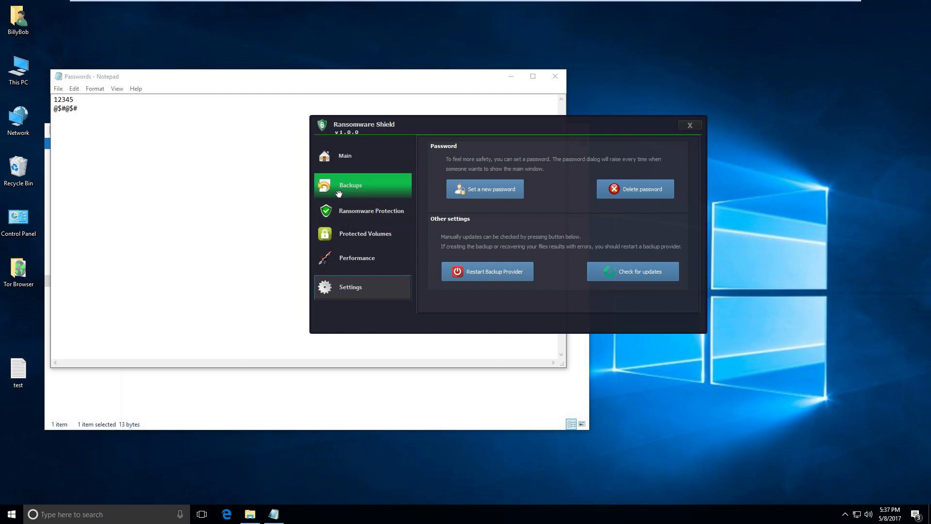
Review the Backups and Ransomware Protection pages, then return to Main showing the computer protected
click(350, 184)
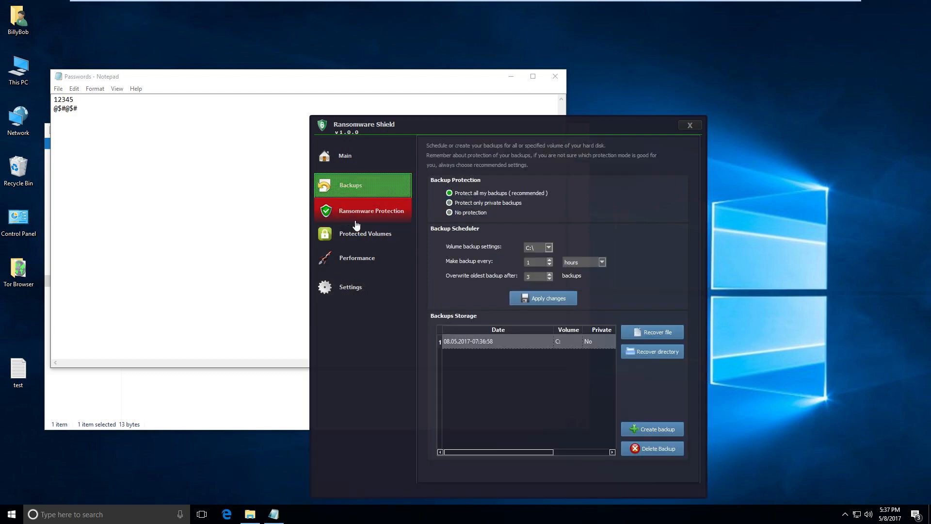
mouse_move(366, 219)
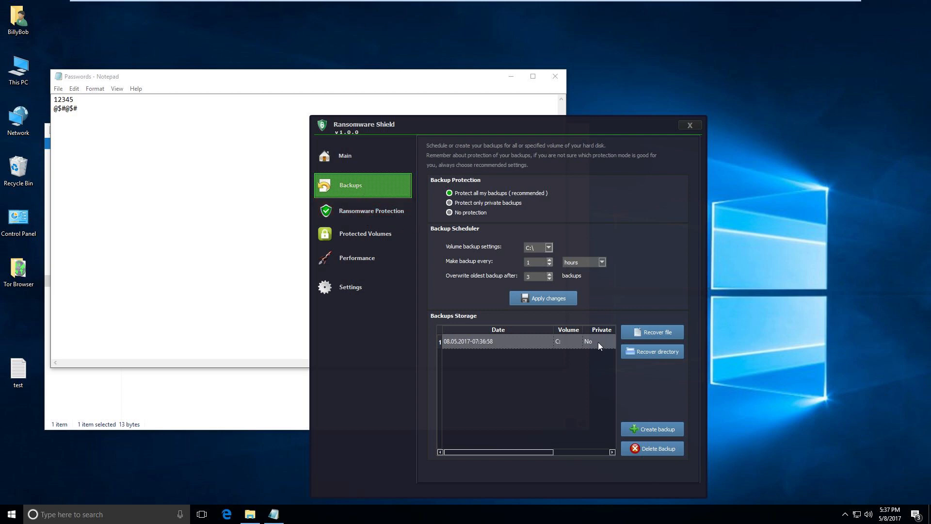
click(370, 210)
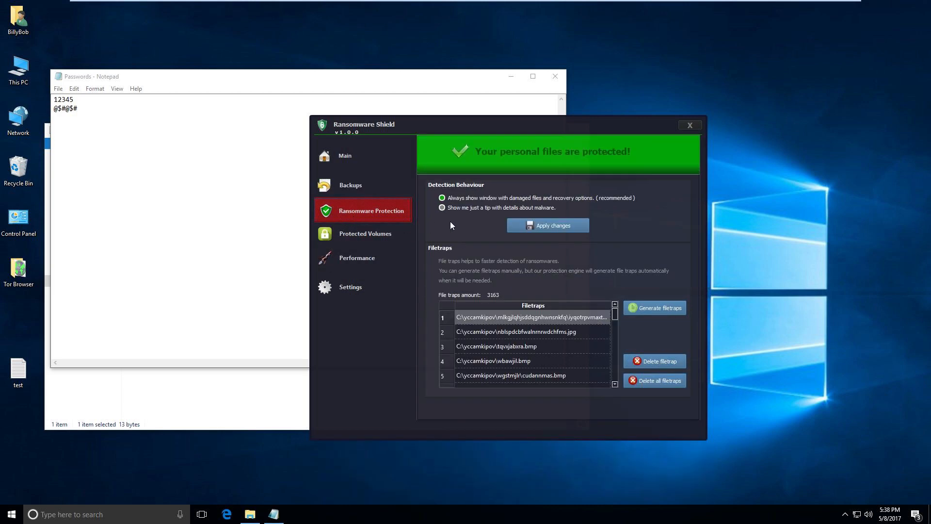
mouse_move(546, 316)
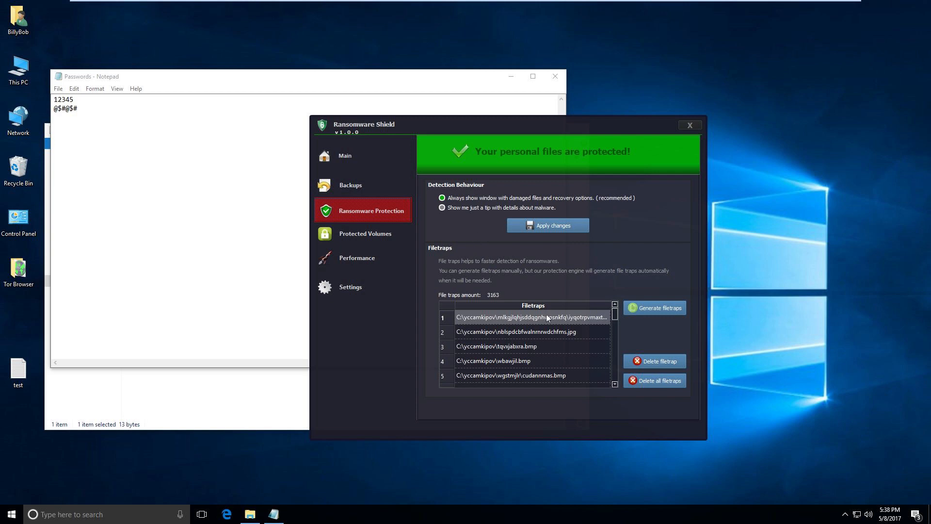
mouse_move(663, 313)
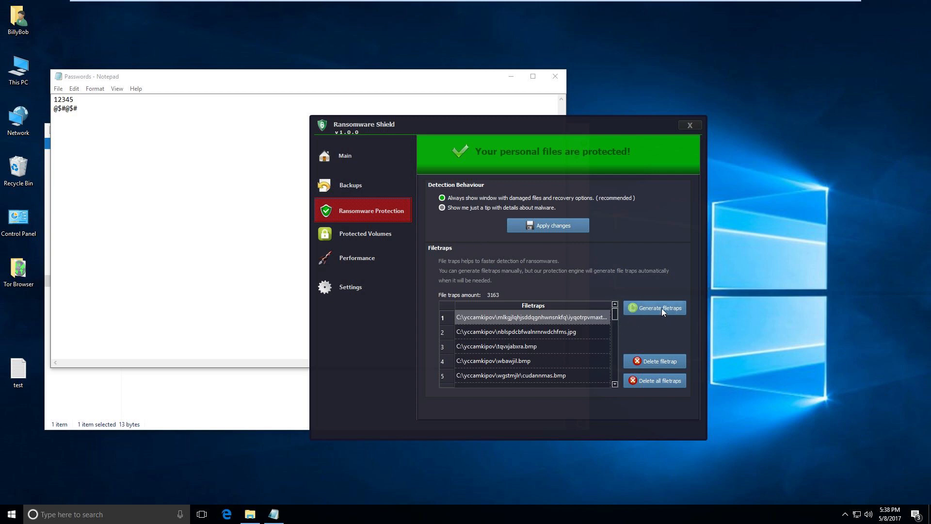
mouse_move(532, 305)
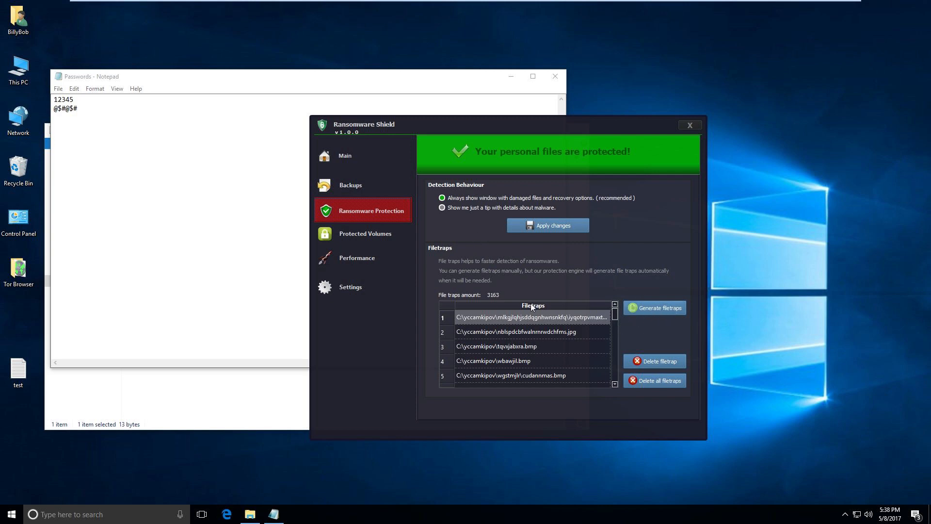
mouse_move(345, 155)
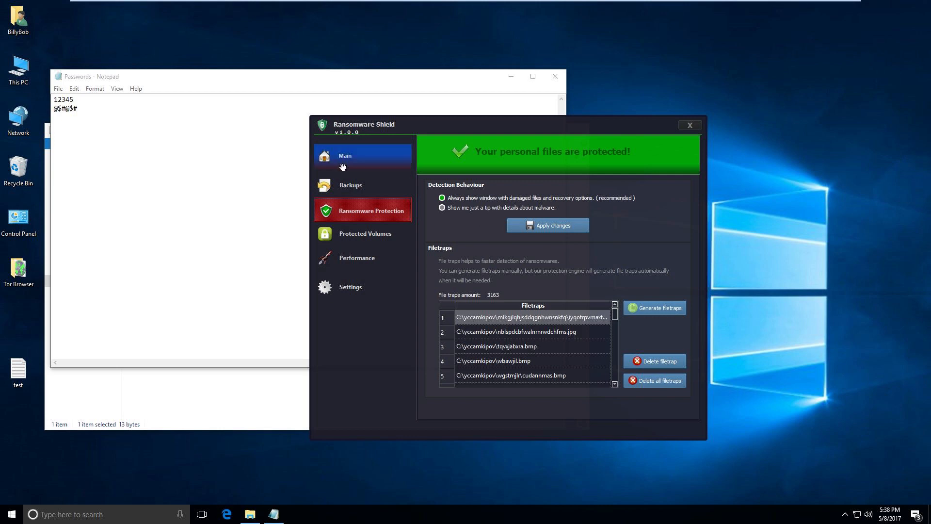
click(344, 155)
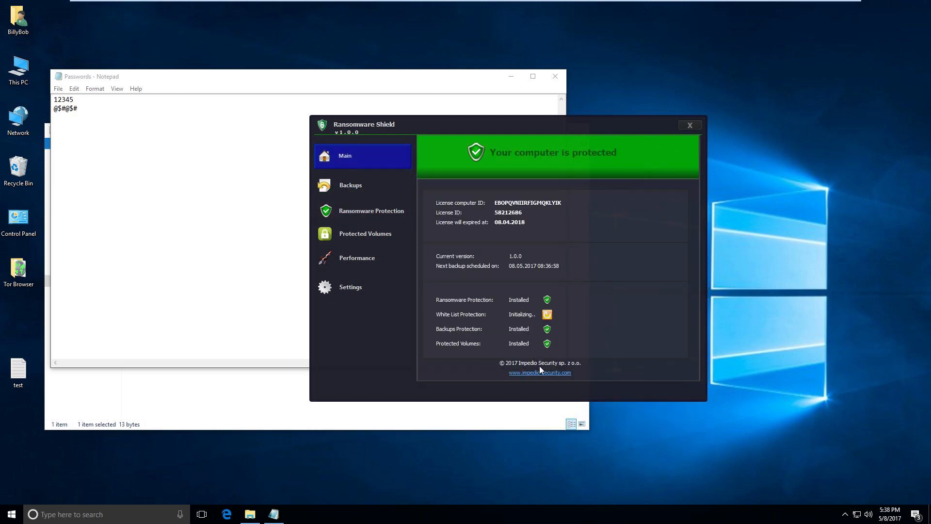
mouse_move(397, 327)
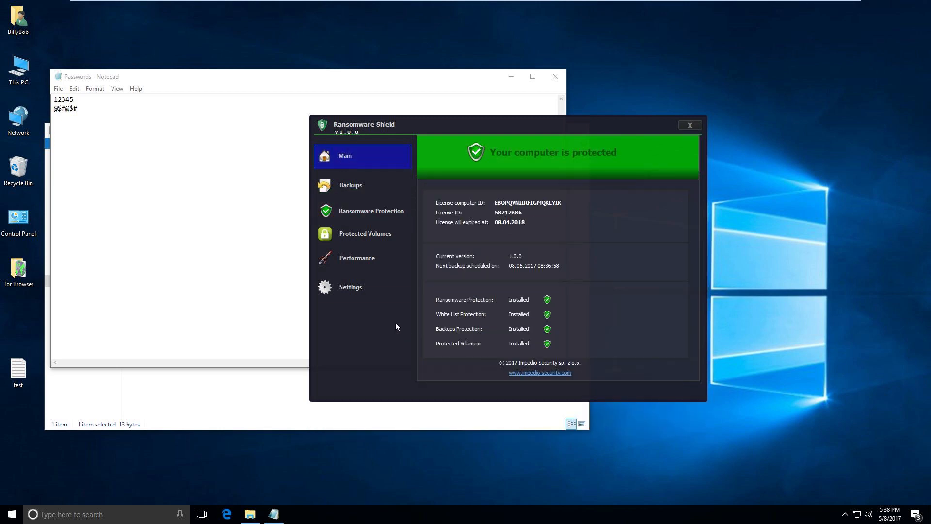
mouse_move(227, 514)
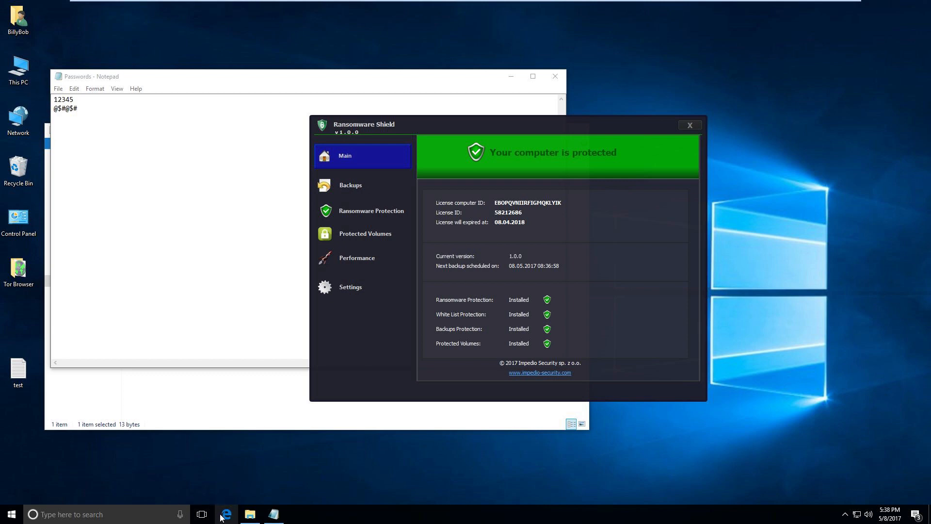
Load impedio-security.pl in Edge and scroll to the Ransomware Shield features and contact section
click(226, 513)
text(im)
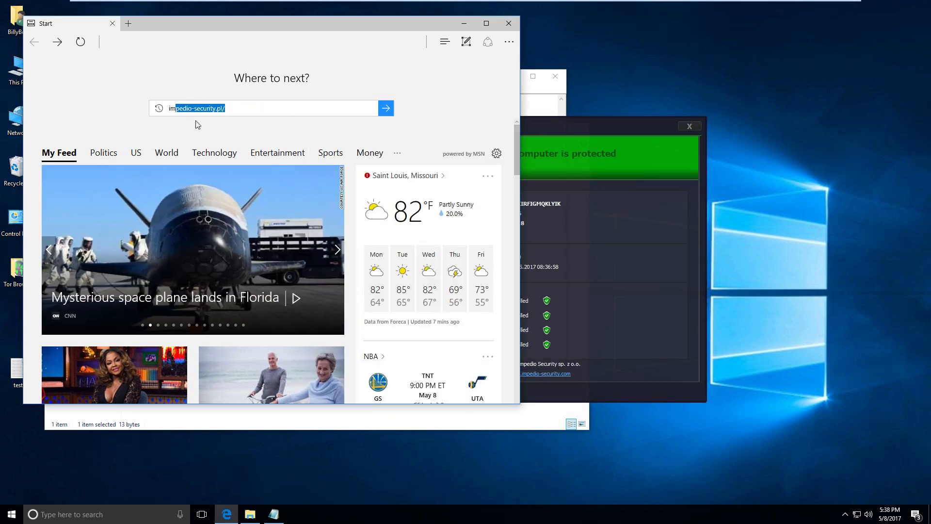
click(385, 108)
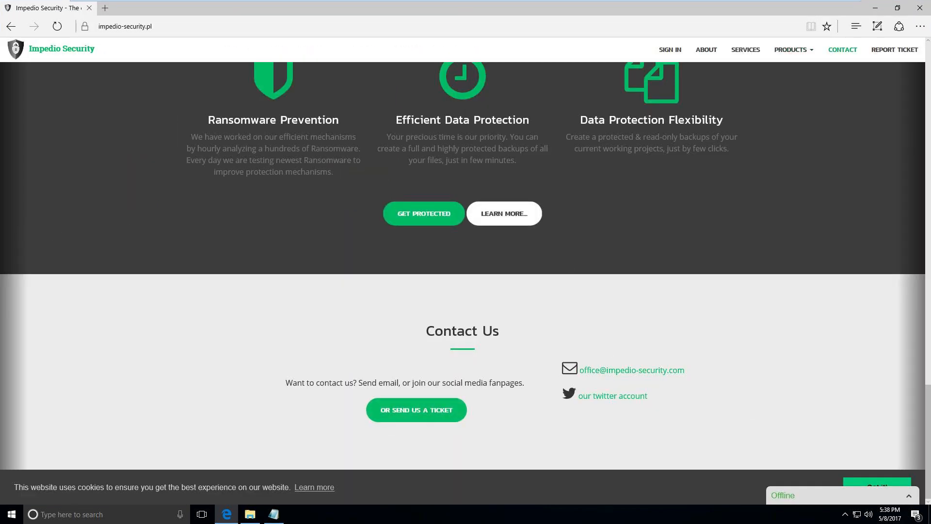
scroll(up, 3)
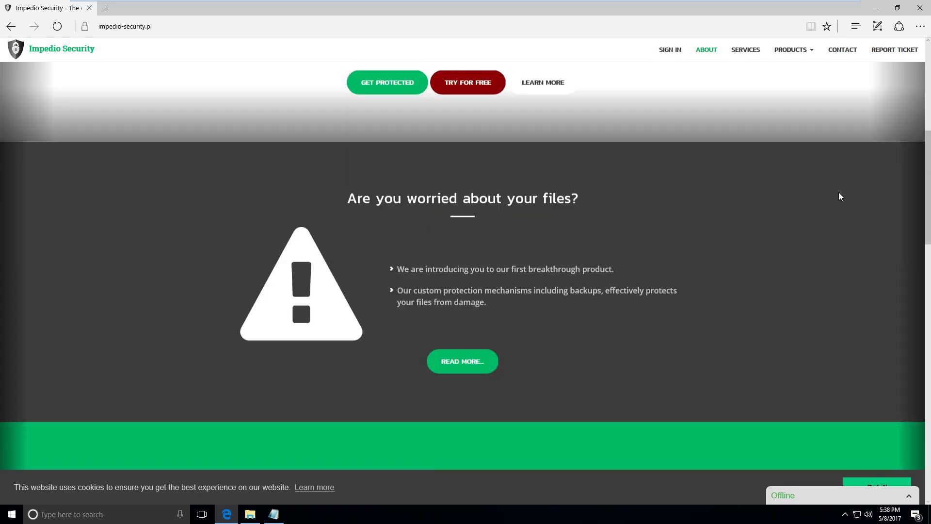
scroll(up, 3)
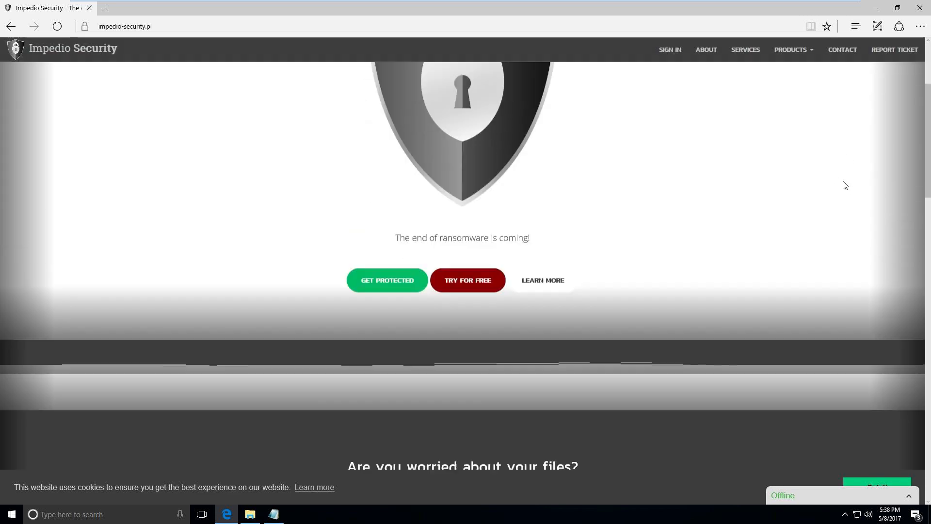
scroll(down, 3)
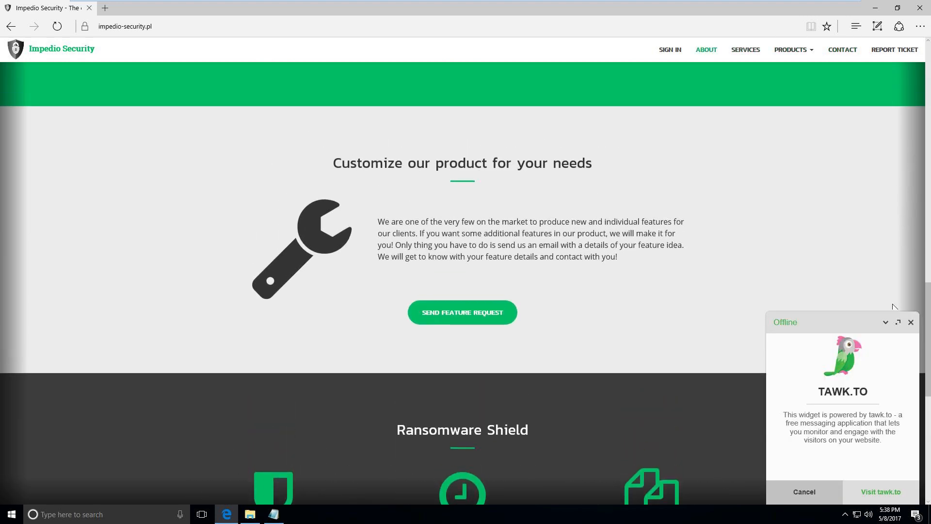
scroll(down, 3)
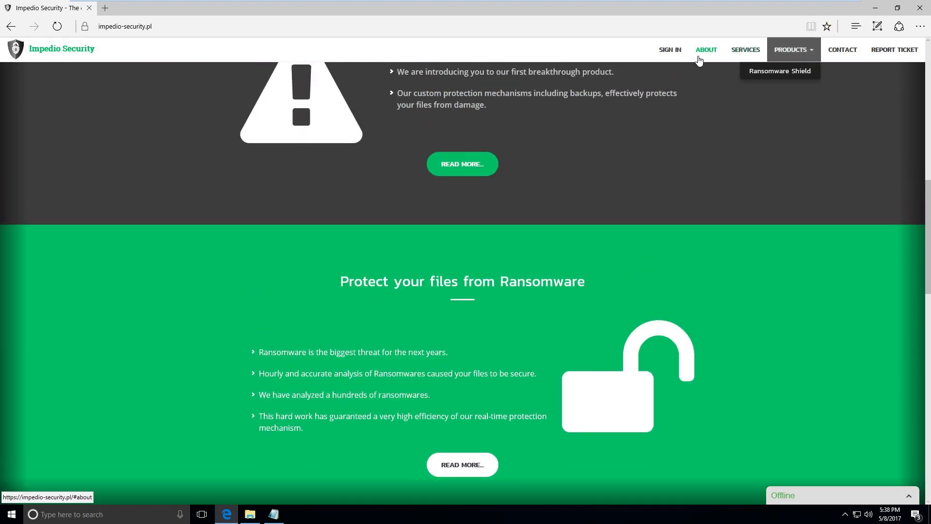
mouse_move(716, 128)
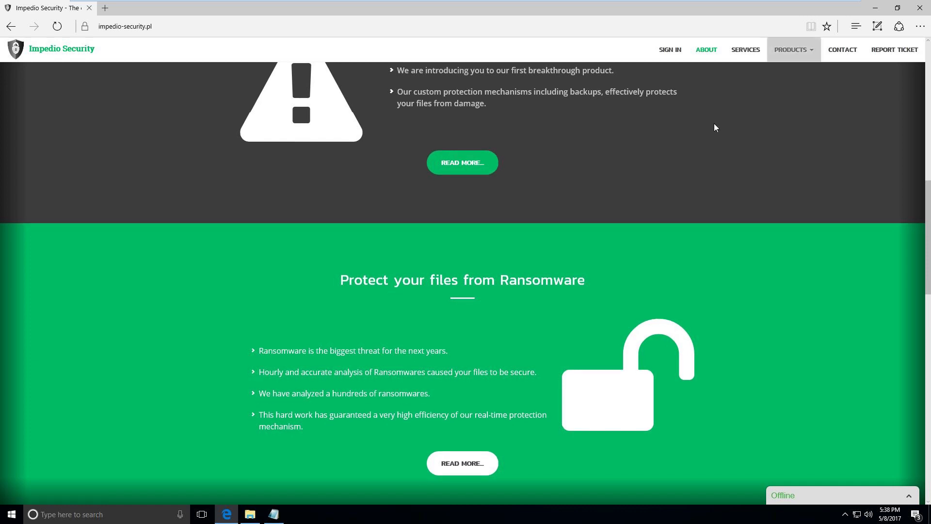
scroll(down, 3)
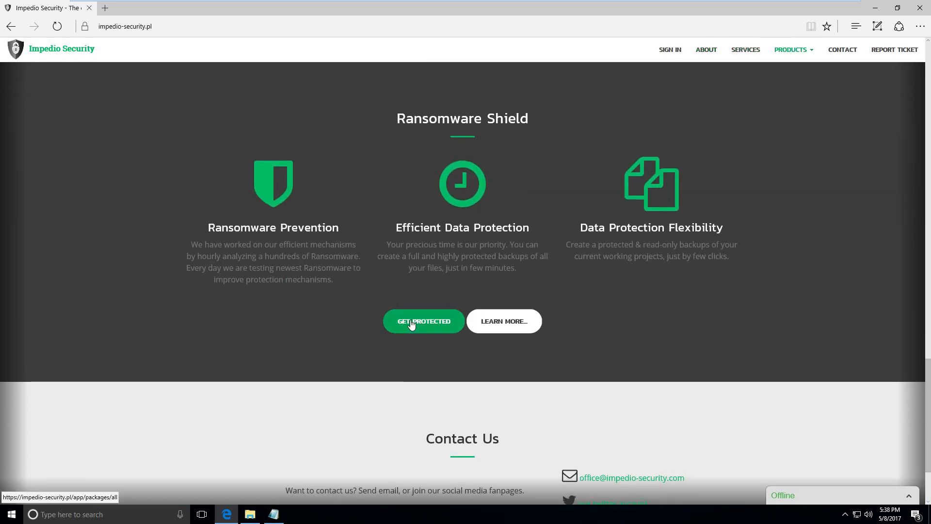
Follow Get Protected to the Available Plans page listing business, company, personal and free packs
click(424, 321)
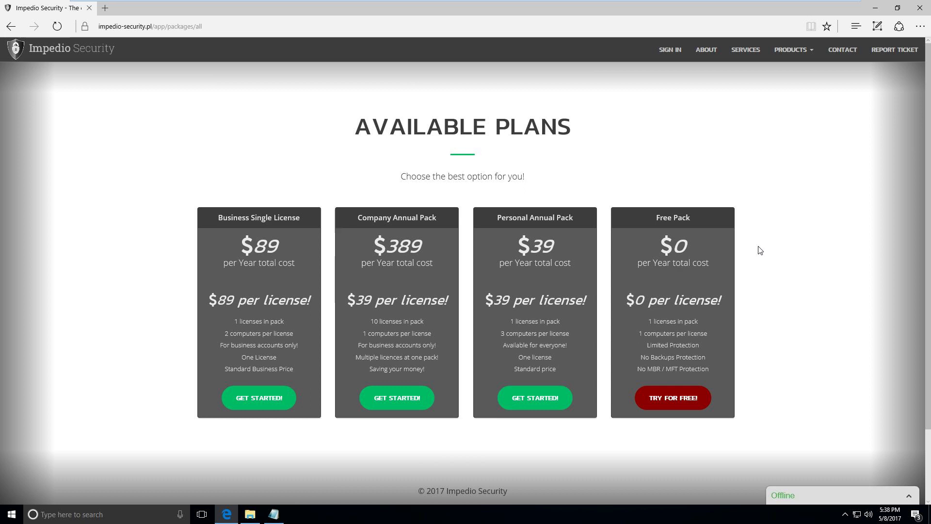
mouse_move(674, 330)
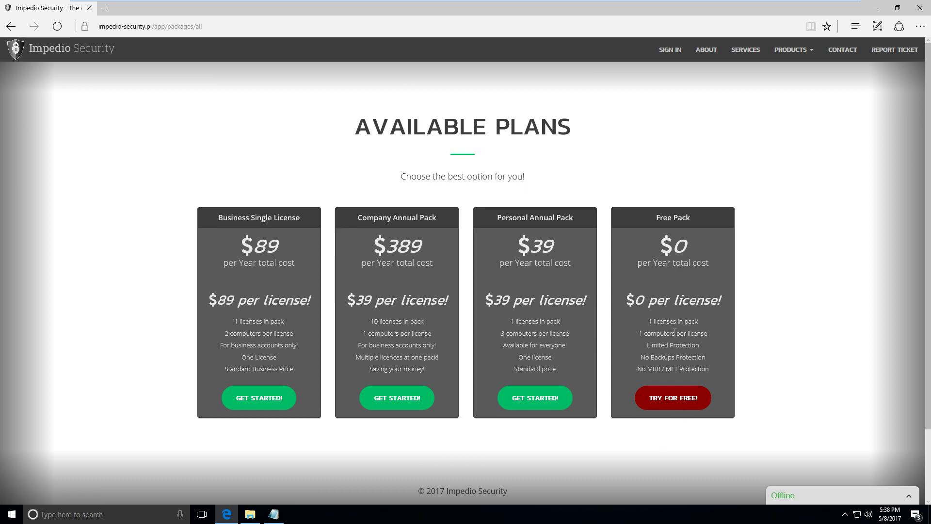
mouse_move(666, 420)
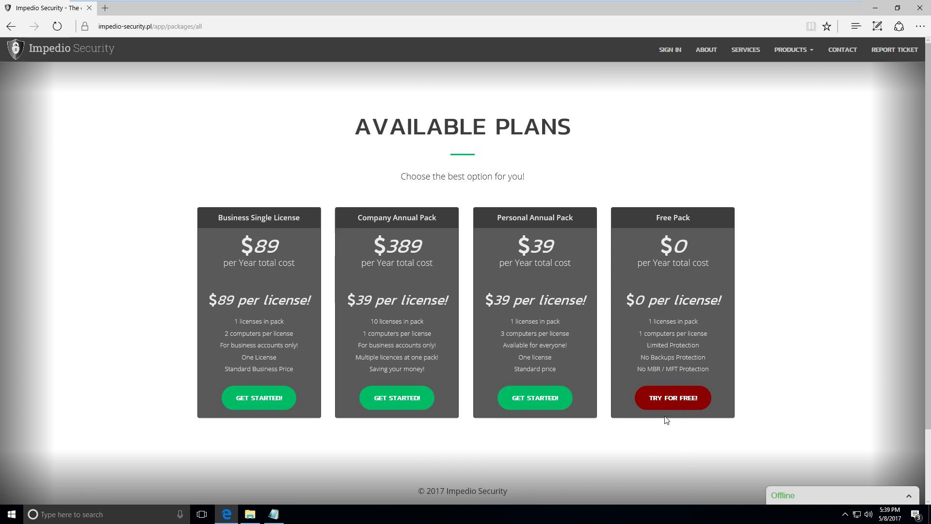
mouse_move(485, 237)
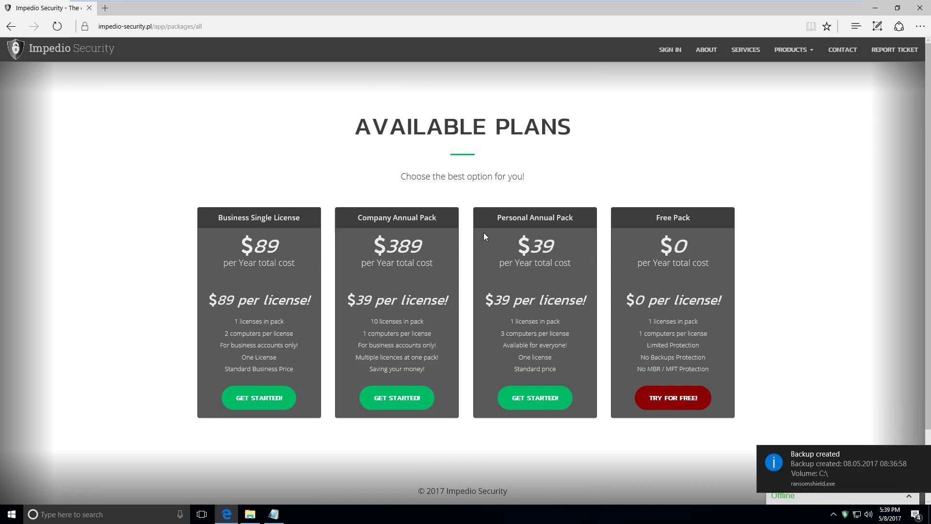